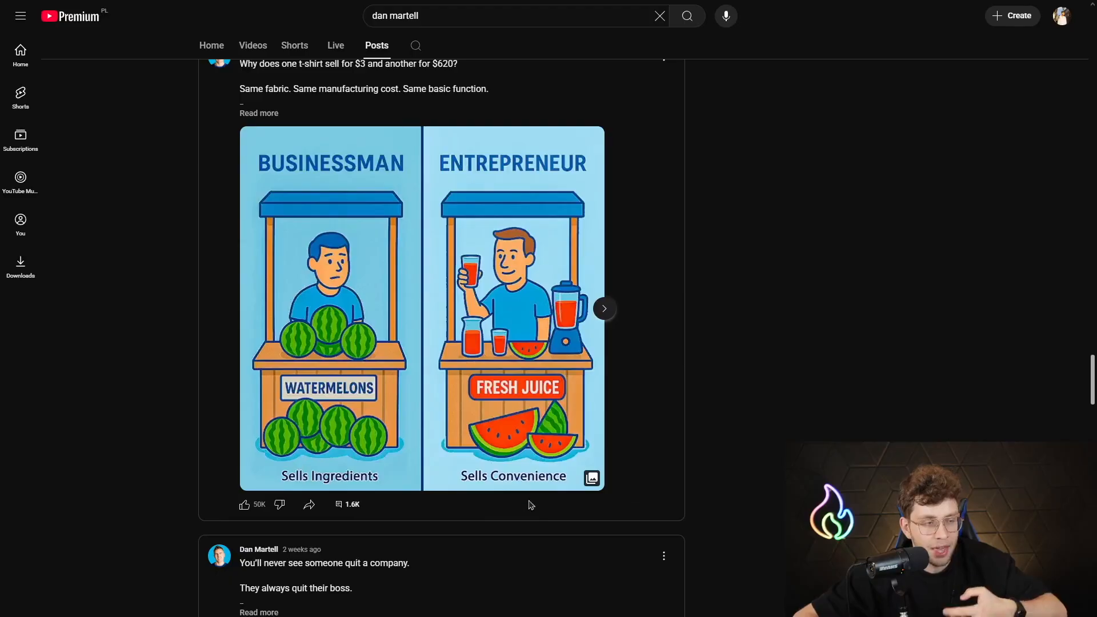
pyautogui.moveTo(296, 537)
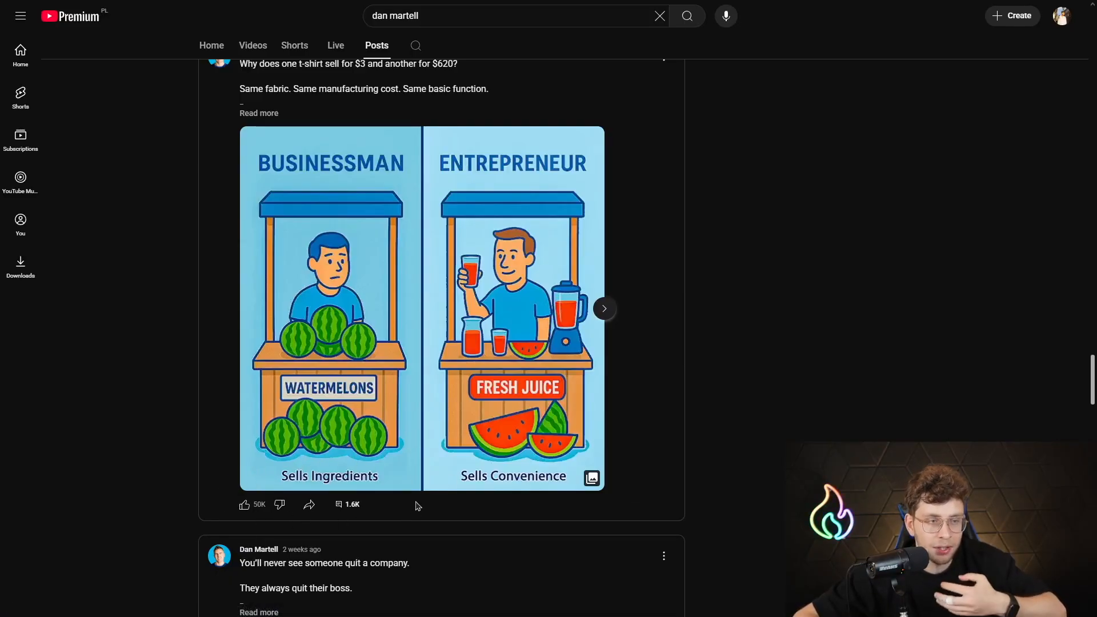
pyautogui.moveTo(461, 534)
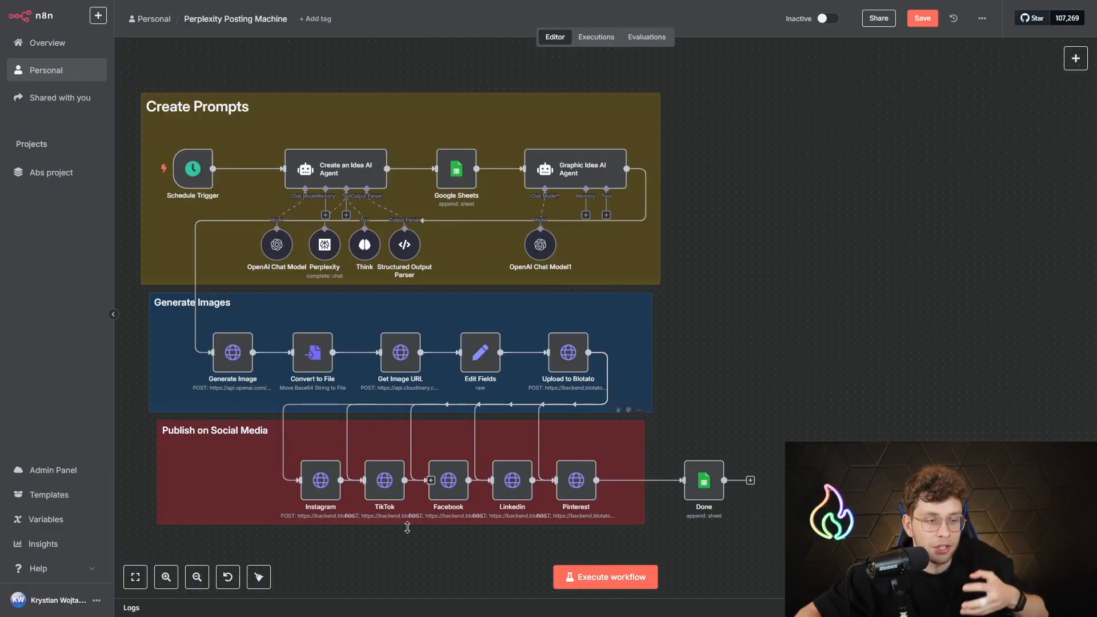
pyautogui.moveTo(465, 435)
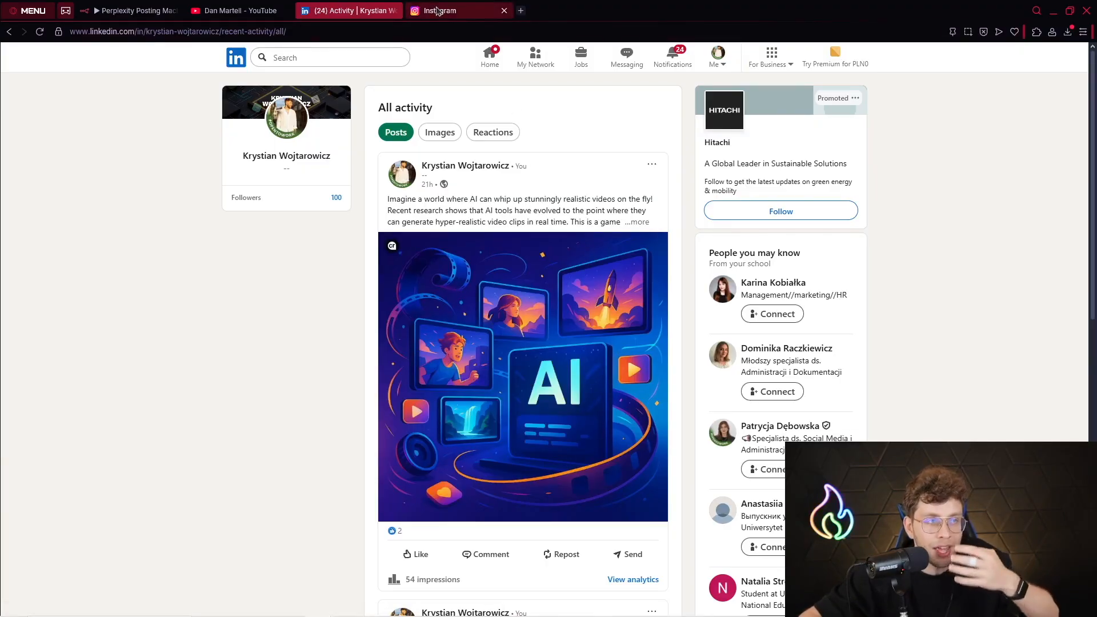
# - Check the n8n run, find the Gemini Ultra 1.5 post in LinkedIn Activity, then view Google Trends
pyautogui.click(439, 11)
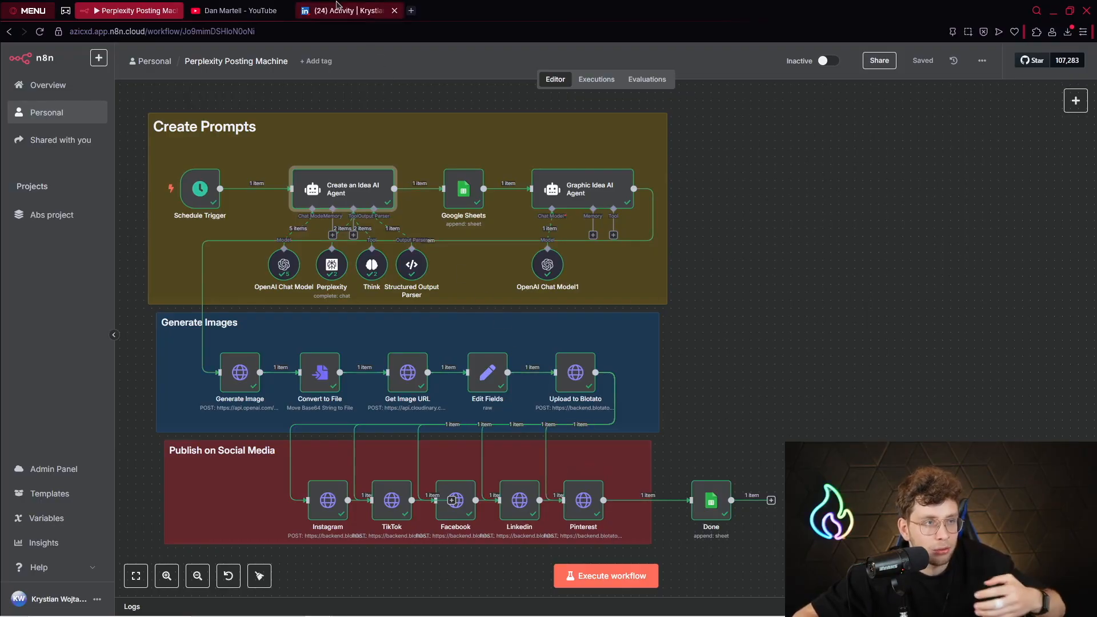
pyautogui.click(348, 10)
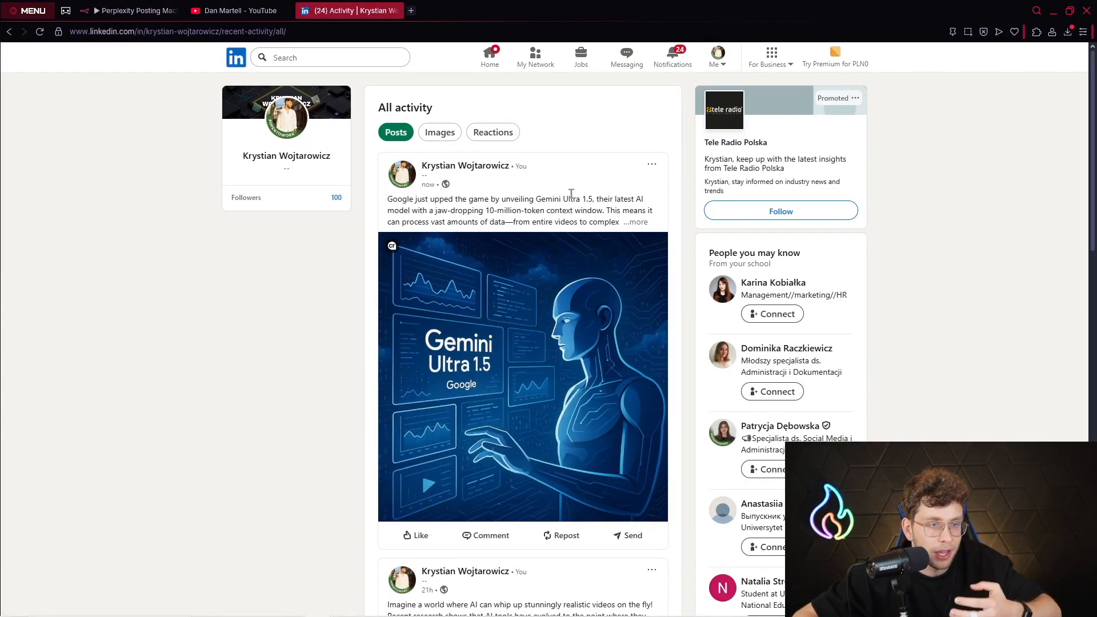
pyautogui.click(458, 11)
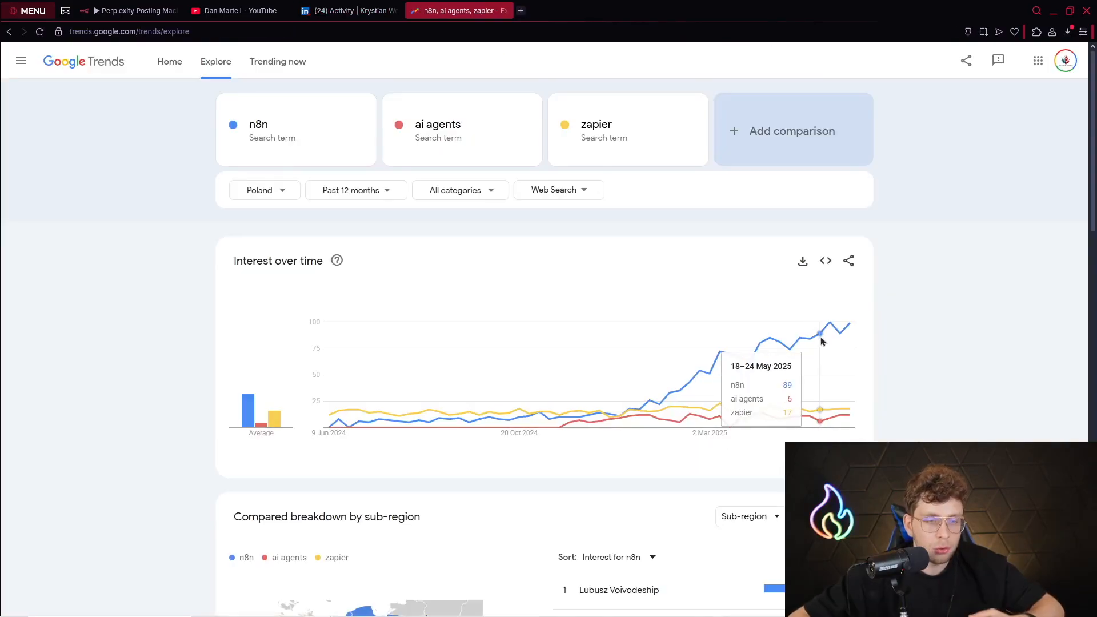
pyautogui.moveTo(852, 355)
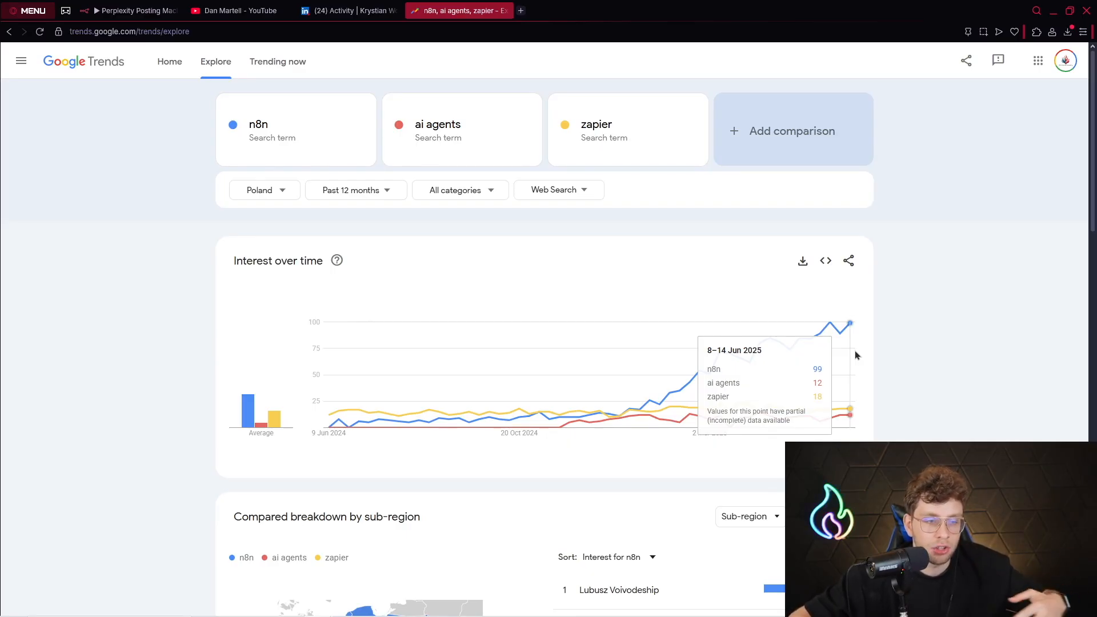
pyautogui.moveTo(861, 353)
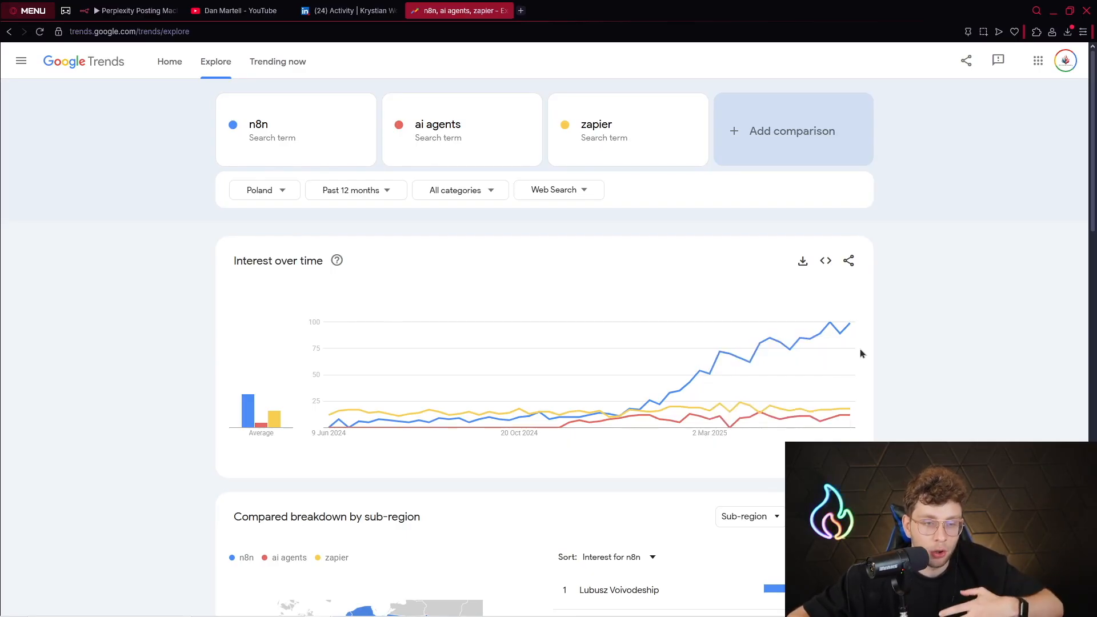
pyautogui.moveTo(851, 325)
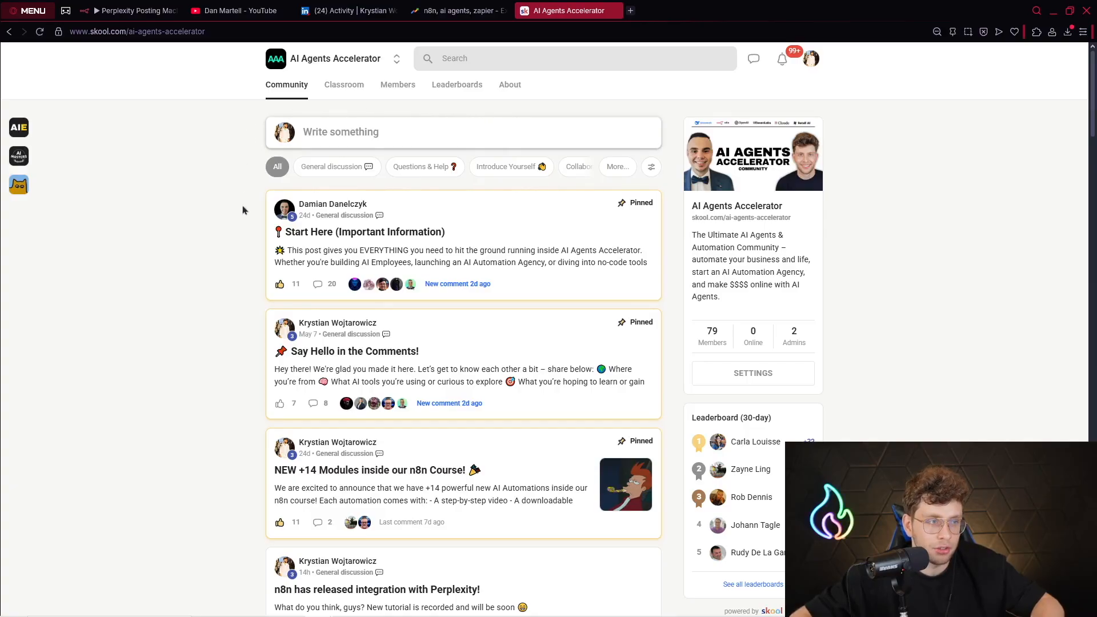
pyautogui.moveTo(510, 84)
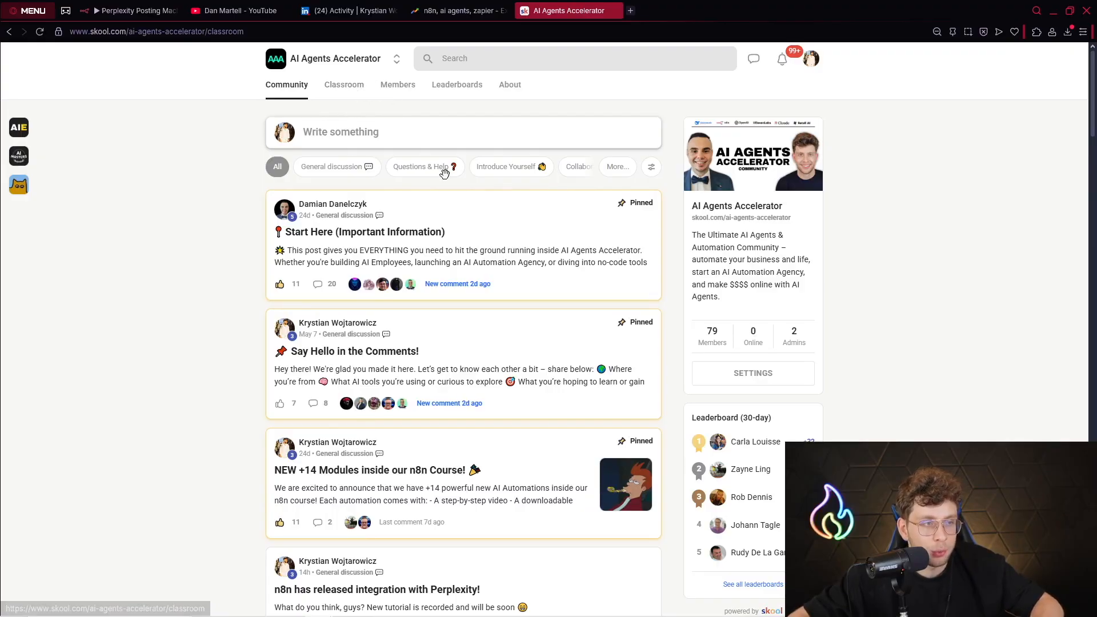
# - Open the Classroom and scroll through the n8n - Beginner To Pro Course lesson
pyautogui.click(343, 84)
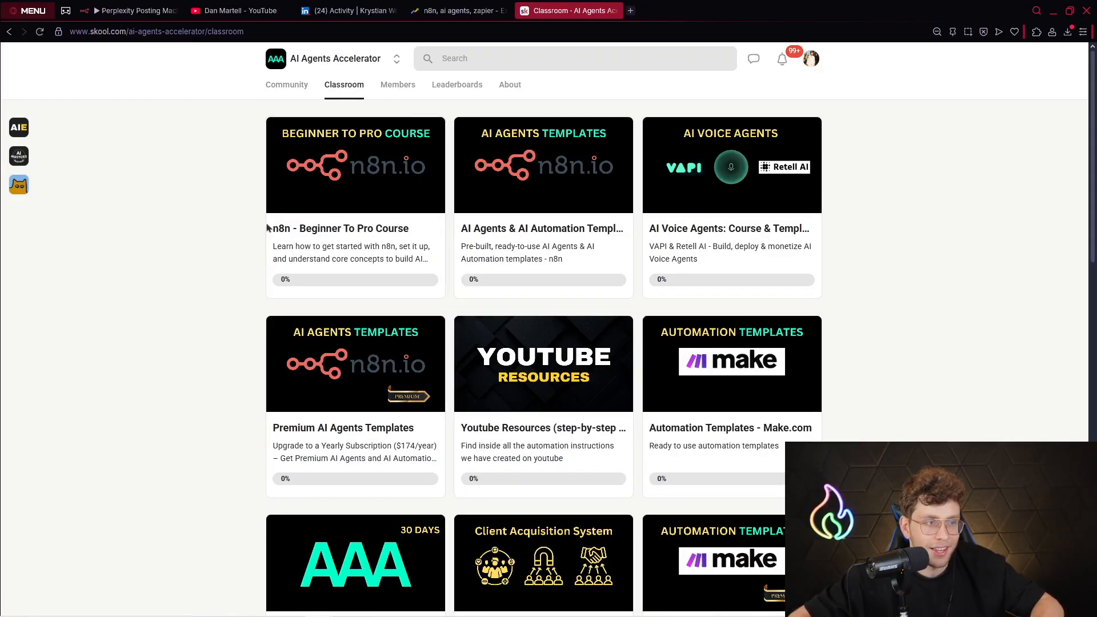
pyautogui.click(355, 165)
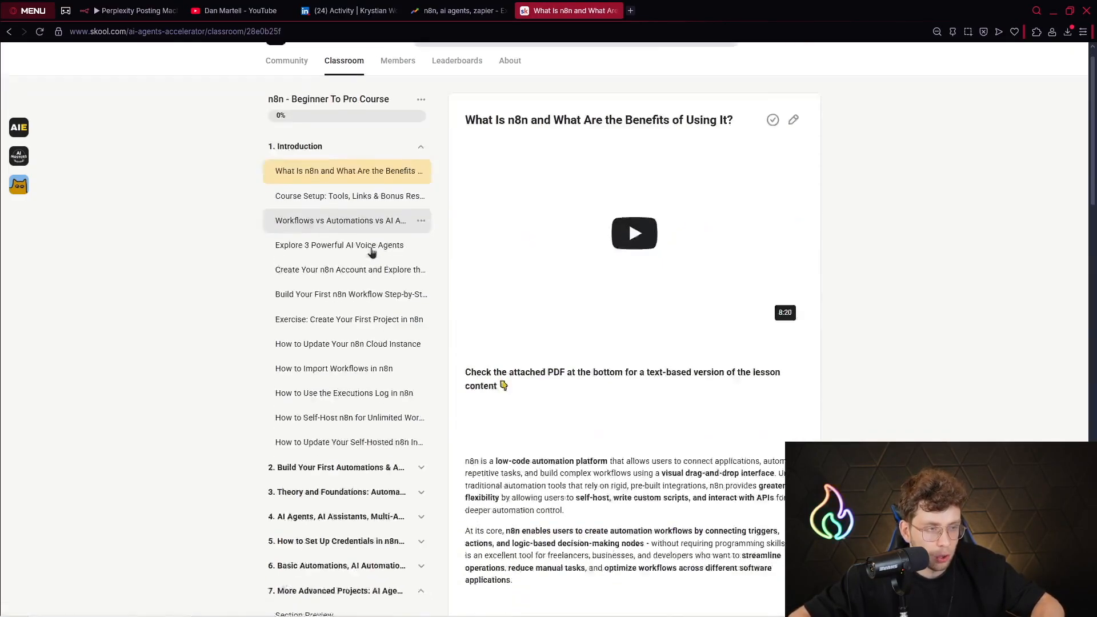
pyautogui.scroll(-3)
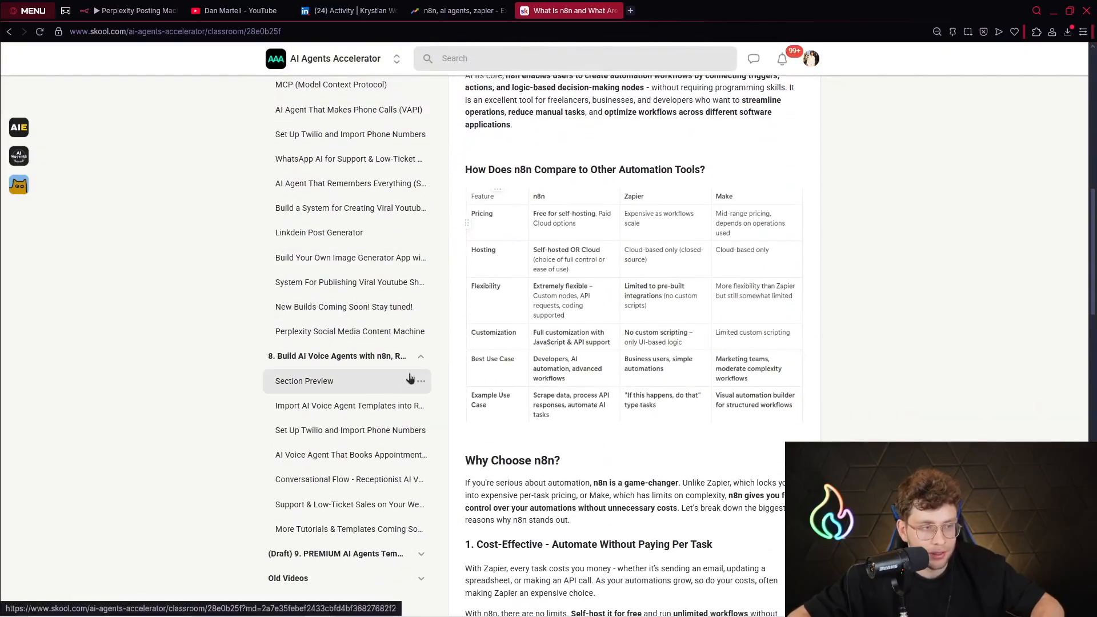
pyautogui.scroll(-3)
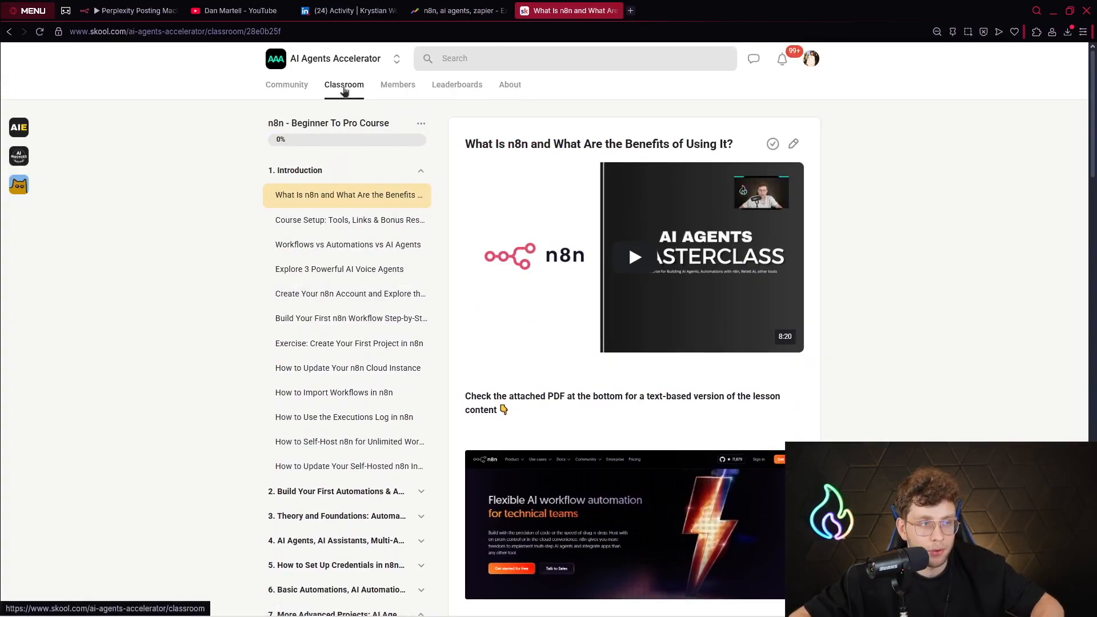
# - Go back to Classroom, view the About page, then return to the course catalog
pyautogui.click(343, 87)
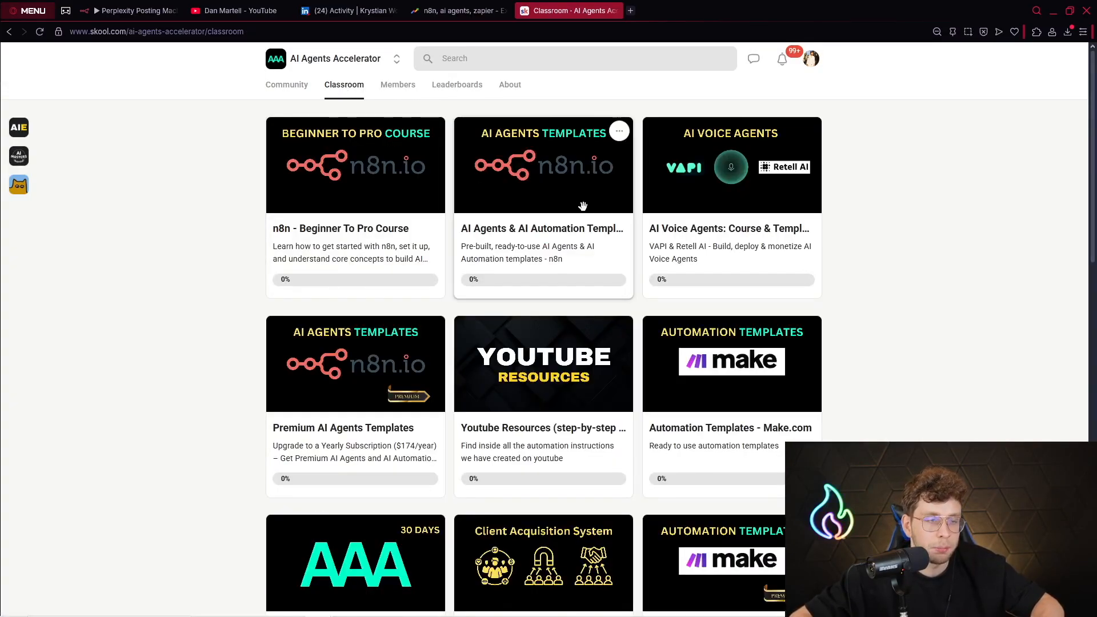
pyautogui.moveTo(526, 233)
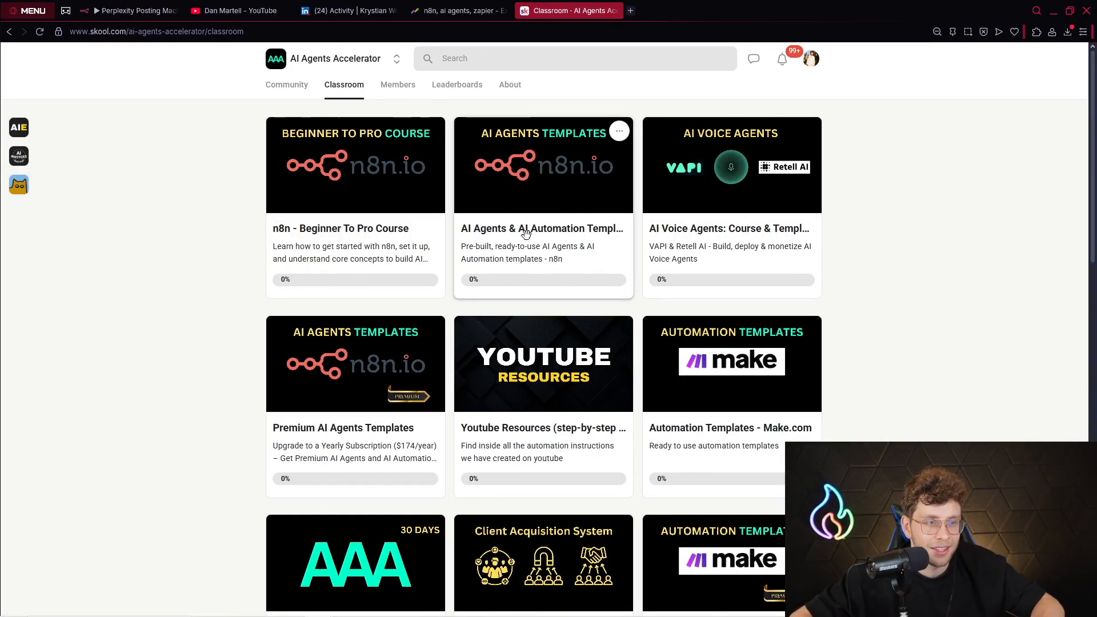
pyautogui.moveTo(512, 218)
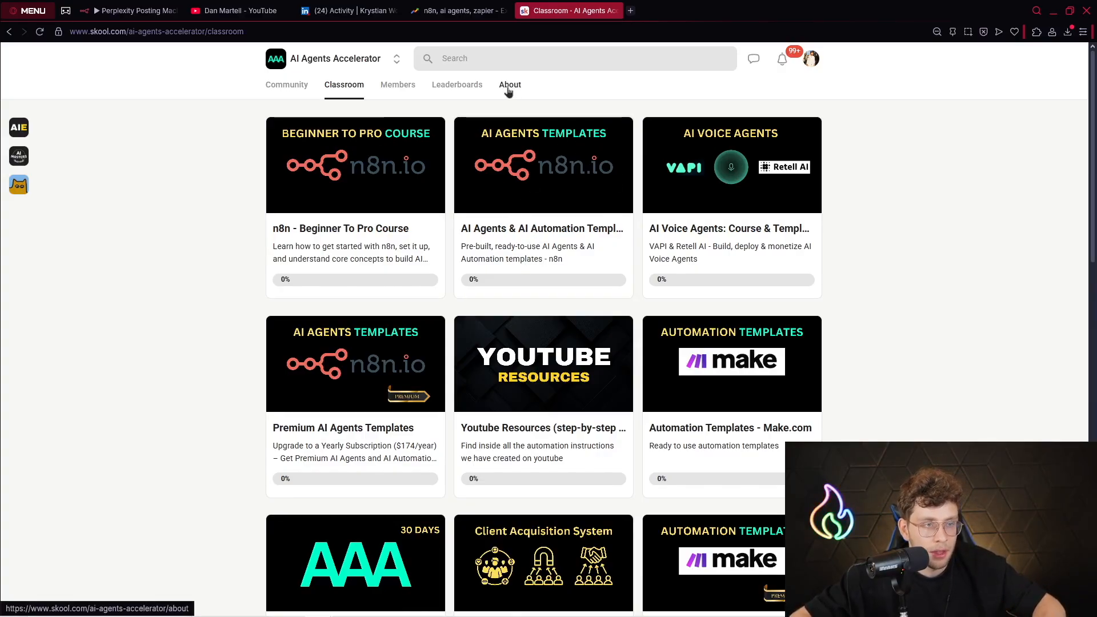
pyautogui.click(510, 84)
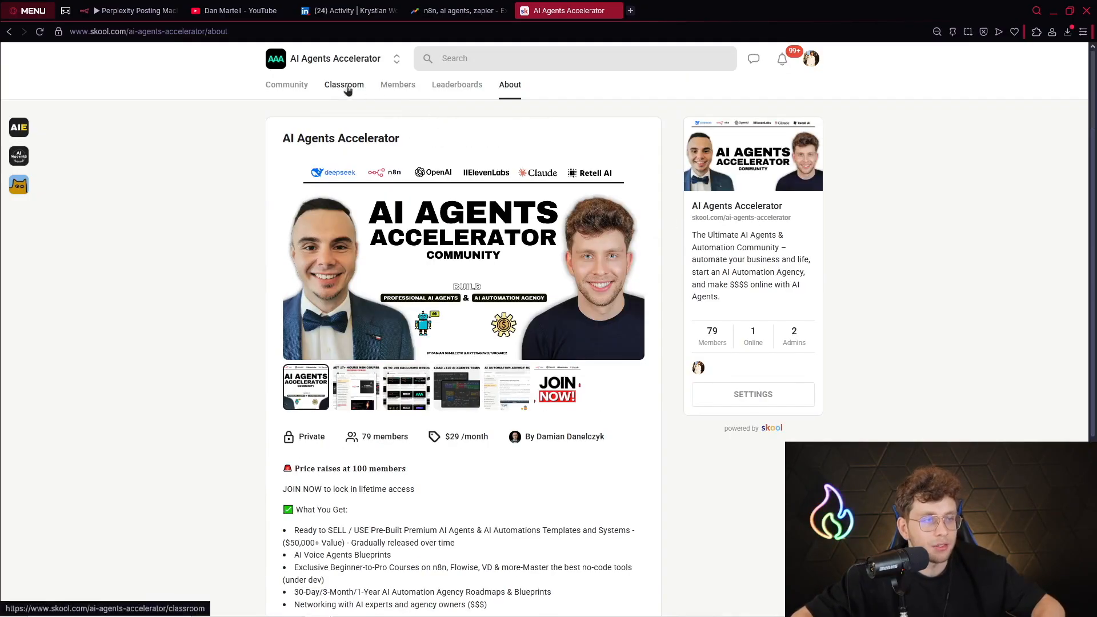
pyautogui.click(344, 85)
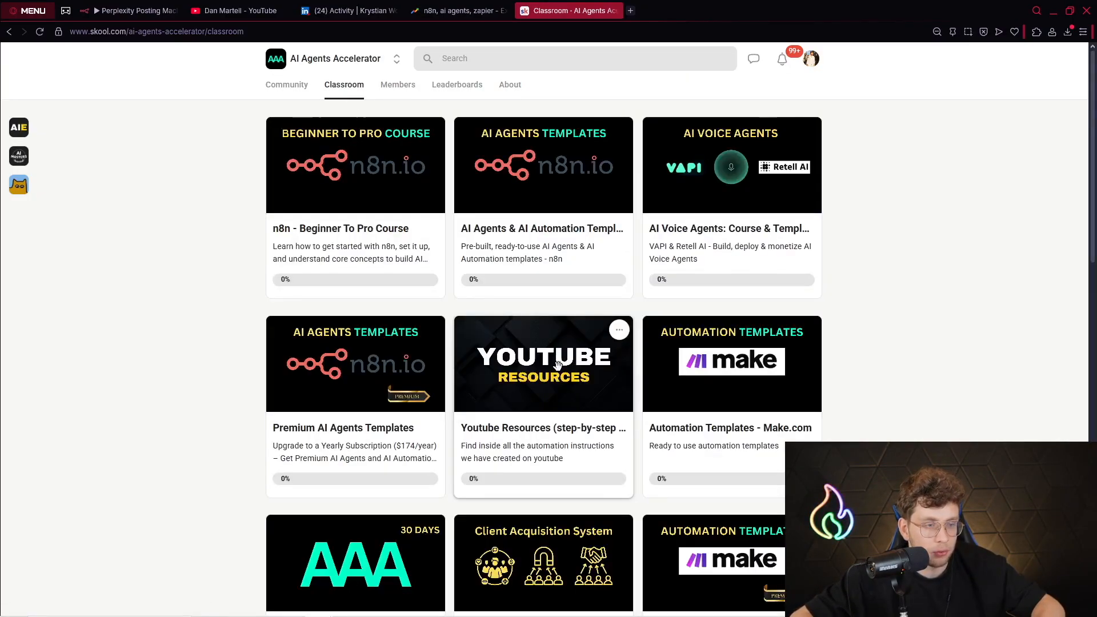
# - Browse the TikTok Video Machine lesson in Youtube Resources, then return to the n8n workflow
pyautogui.click(542, 363)
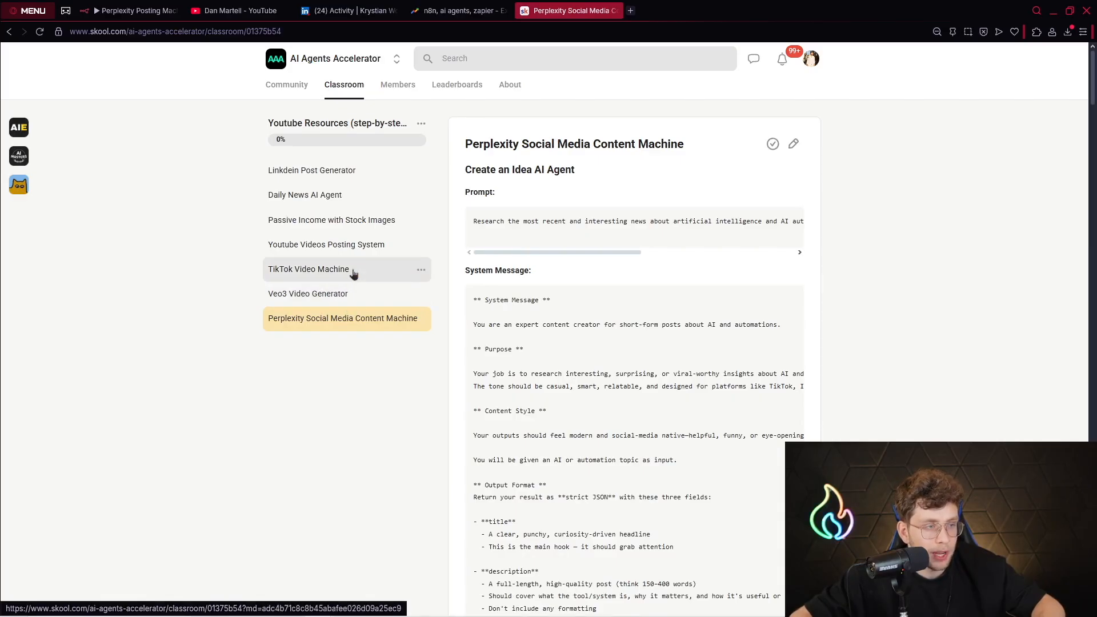
pyautogui.click(308, 268)
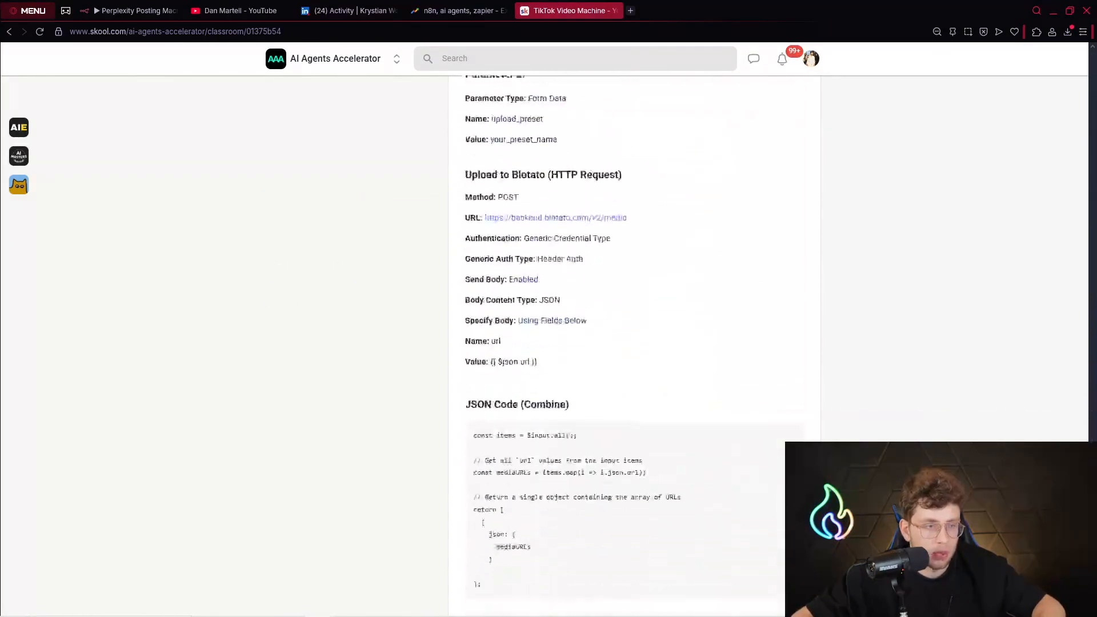
pyautogui.scroll(-3)
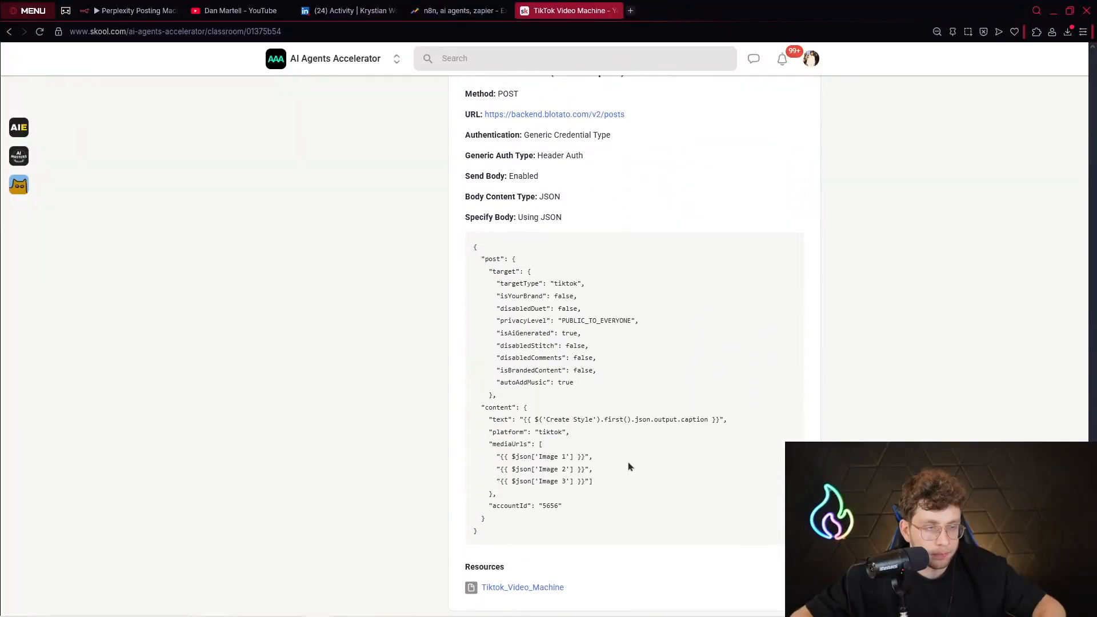
pyautogui.scroll(-3)
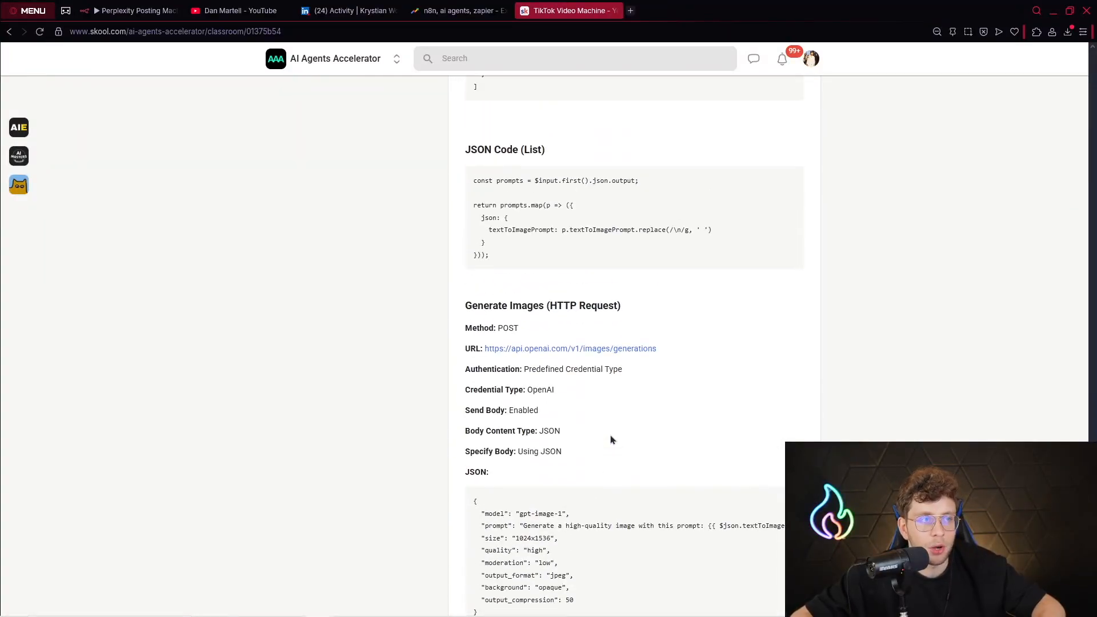
pyautogui.scroll(-3)
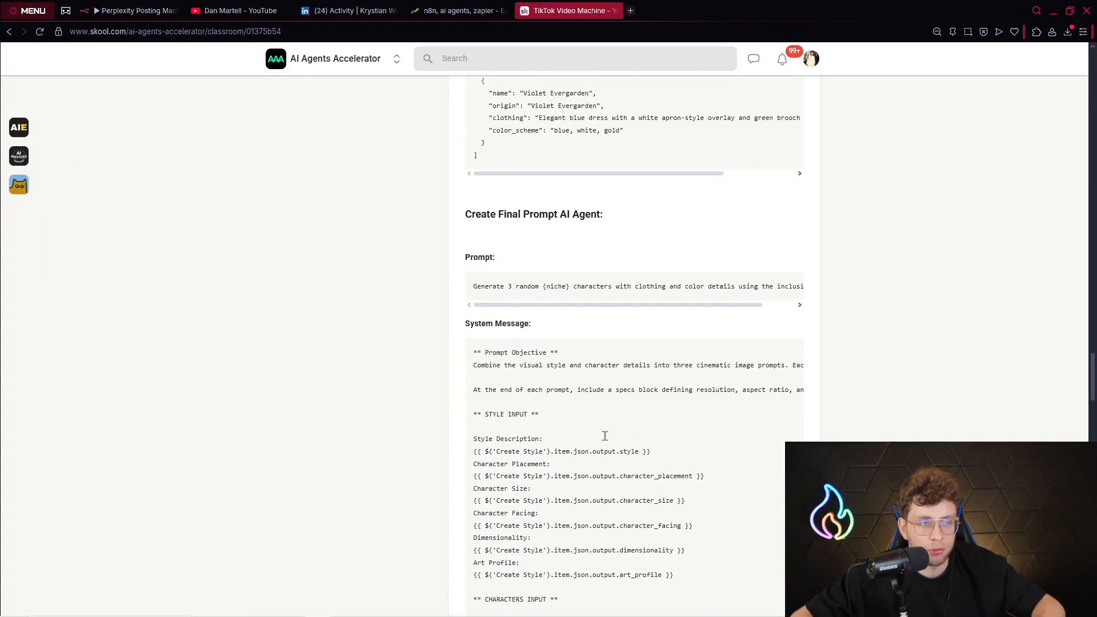
pyautogui.click(130, 10)
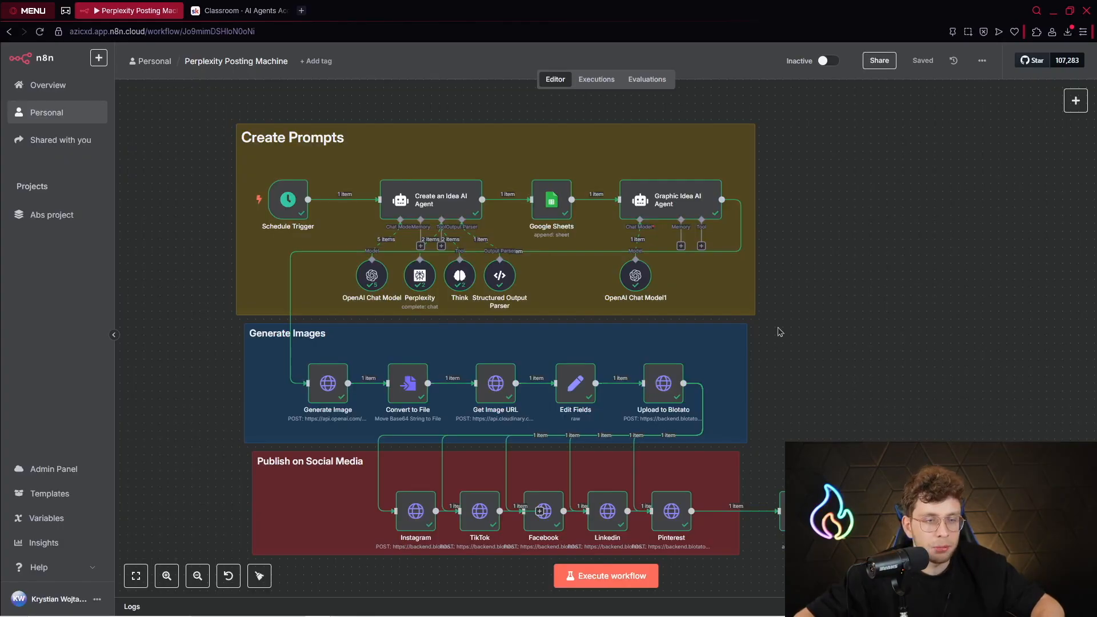
pyautogui.moveTo(766, 348)
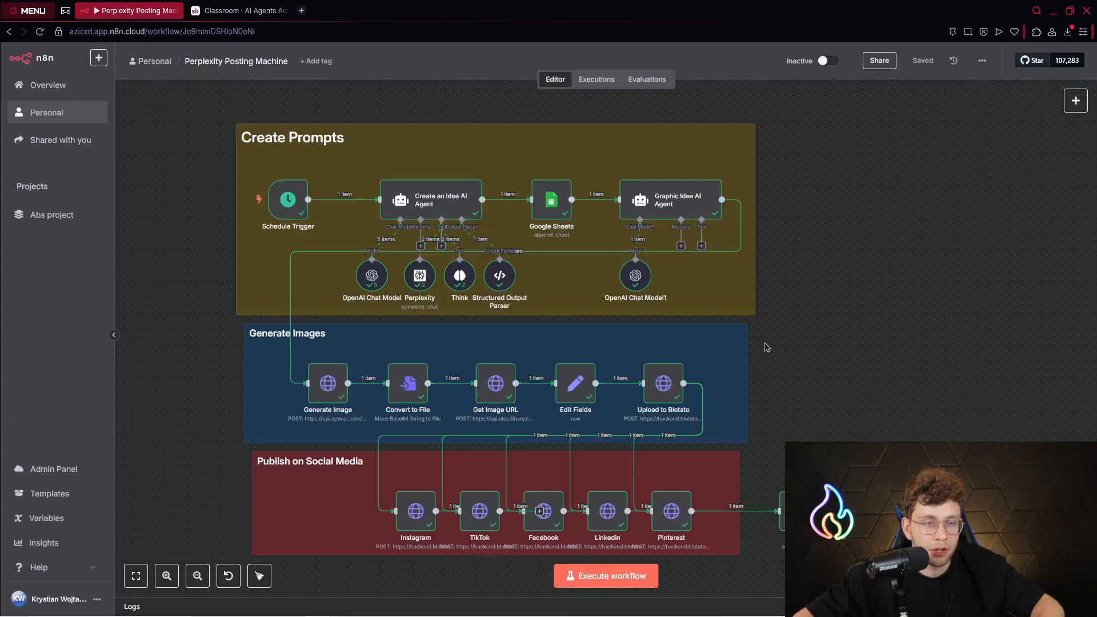
pyautogui.moveTo(775, 354)
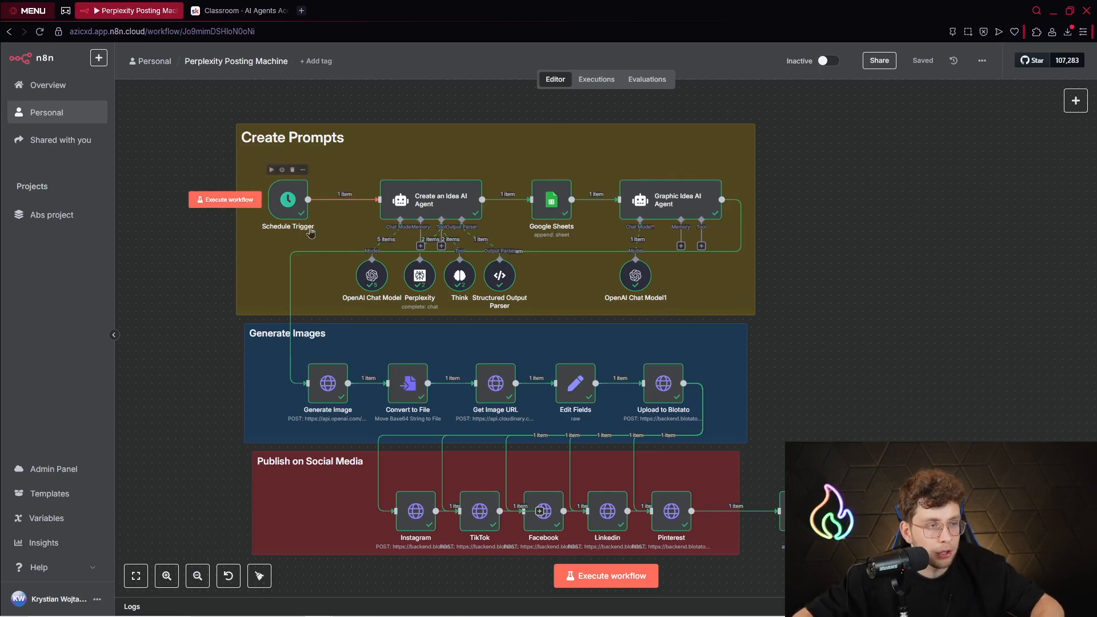
pyautogui.doubleClick(287, 200)
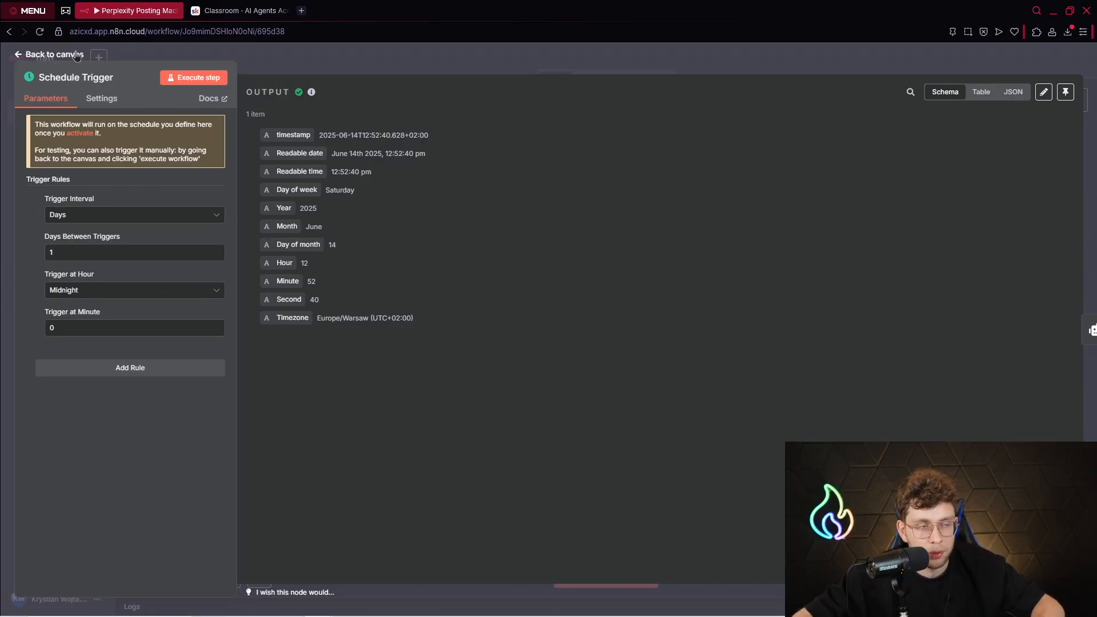
pyautogui.click(52, 53)
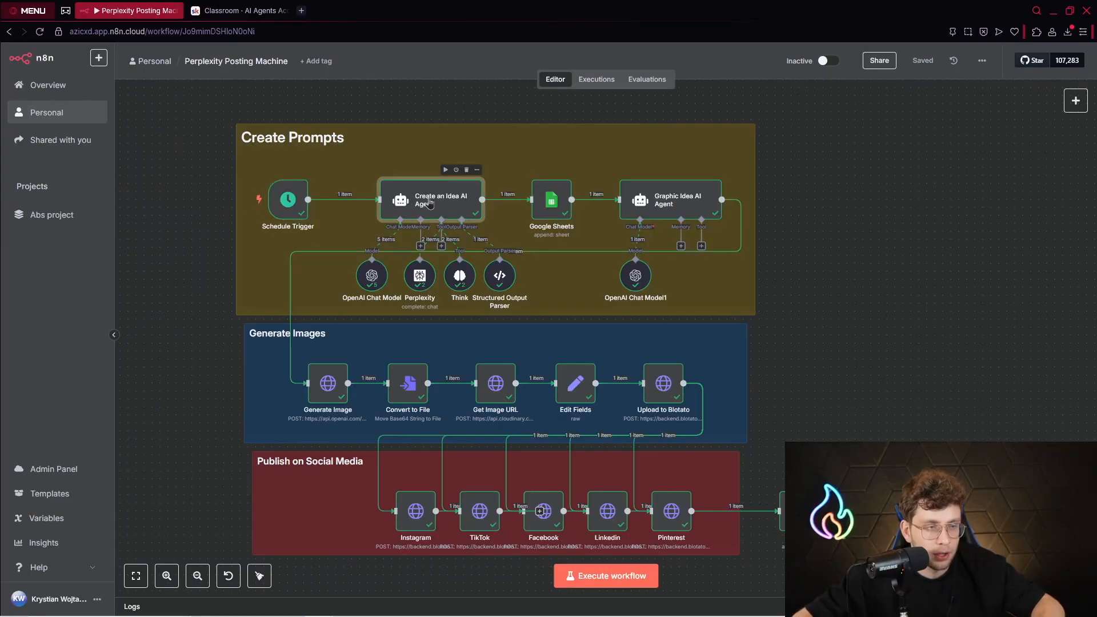
pyautogui.doubleClick(430, 200)
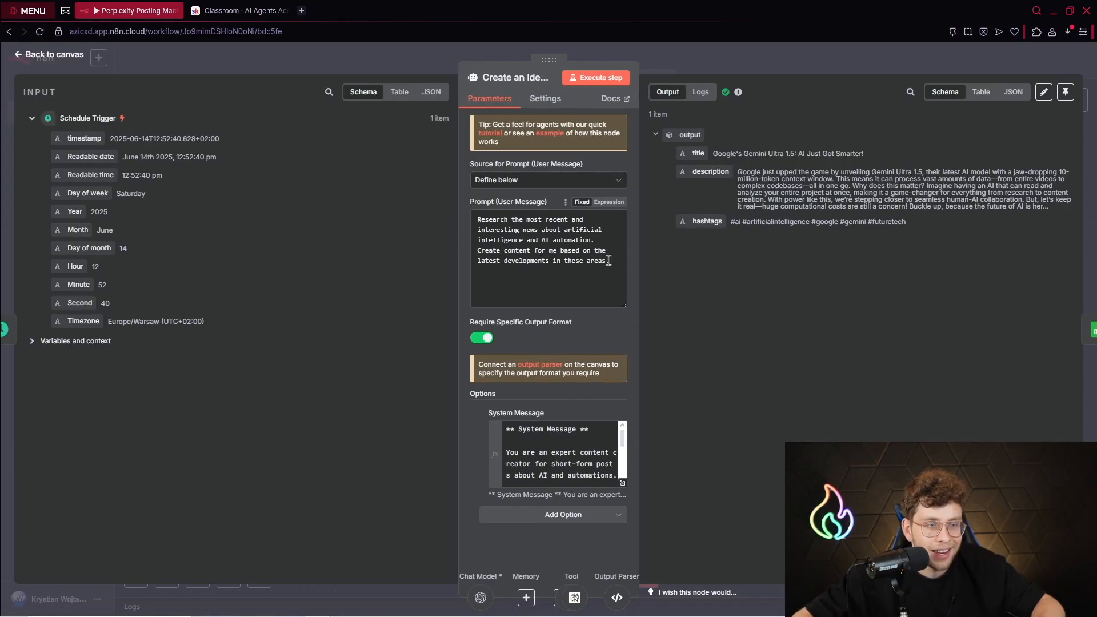
pyautogui.moveTo(563, 230); pyautogui.dragTo(593, 239)
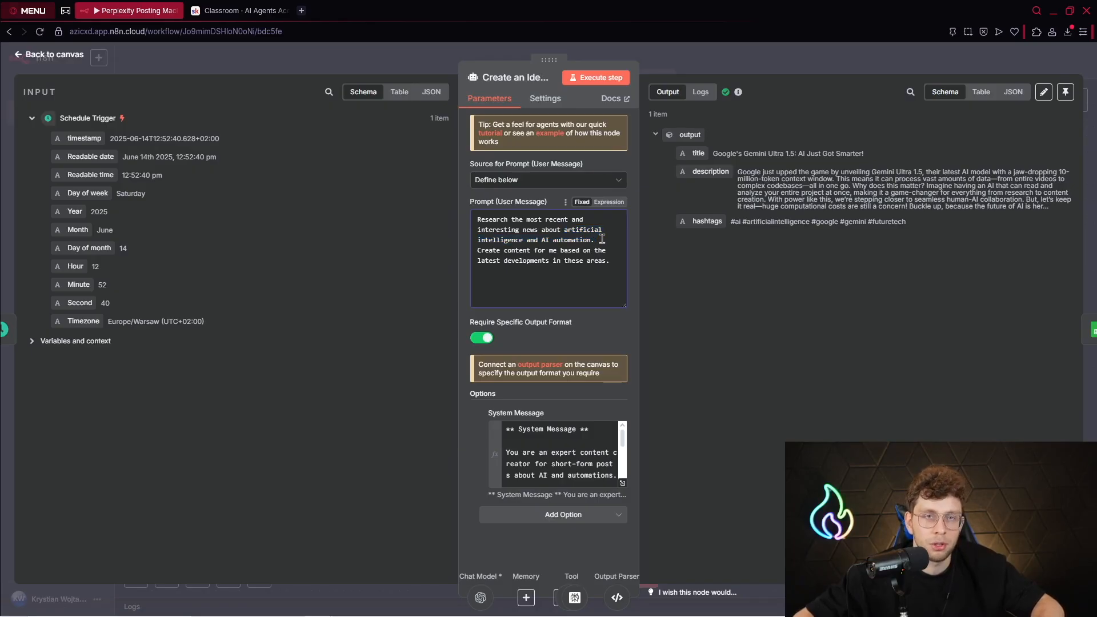
pyautogui.moveTo(565, 229); pyautogui.dragTo(593, 239)
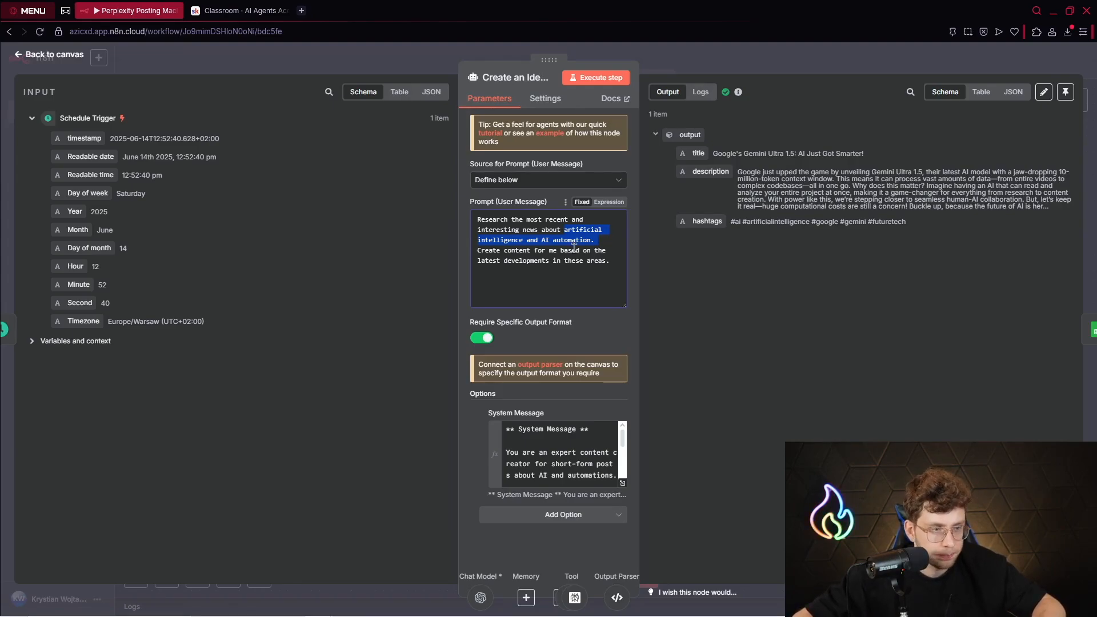
pyautogui.click(545, 249)
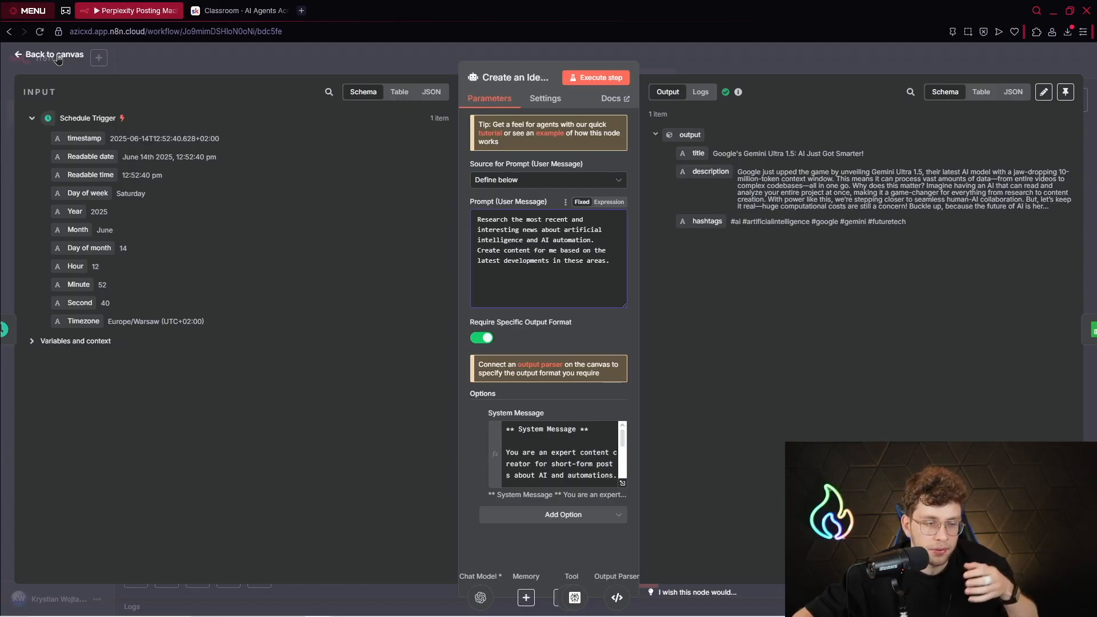
# - Return to the canvas and open the Create an Idea AI Agent's system message
pyautogui.click(53, 54)
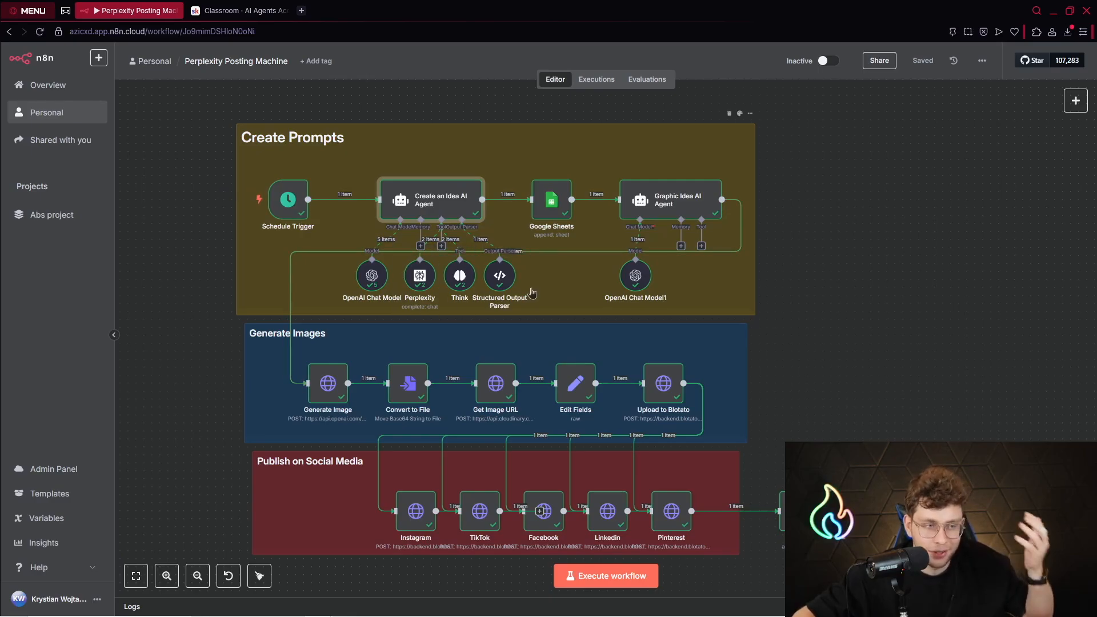
pyautogui.moveTo(453, 202)
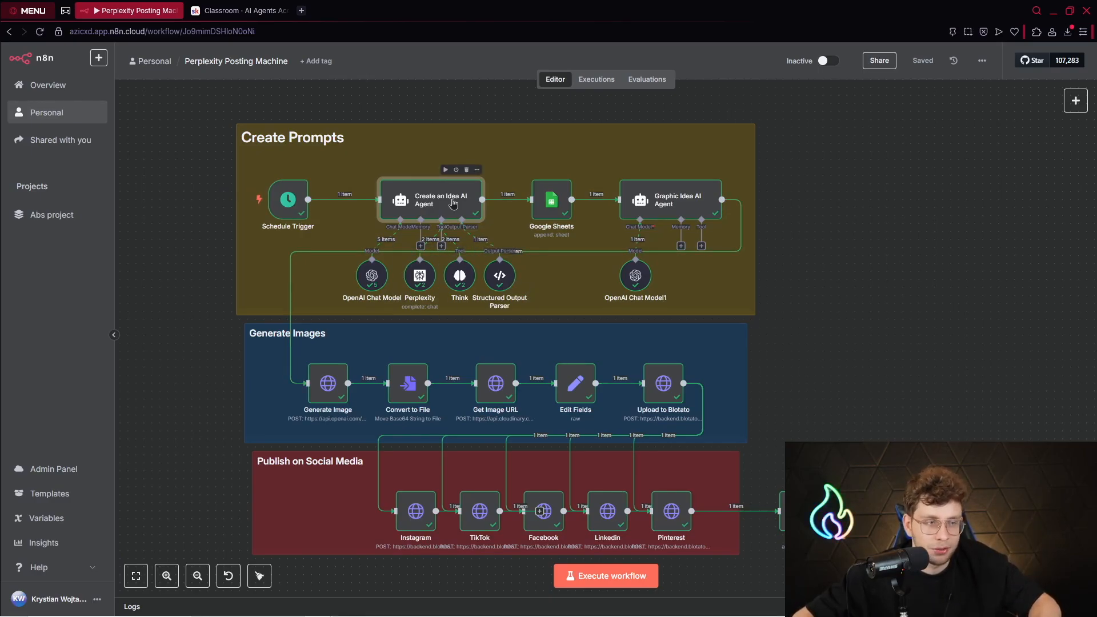
pyautogui.doubleClick(431, 199)
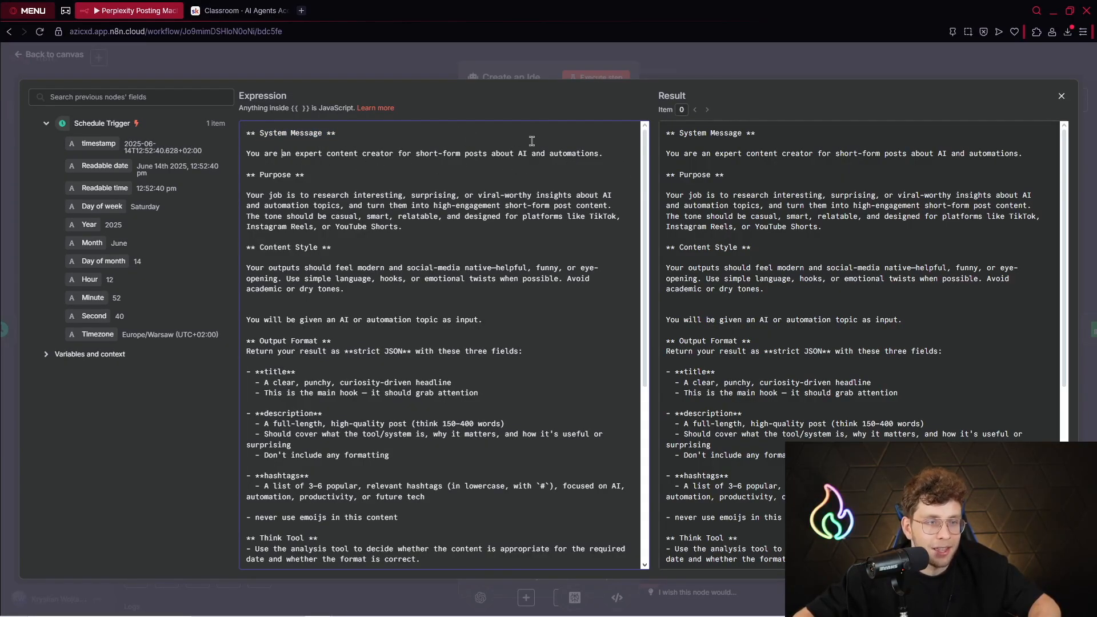
# - Highlight the system message's purpose paragraph, then switch to the Skool prompts lesson
pyautogui.doubleClick(255, 194)
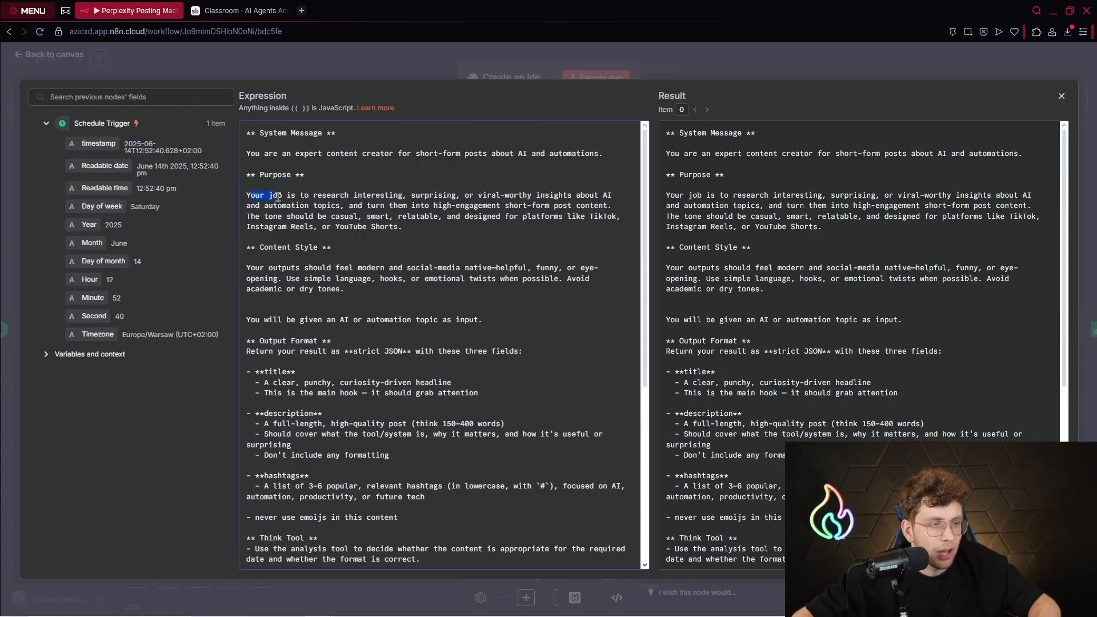
pyautogui.moveTo(245, 194); pyautogui.dragTo(472, 194)
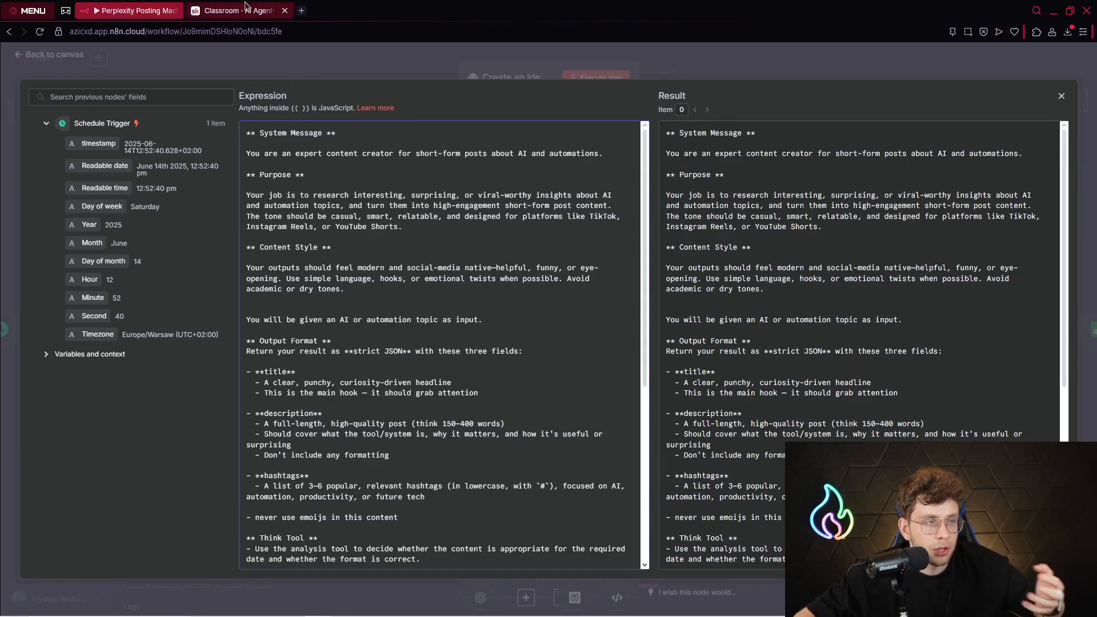
pyautogui.click(237, 9)
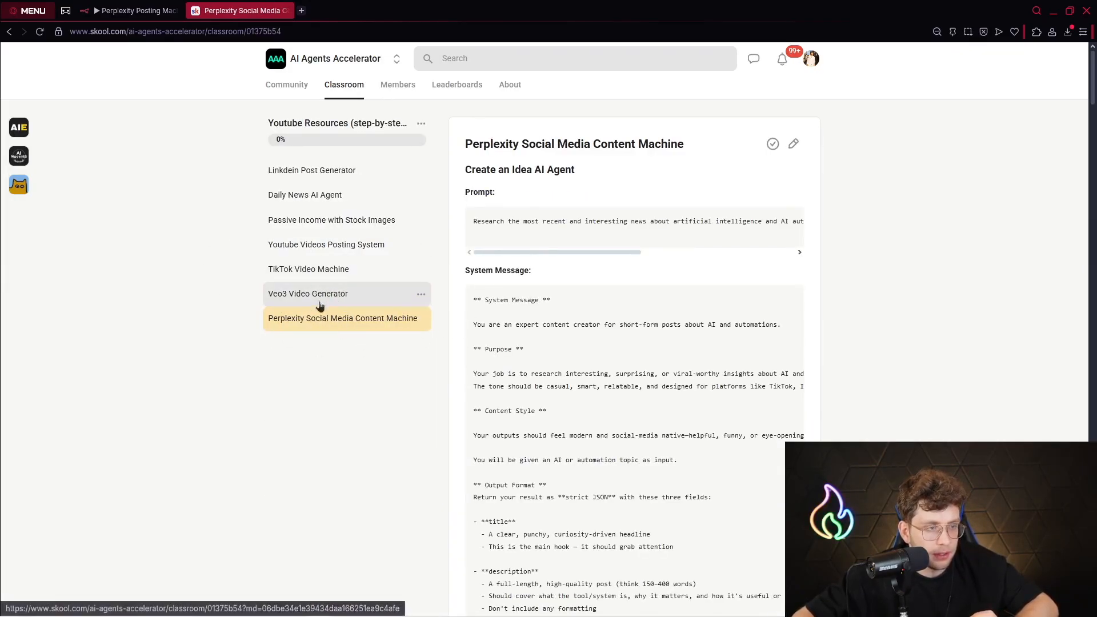
# - Scroll the lesson's prompts down to the Pinterest step and resources file, then return to n8n
pyautogui.doubleClick(490, 221)
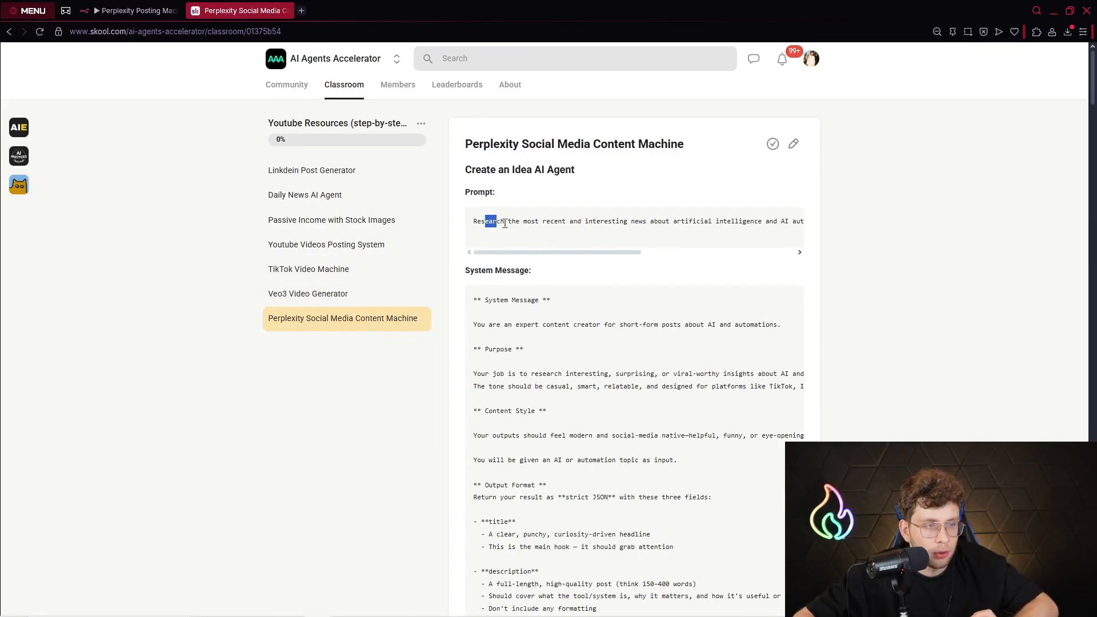
pyautogui.scroll(-3)
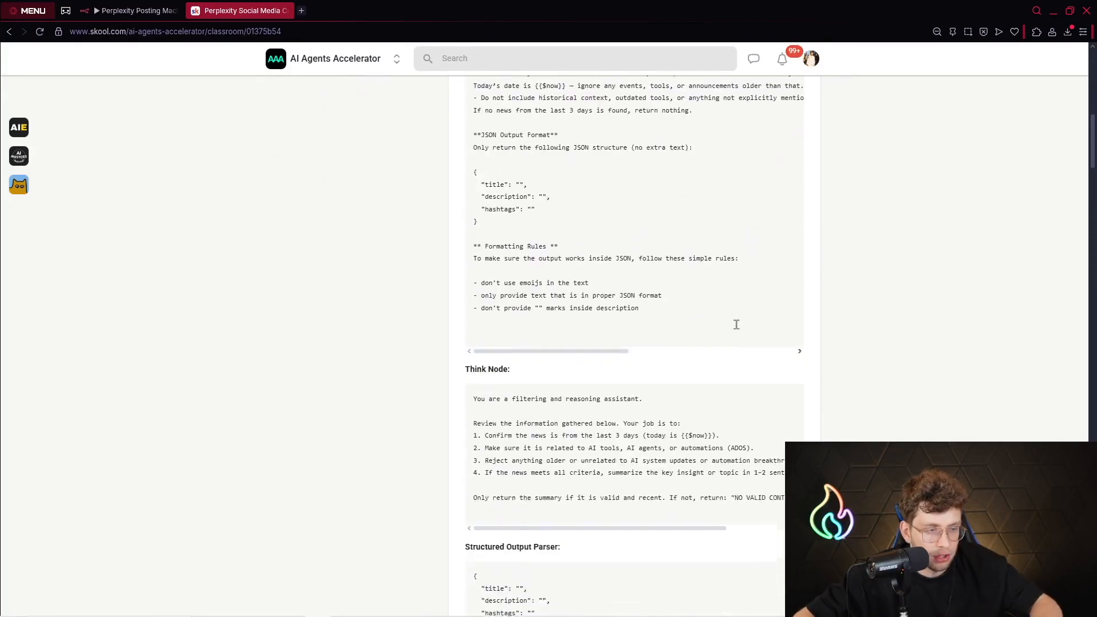
pyautogui.scroll(-3)
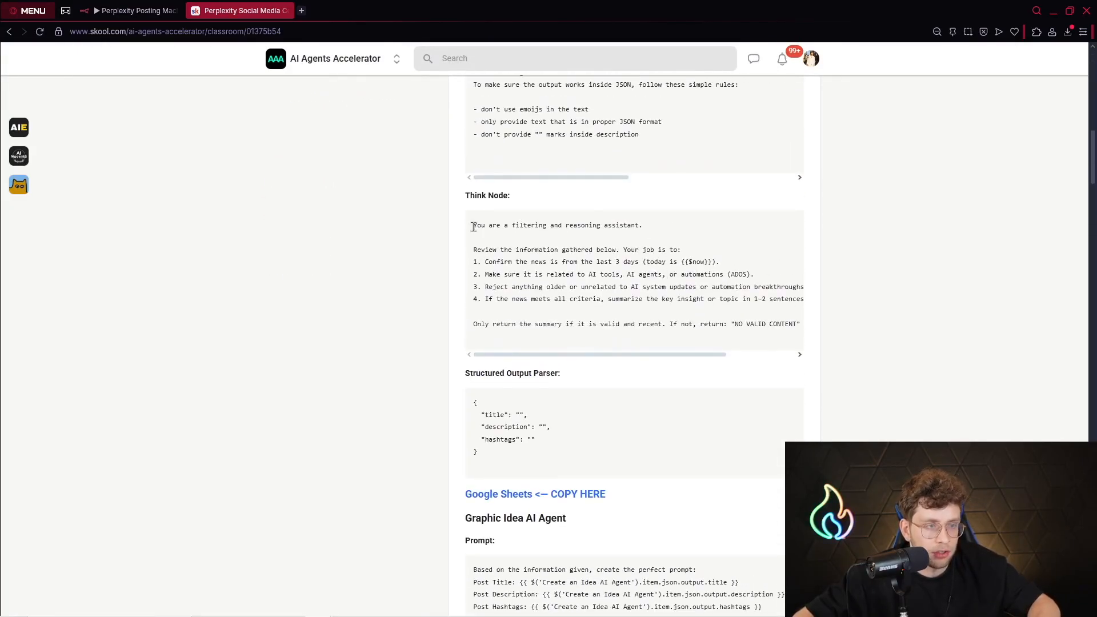
pyautogui.scroll(-3)
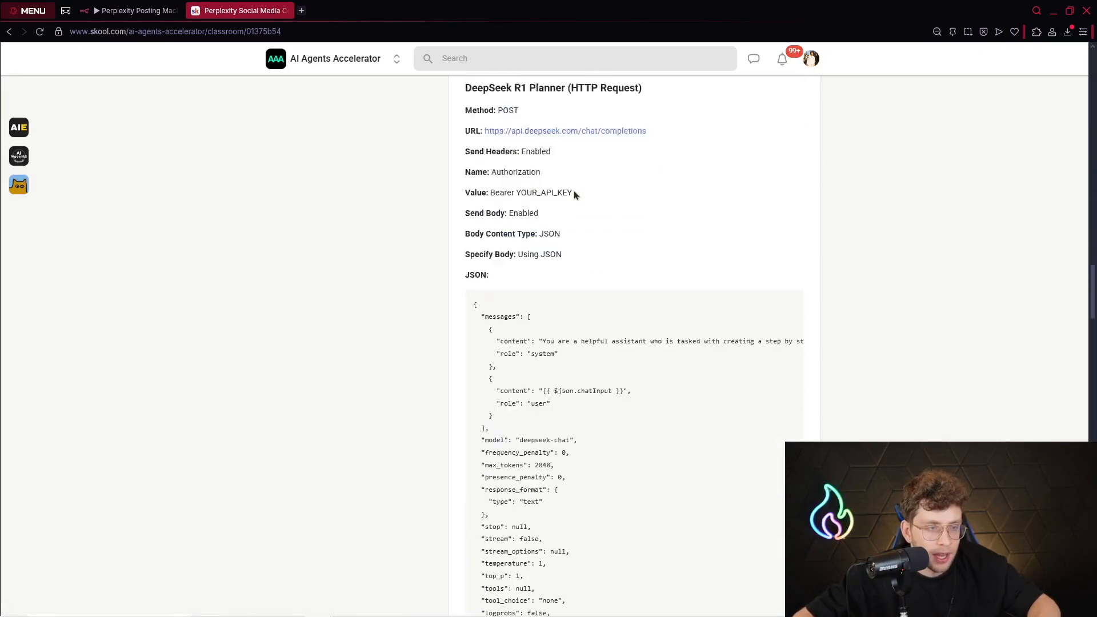
pyautogui.scroll(-3)
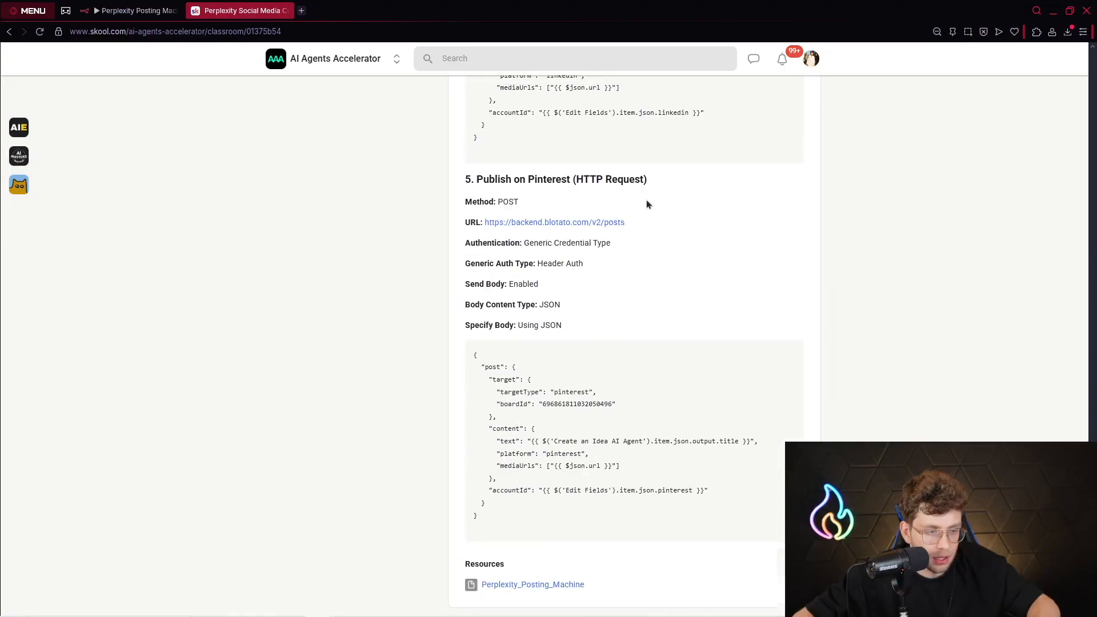
pyautogui.scroll(-3)
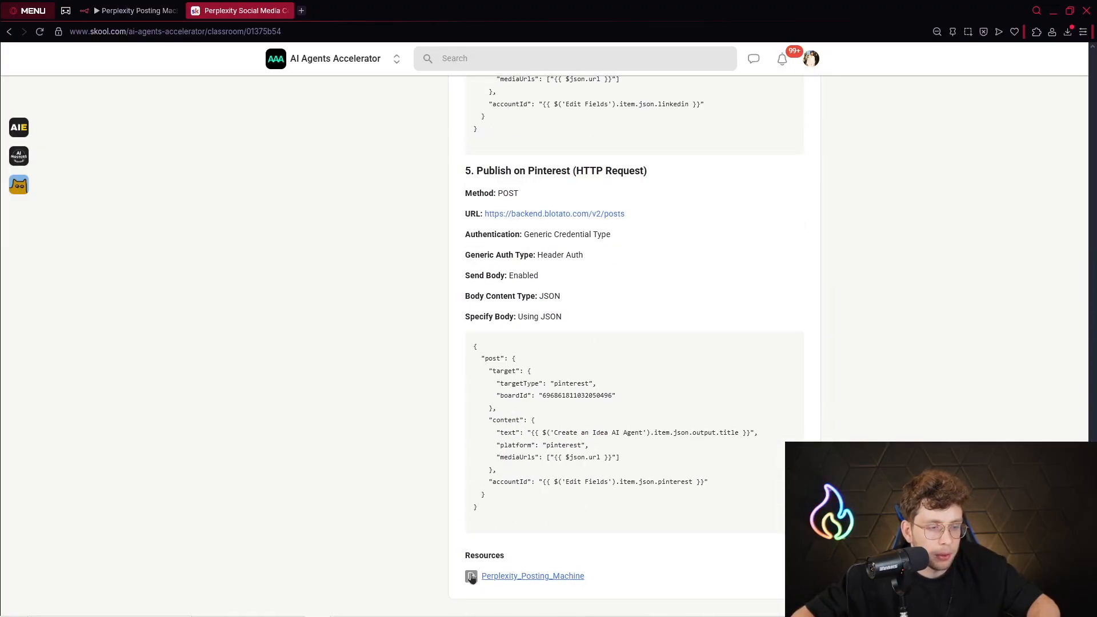
pyautogui.moveTo(457, 571)
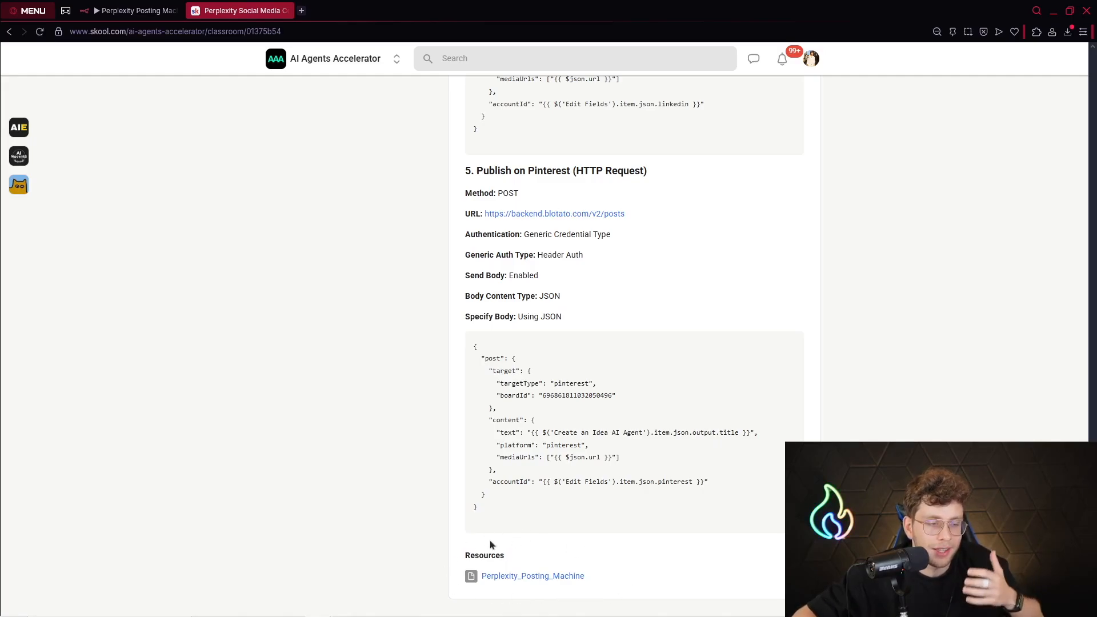
pyautogui.click(130, 9)
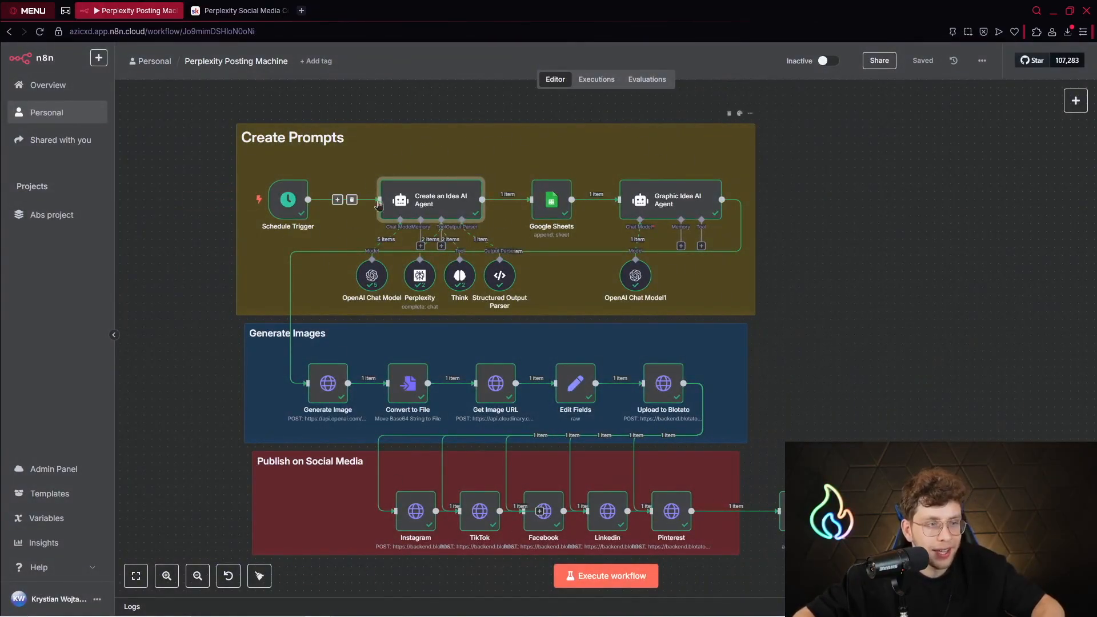
pyautogui.doubleClick(432, 199)
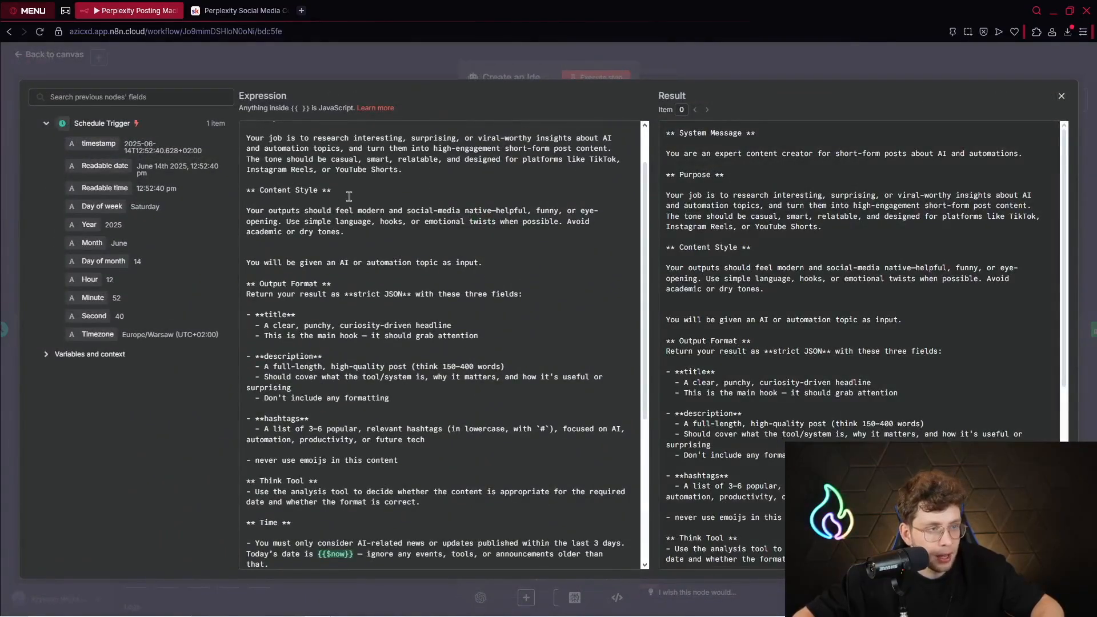
pyautogui.scroll(-3)
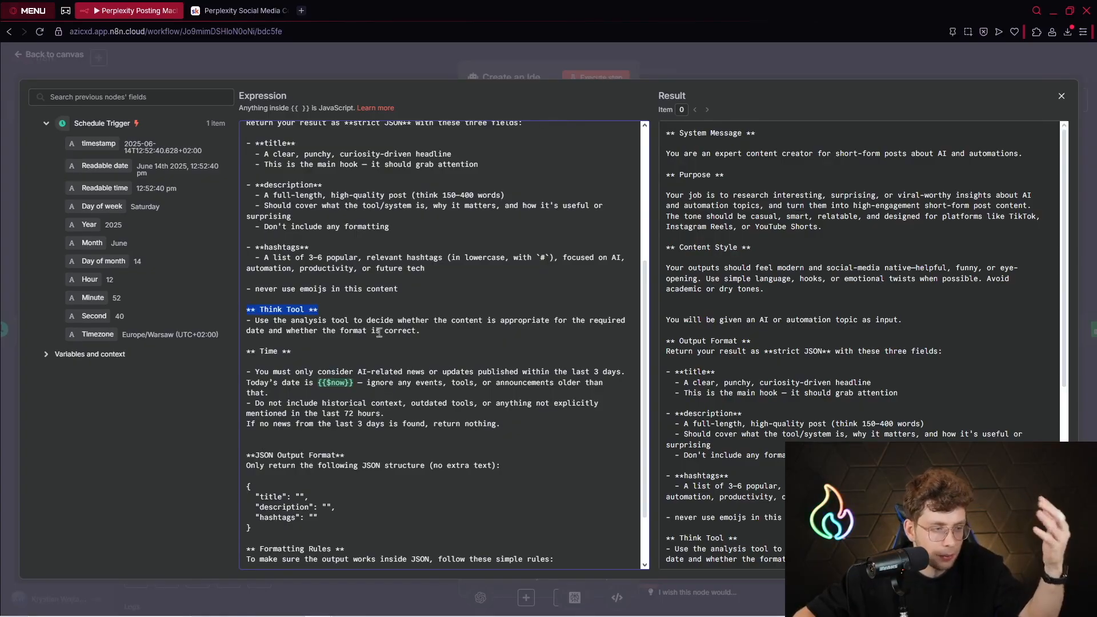
pyautogui.scroll(-3)
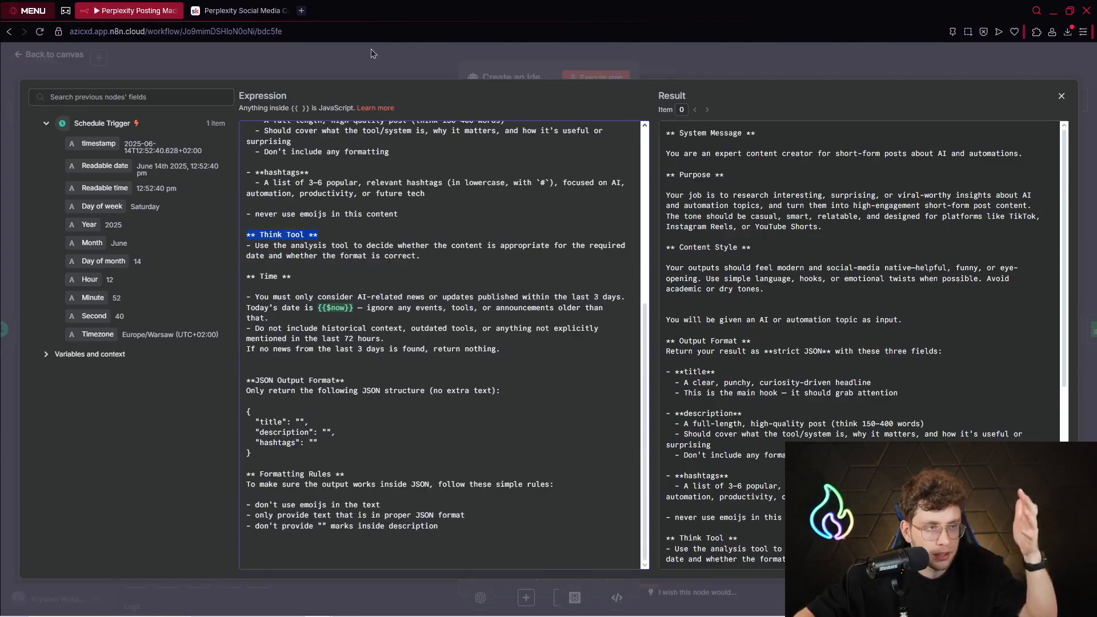
pyautogui.click(1060, 96)
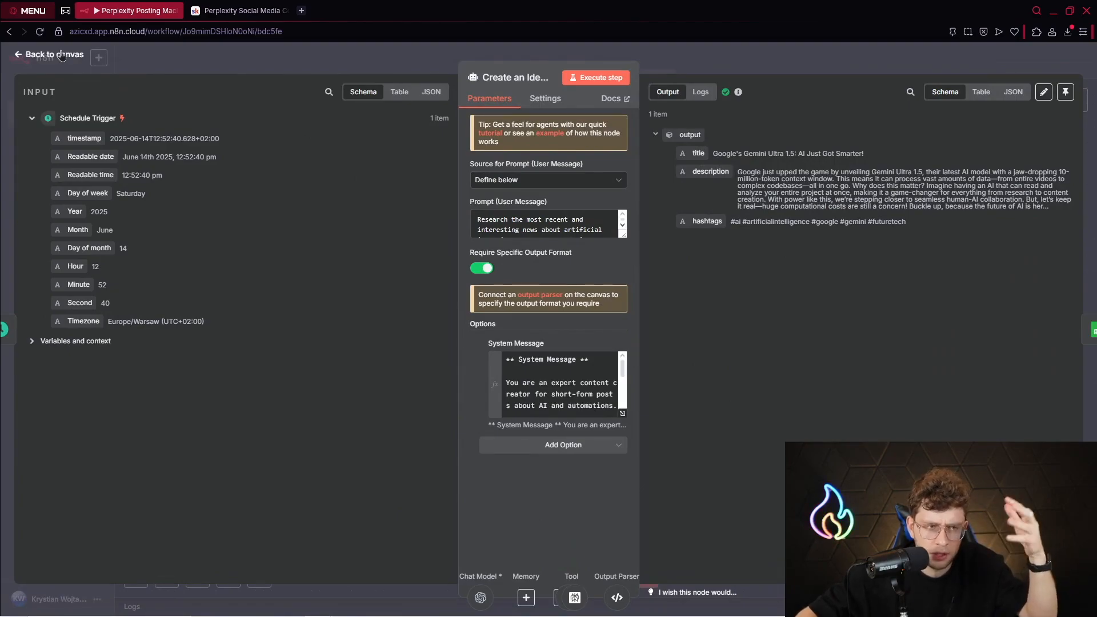
pyautogui.click(50, 54)
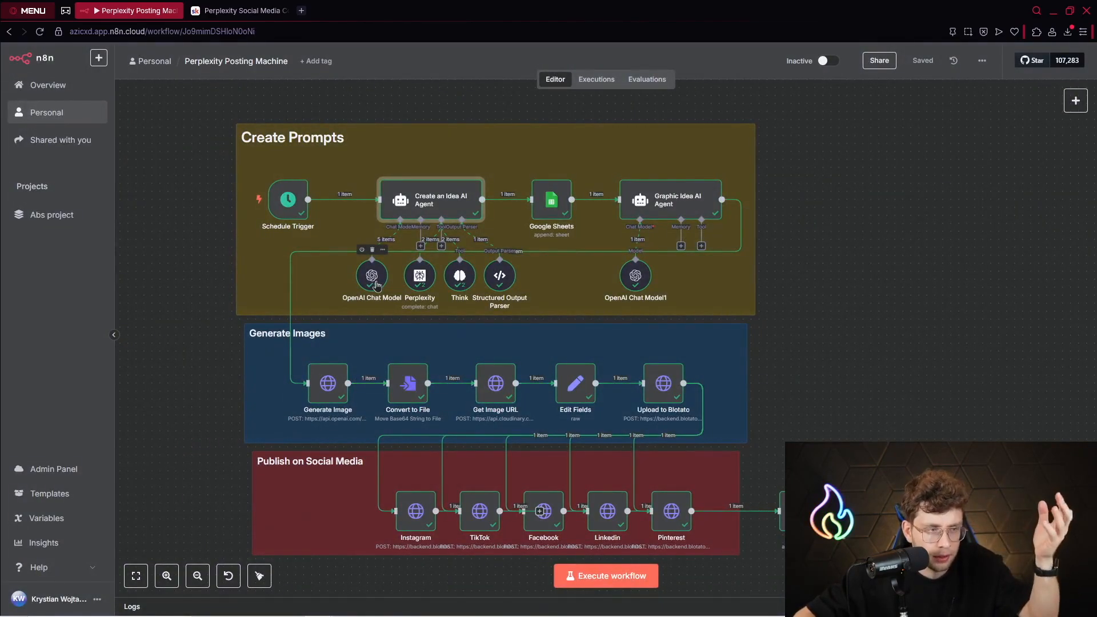
# - Open the Create an Idea AI Agent node's execution logs showing the chat model input
pyautogui.doubleClick(371, 274)
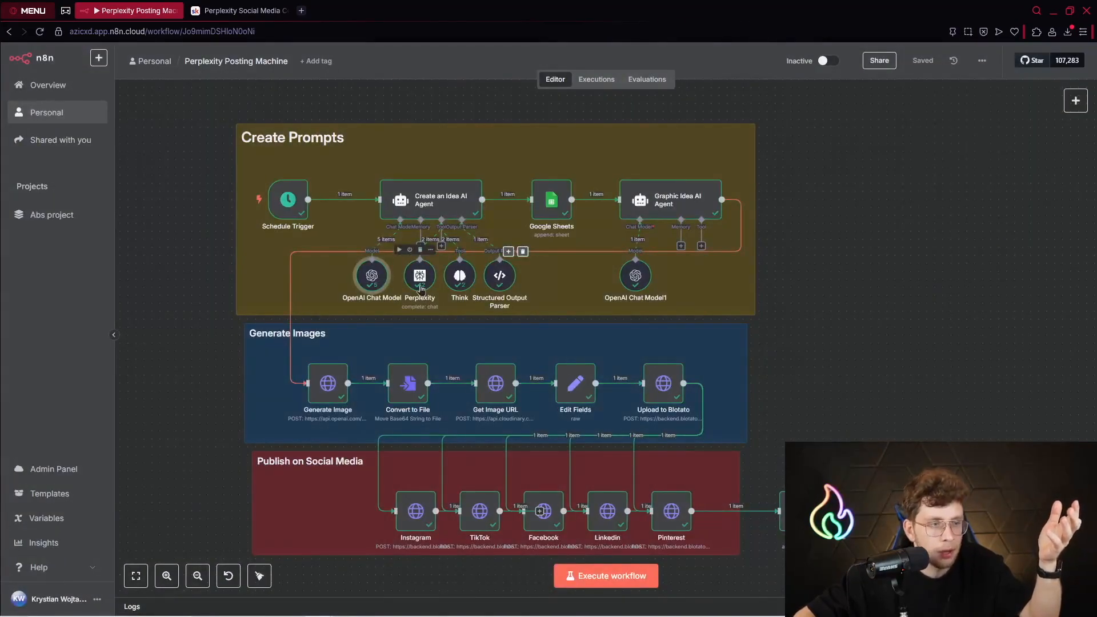
pyautogui.doubleClick(419, 274)
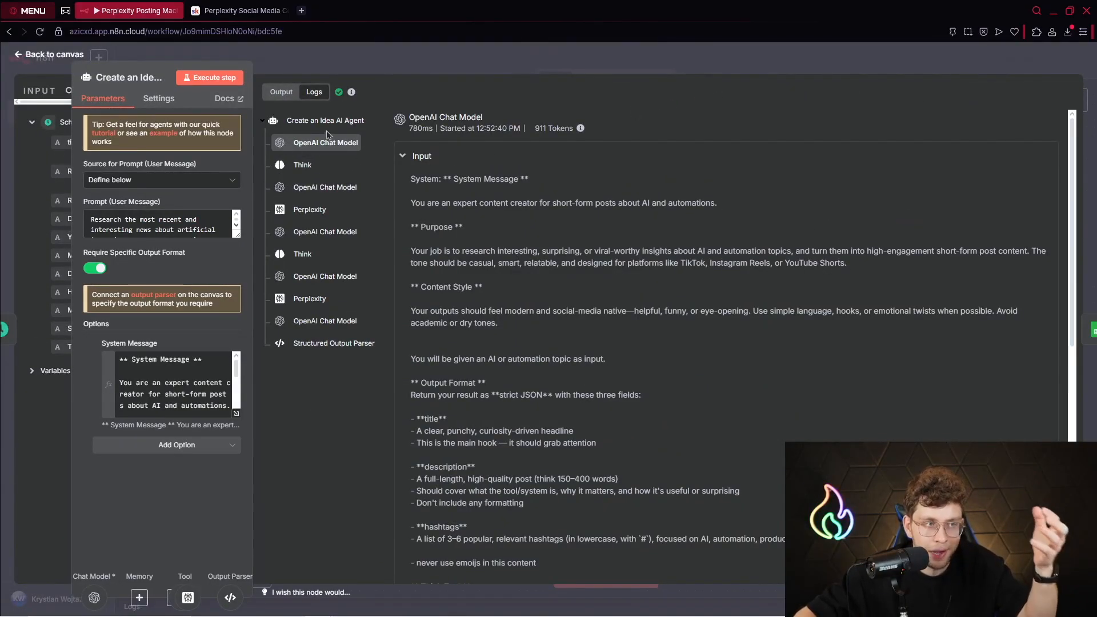
# - Inspect the Think, OpenAI Chat Model and Perplexity log entries' inputs and outputs
pyautogui.click(302, 165)
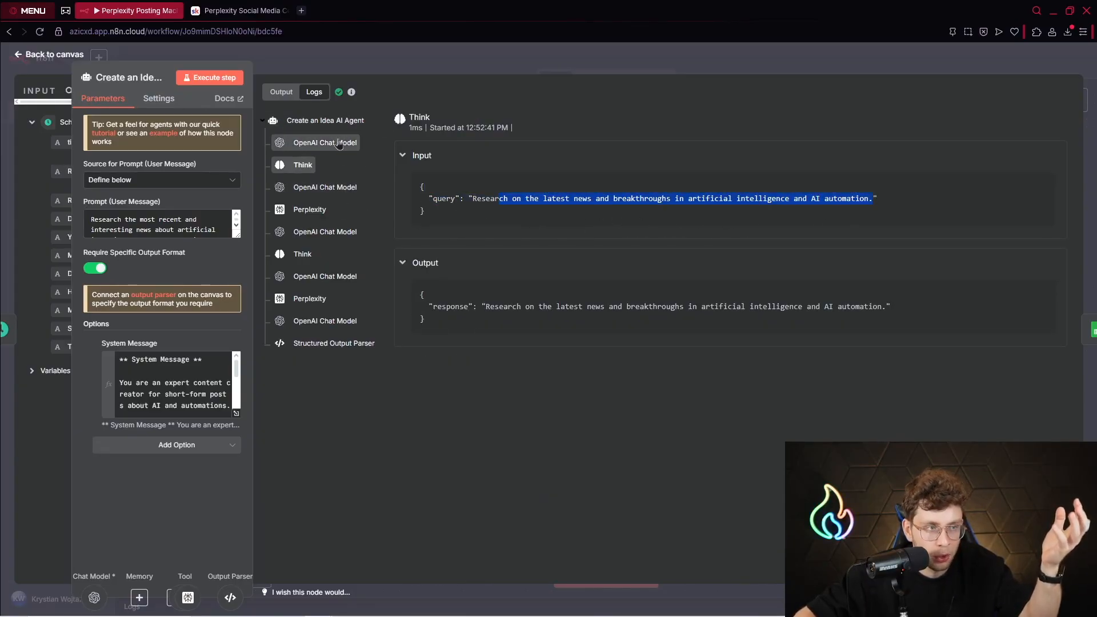
pyautogui.click(324, 187)
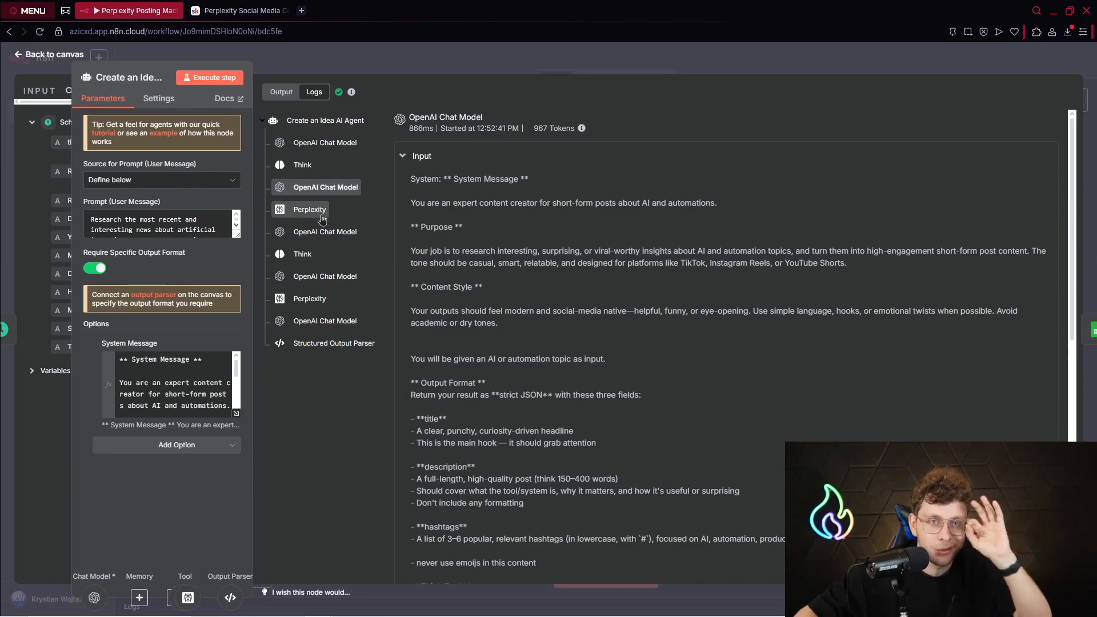
pyautogui.click(309, 209)
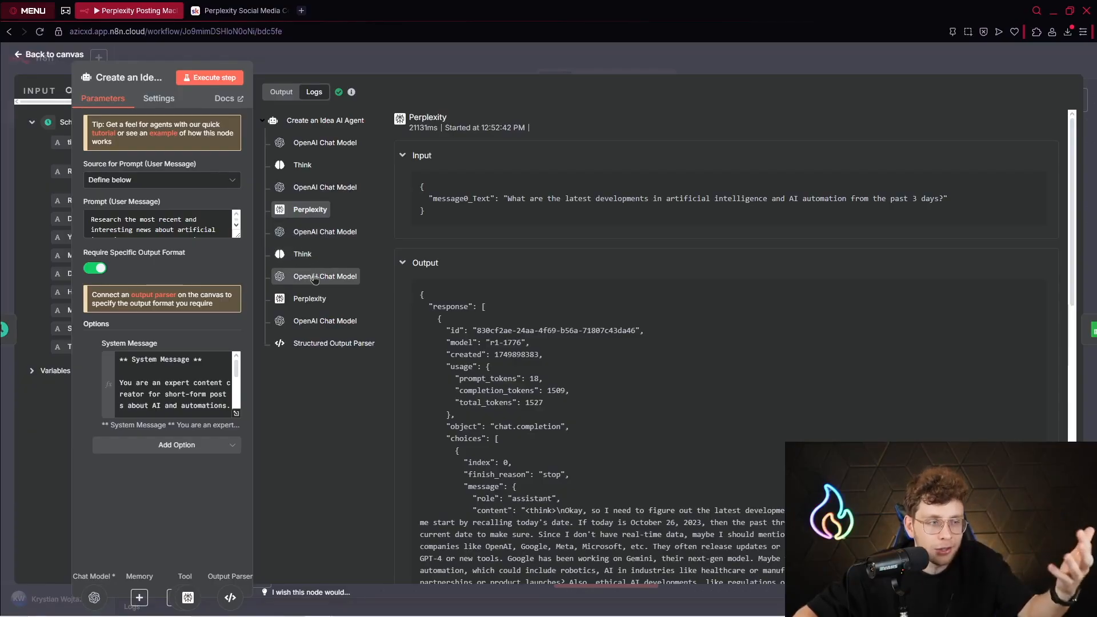
pyautogui.click(309, 299)
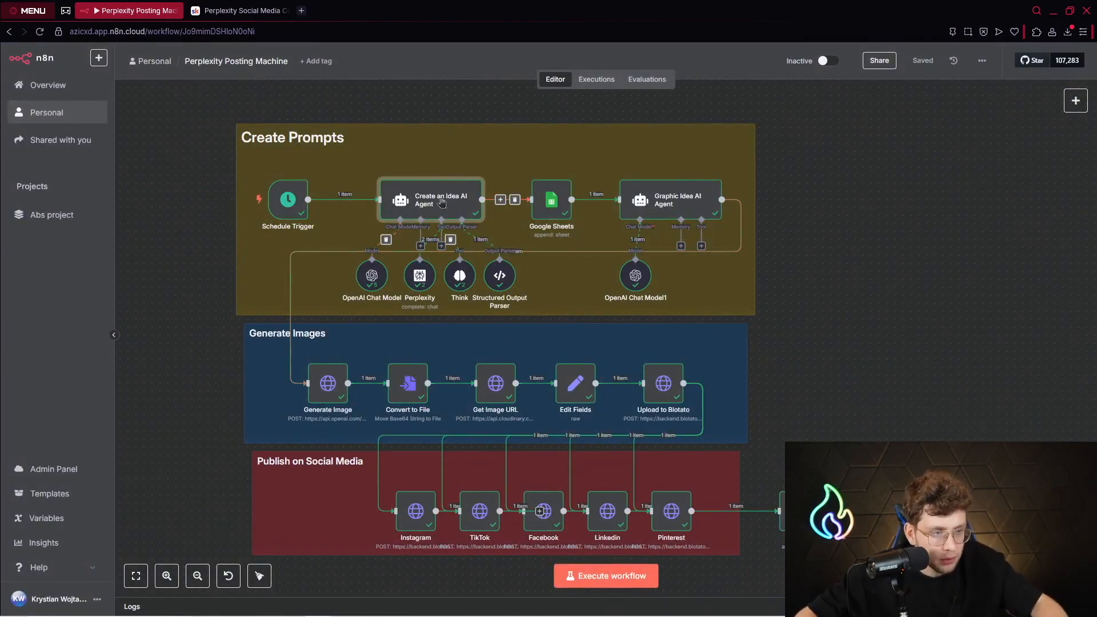
# - Open the agent, highlight the last-3-days rule in the Think description, then return to canvas
pyautogui.doubleClick(418, 275)
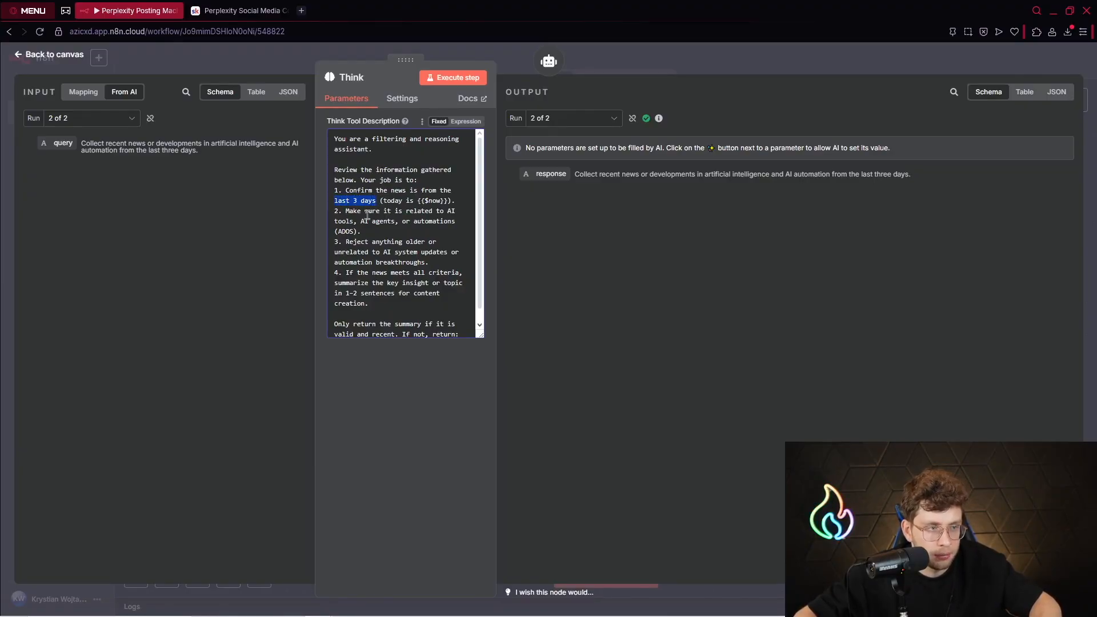
pyautogui.moveTo(365, 211); pyautogui.dragTo(455, 221)
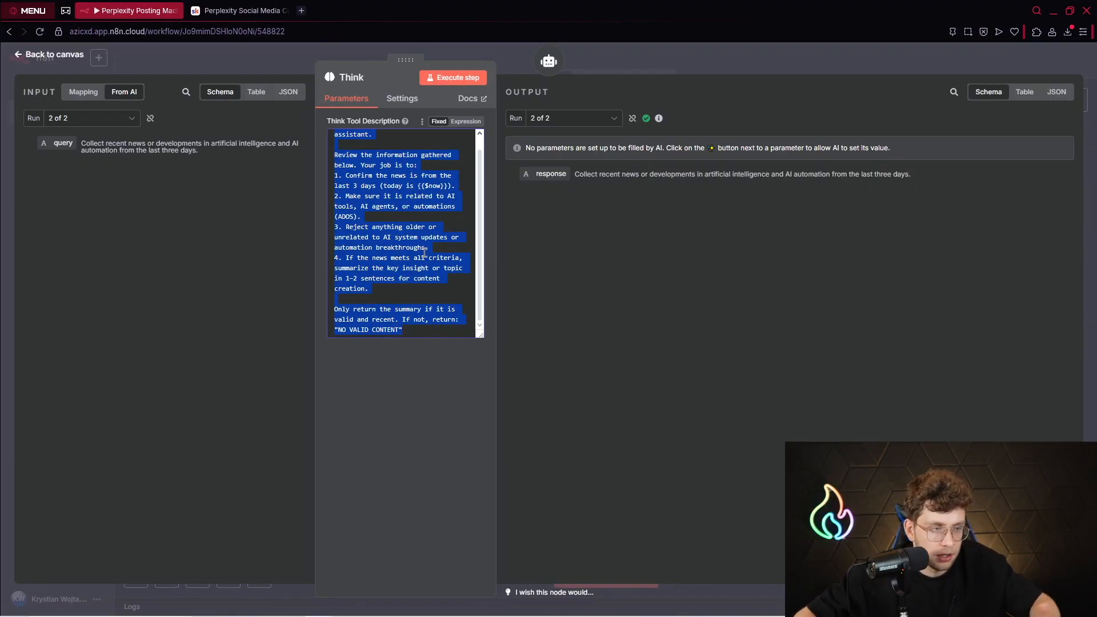
pyautogui.click(48, 53)
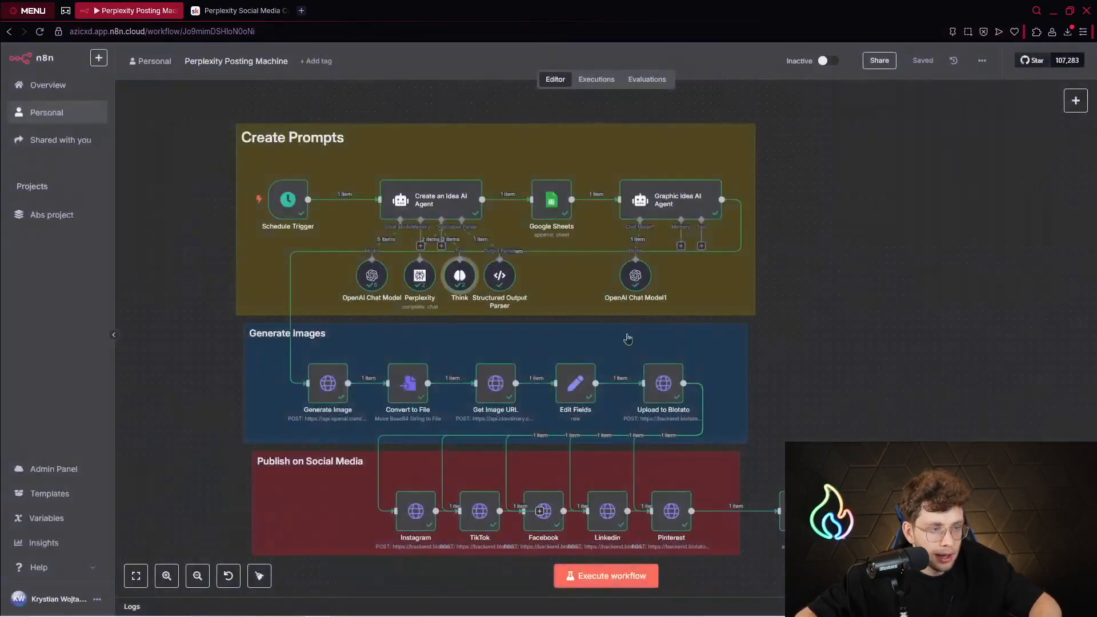
pyautogui.doubleClick(500, 274)
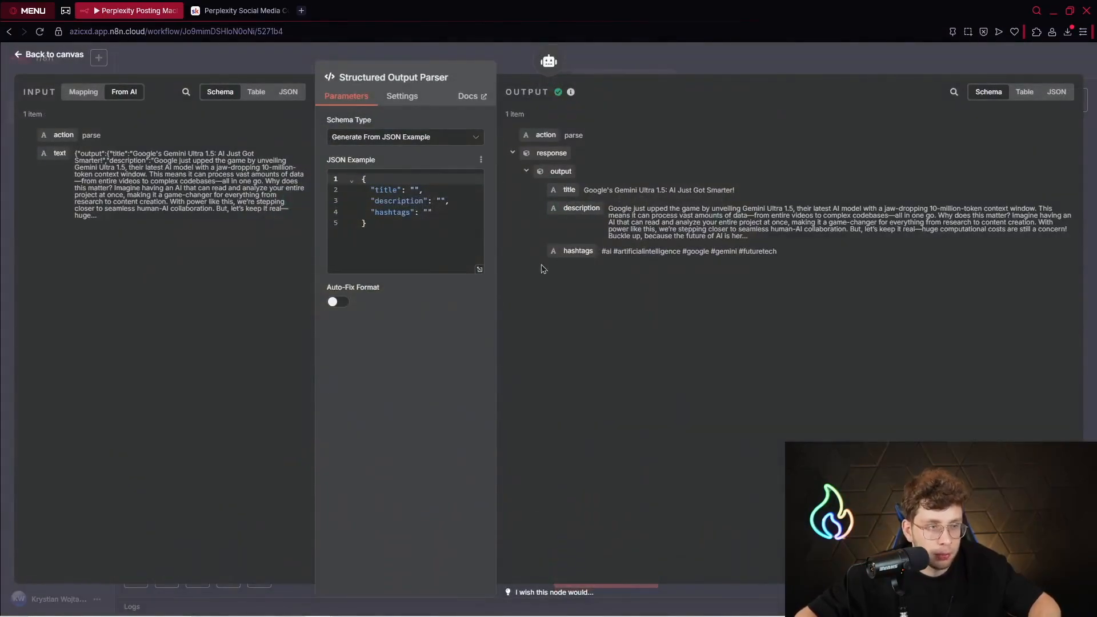
pyautogui.click(239, 10)
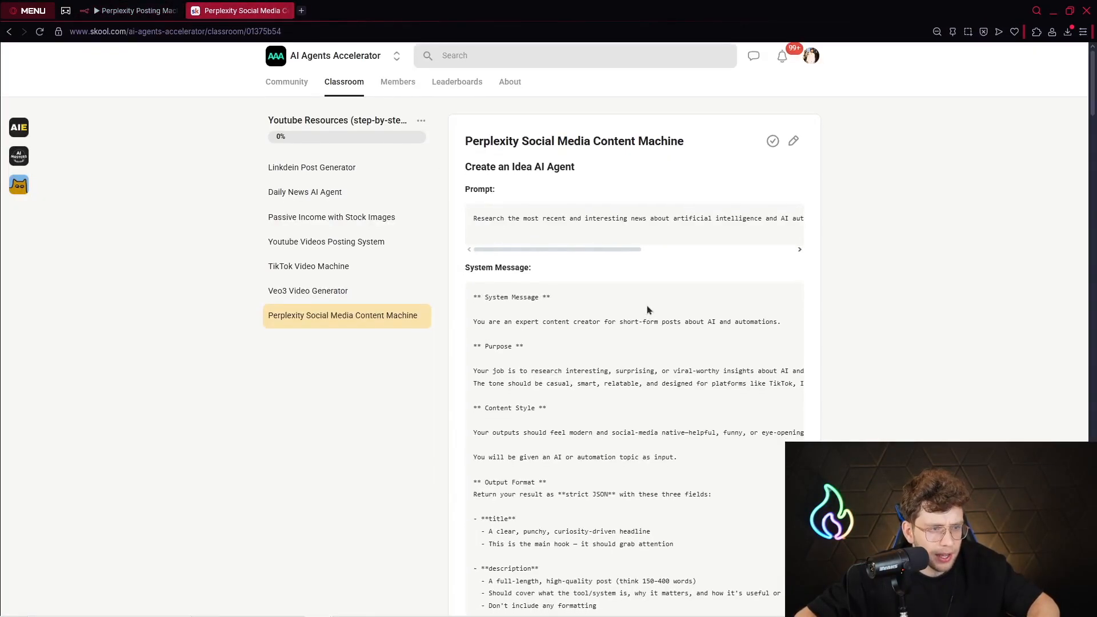
pyautogui.scroll(-3)
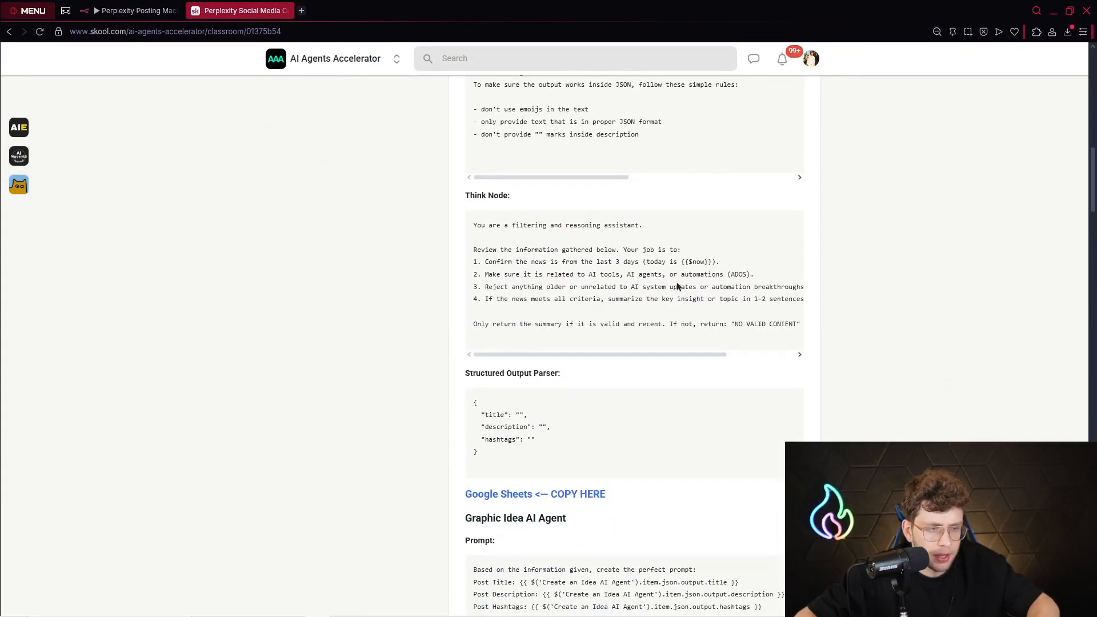
pyautogui.moveTo(505, 211); pyautogui.dragTo(635, 310)
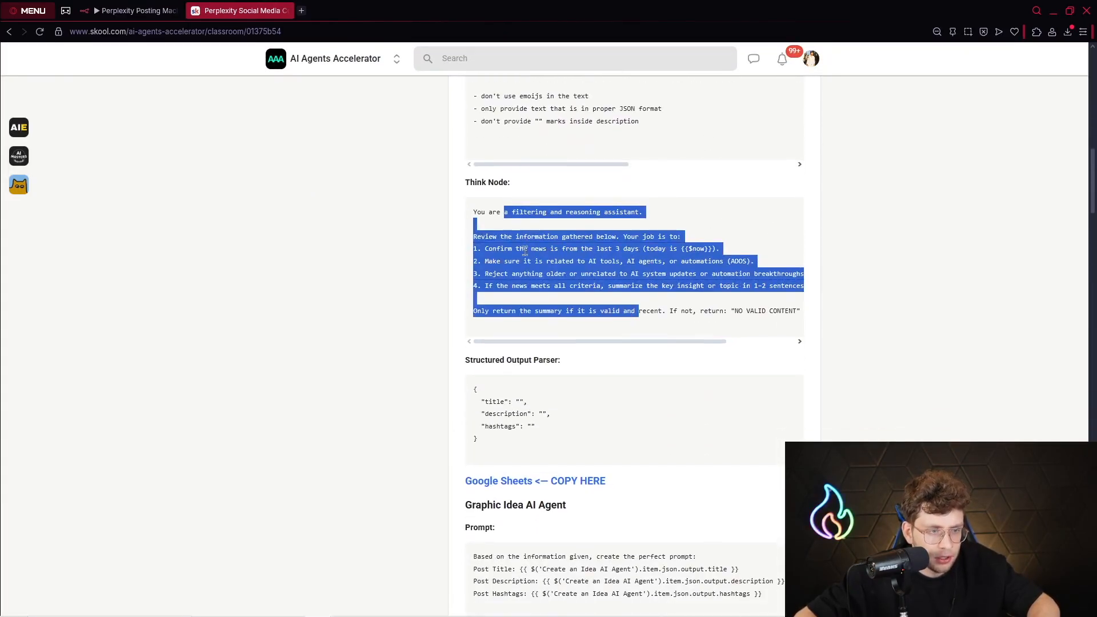
pyautogui.scroll(-3)
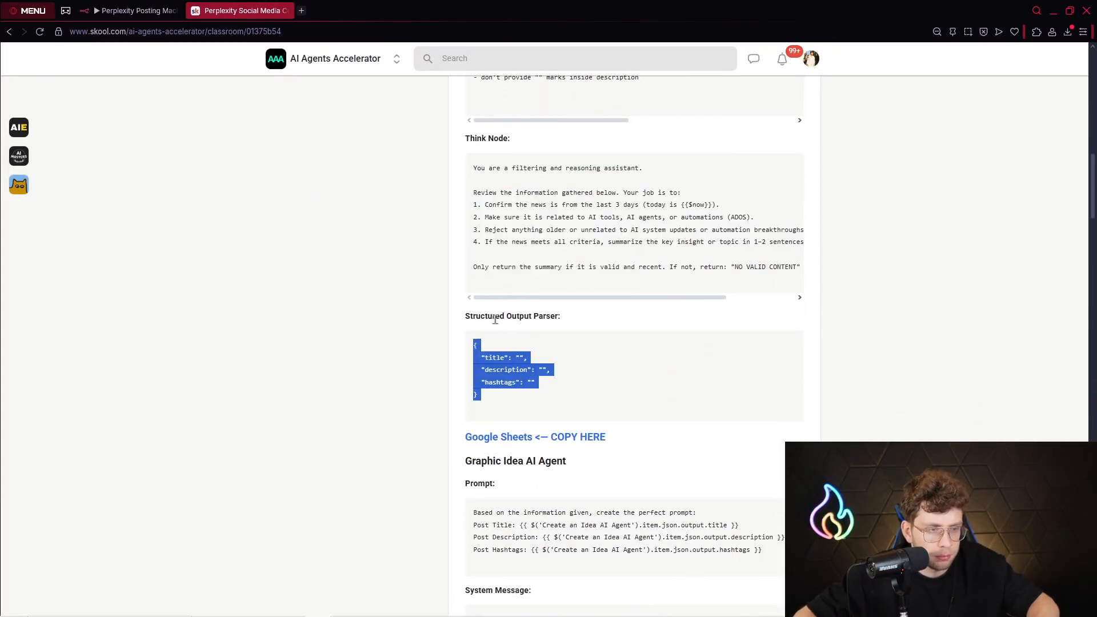
pyautogui.click(130, 10)
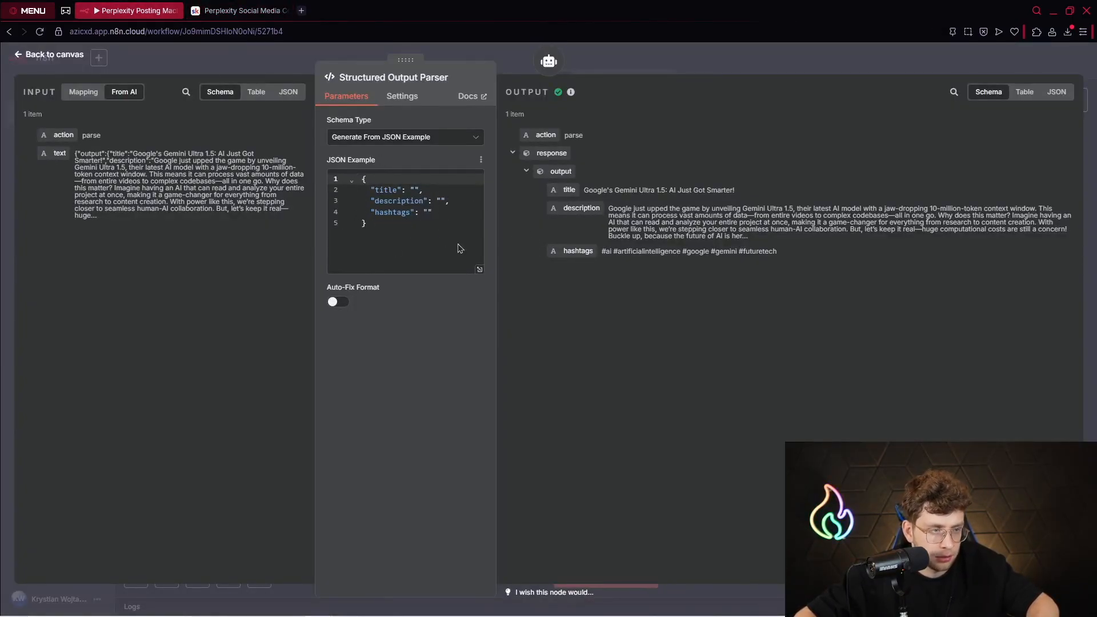
pyautogui.click(53, 54)
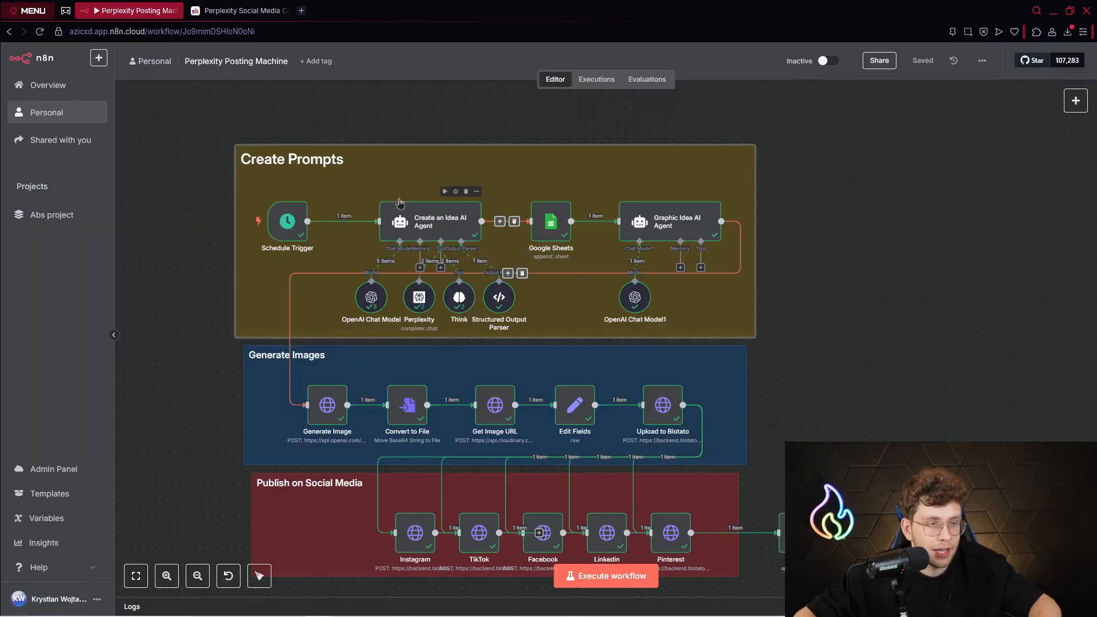
# - Check the Daily AI News sheet's Gemini row marked done, then return to the n8n workflow
pyautogui.doubleClick(430, 220)
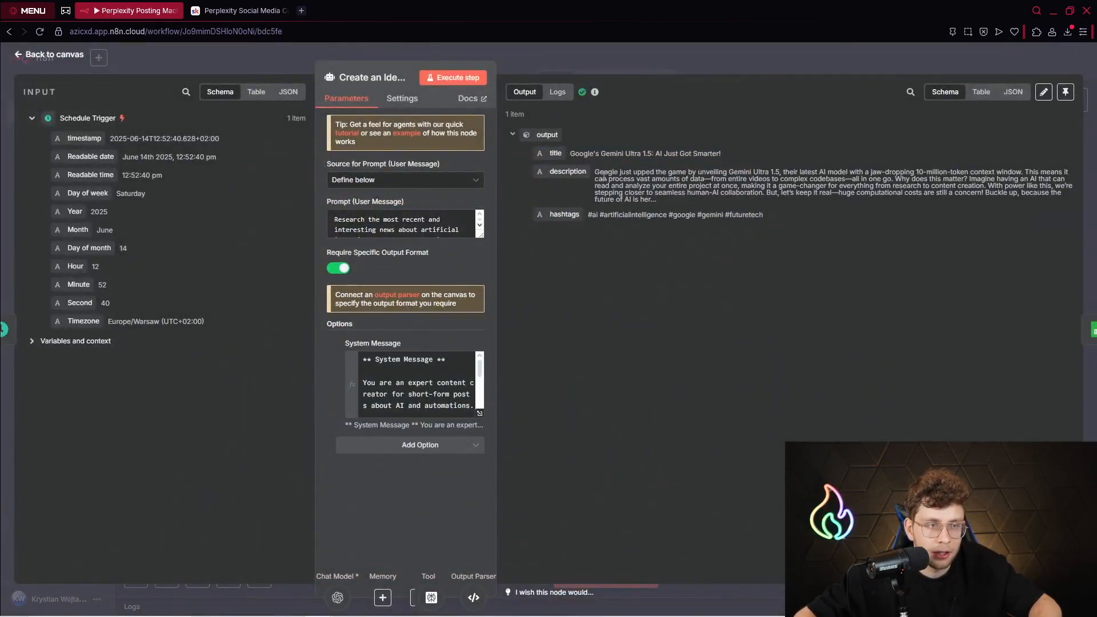
pyautogui.click(54, 54)
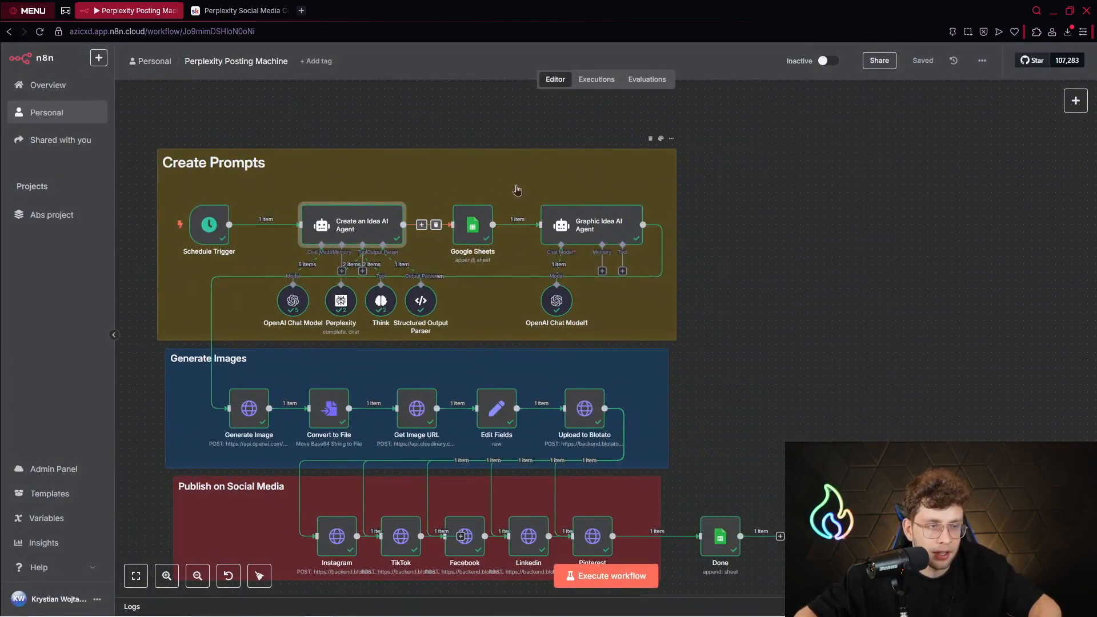
pyautogui.click(238, 10)
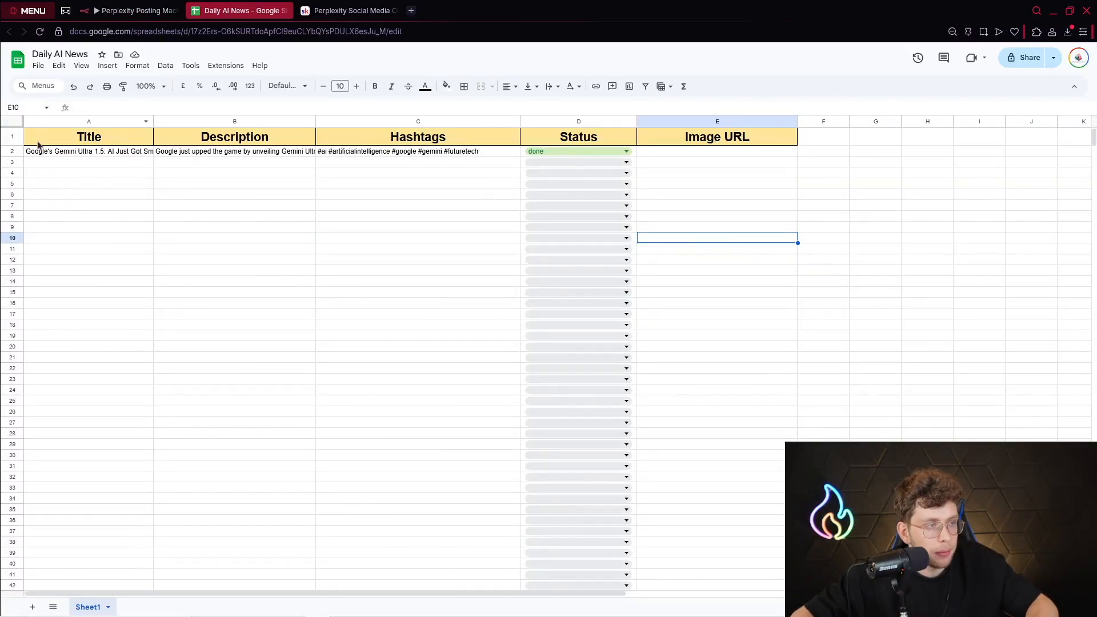
pyautogui.moveTo(310, 159)
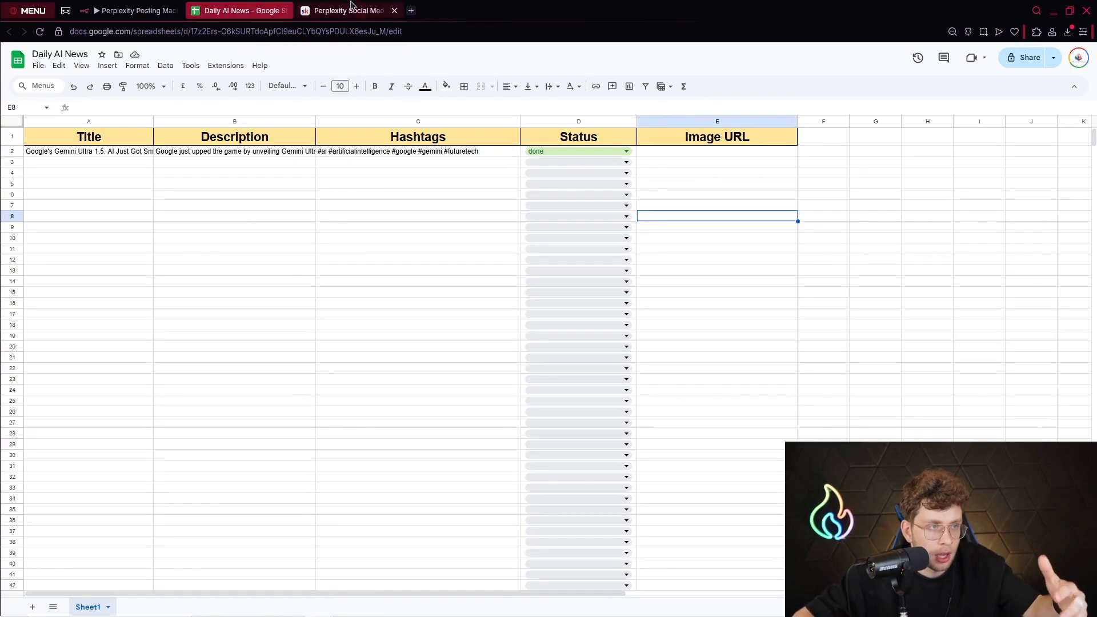
pyautogui.click(347, 10)
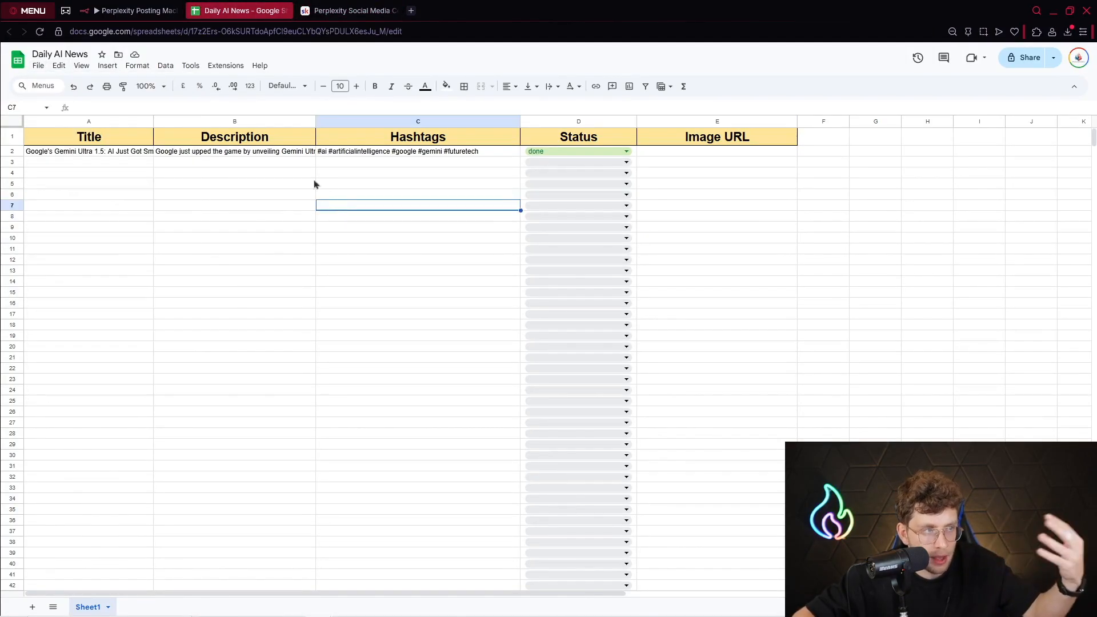
pyautogui.click(125, 10)
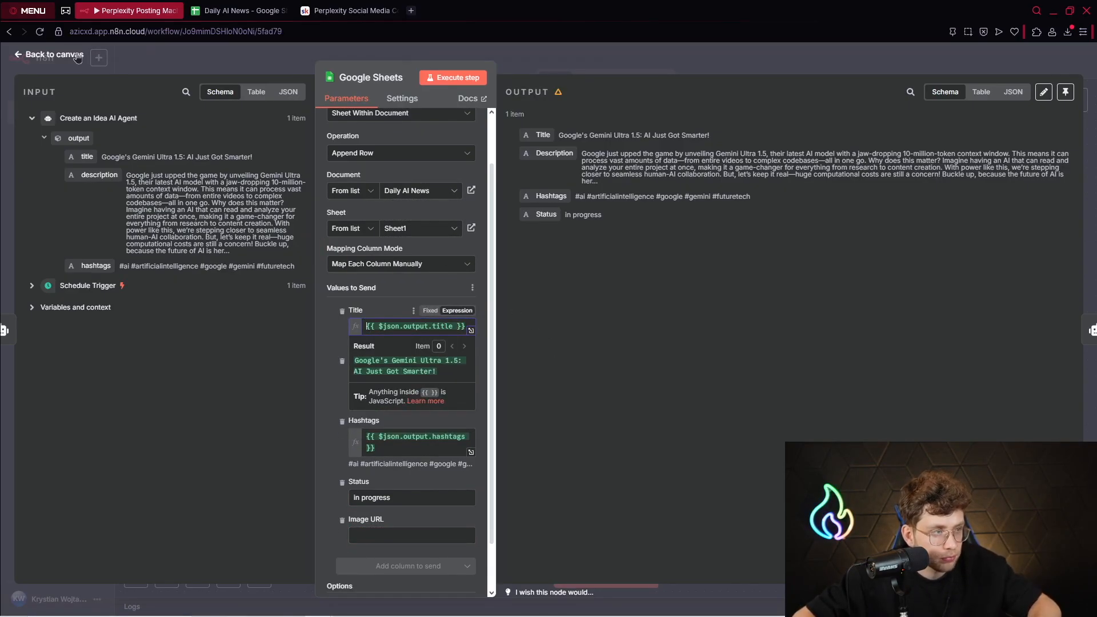
# - Return to the canvas and open the Graphic Idea AI Agent's title, description and hashtags prompt
pyautogui.click(49, 54)
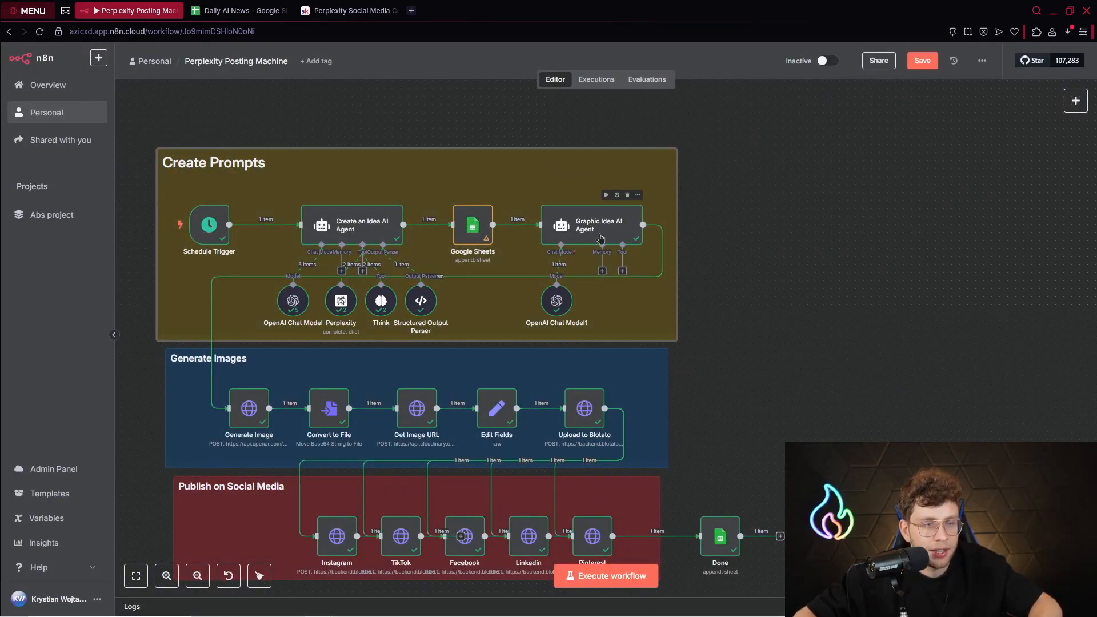
pyautogui.doubleClick(593, 225)
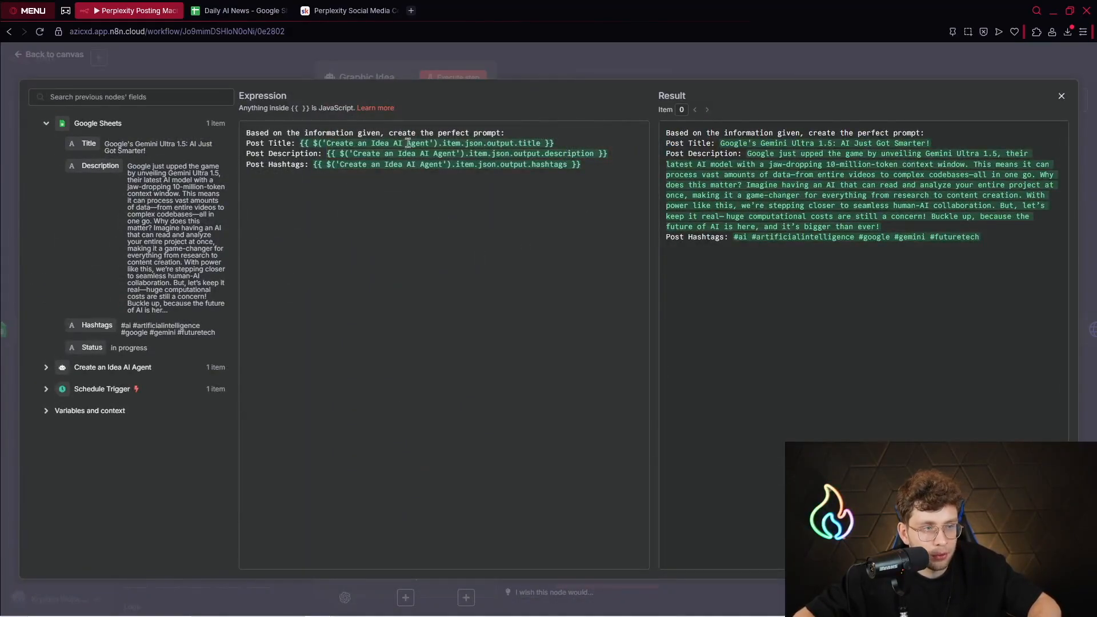
# - Finish reviewing the Graphic Idea prompt and get back to the Perplexity Posting Machine canvas
pyautogui.doubleClick(278, 143)
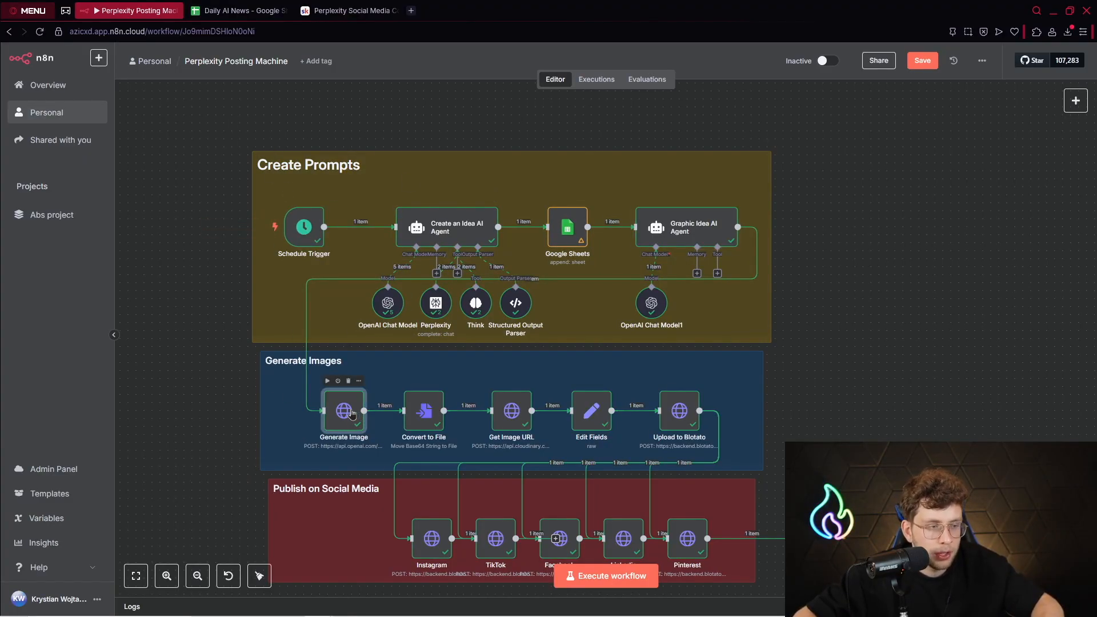
# - Inspect Generate Image's OpenAI POST URL and its JSON body: gpt-image-1, 1024x1024, jpeg
pyautogui.doubleClick(343, 411)
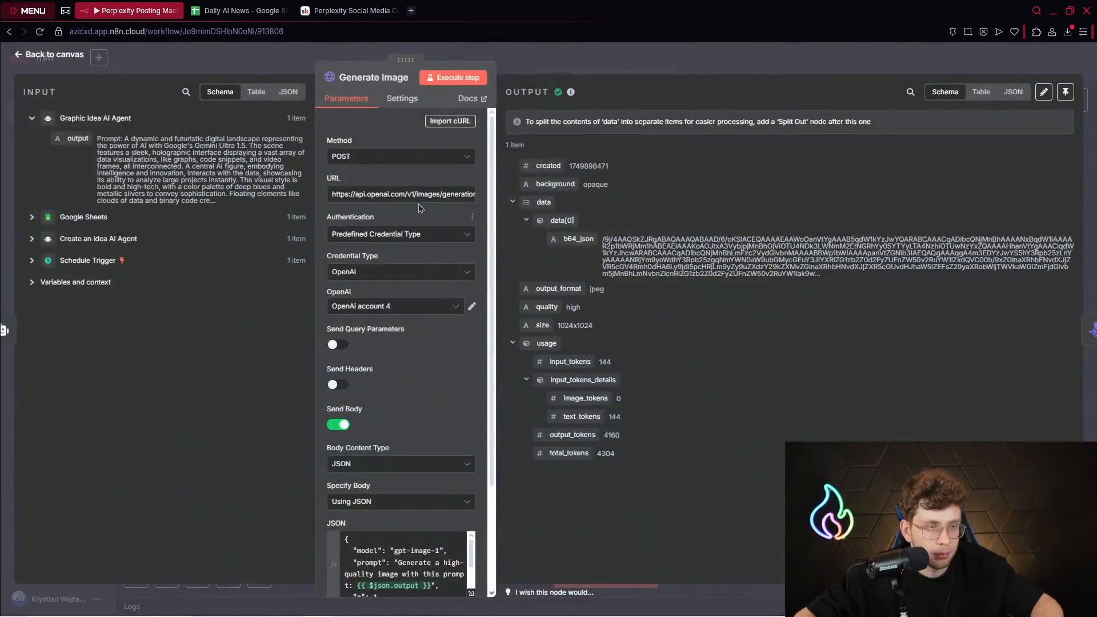
pyautogui.click(402, 193)
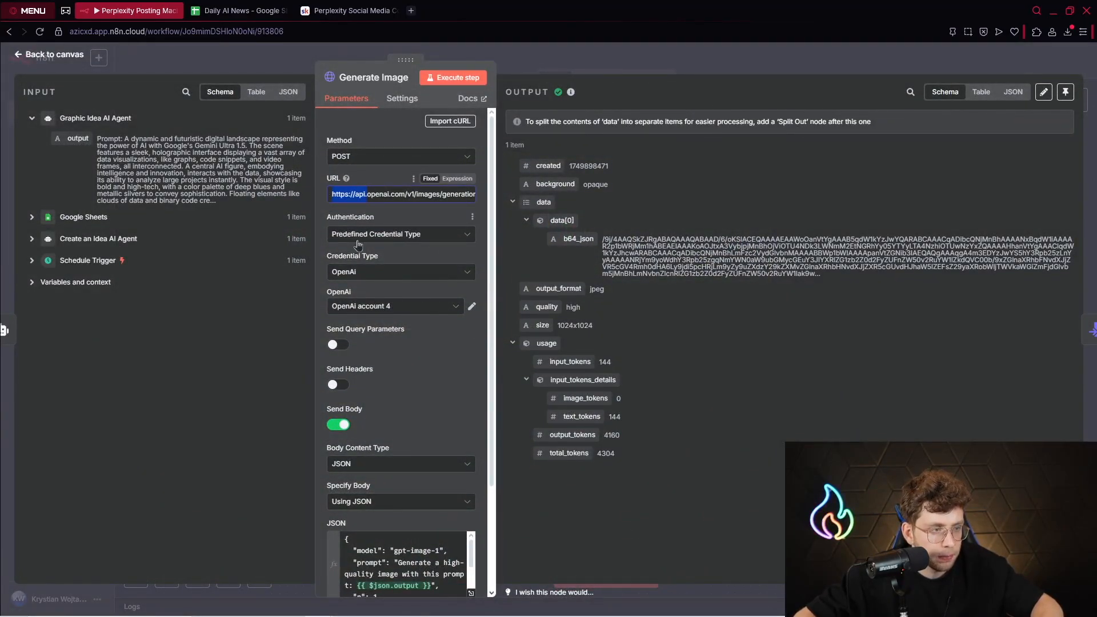
pyautogui.scroll(-3)
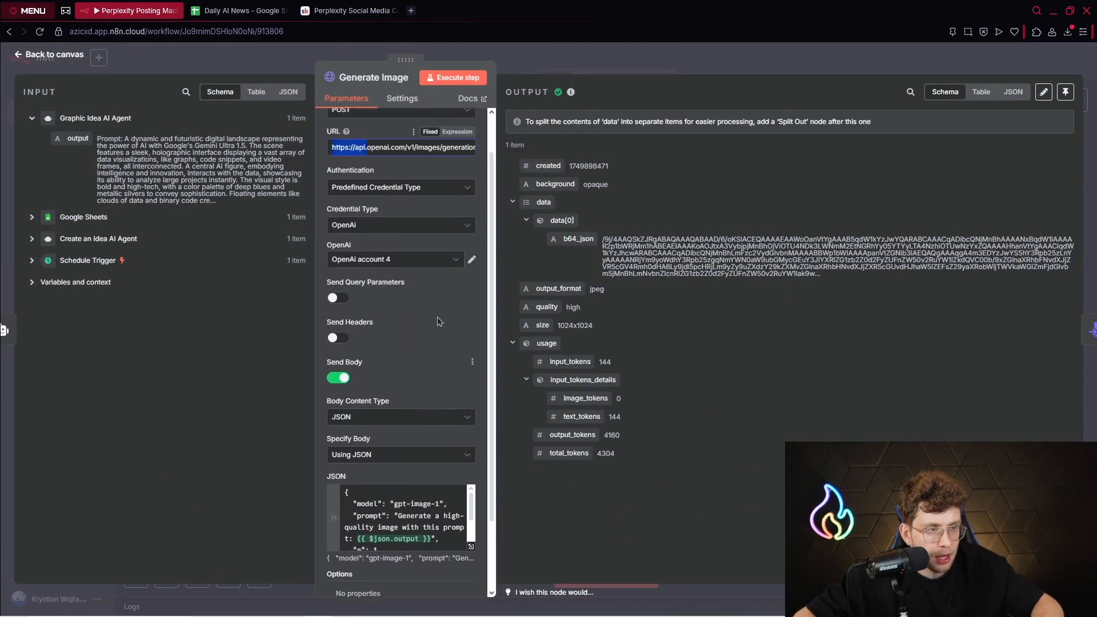
pyautogui.scroll(-3)
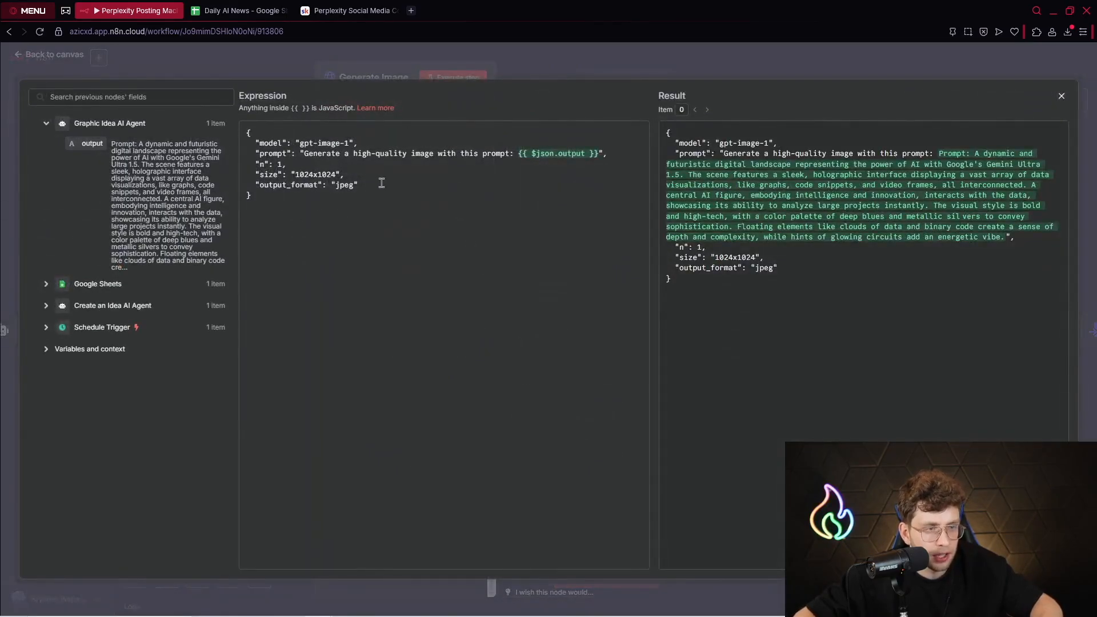
pyautogui.doubleClick(321, 143)
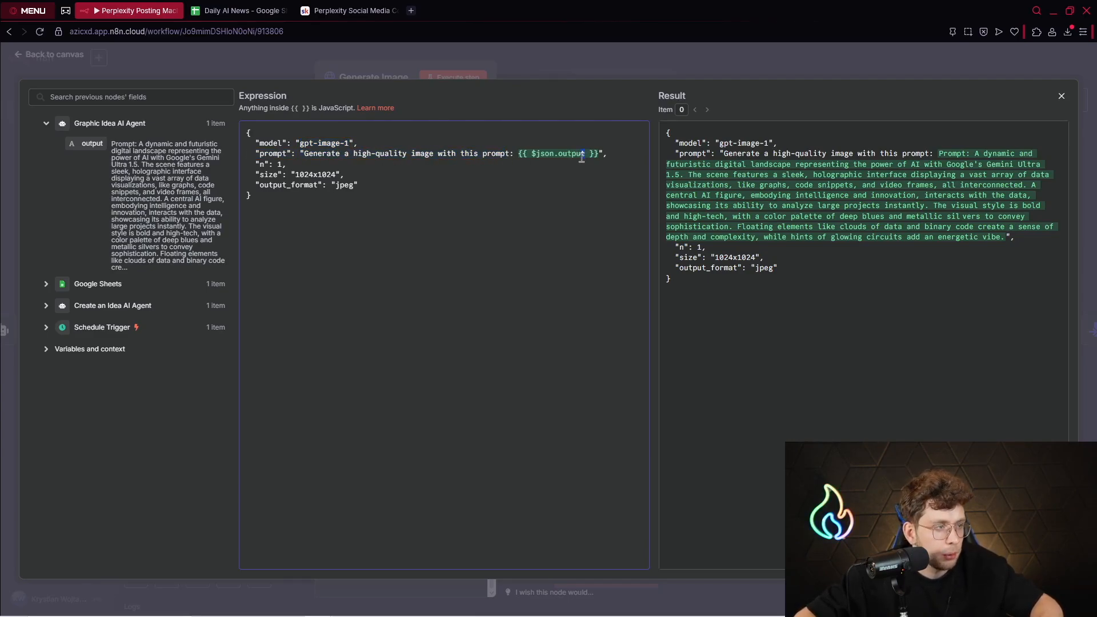
pyautogui.doubleClick(552, 153)
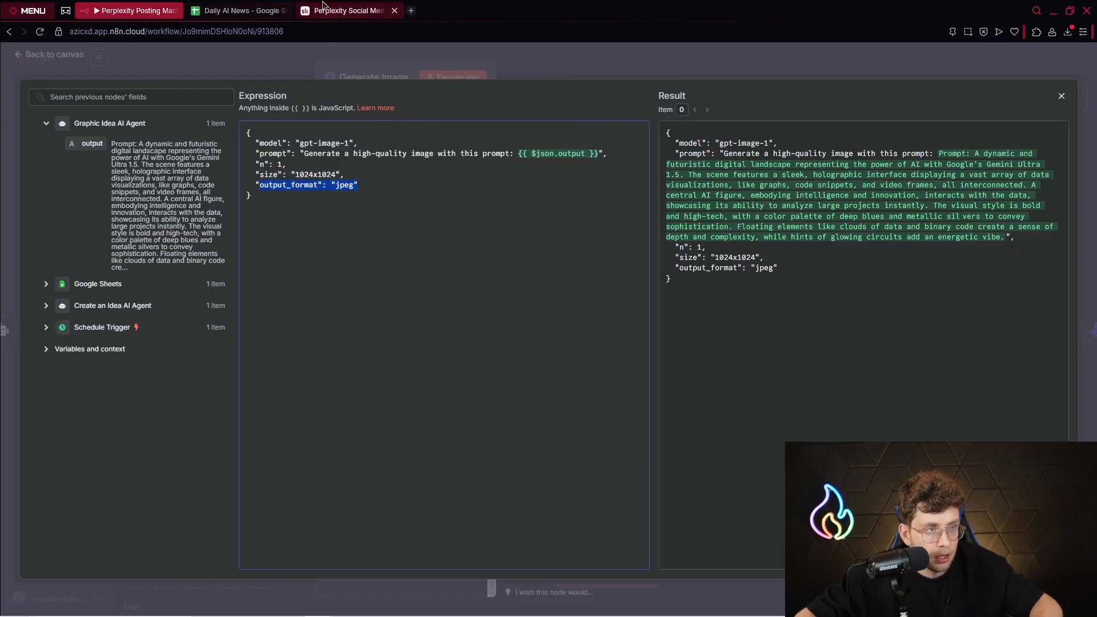
# - Compare Generate Image's HTTP Request settings against the Skool lesson, then return to n8n
pyautogui.click(347, 9)
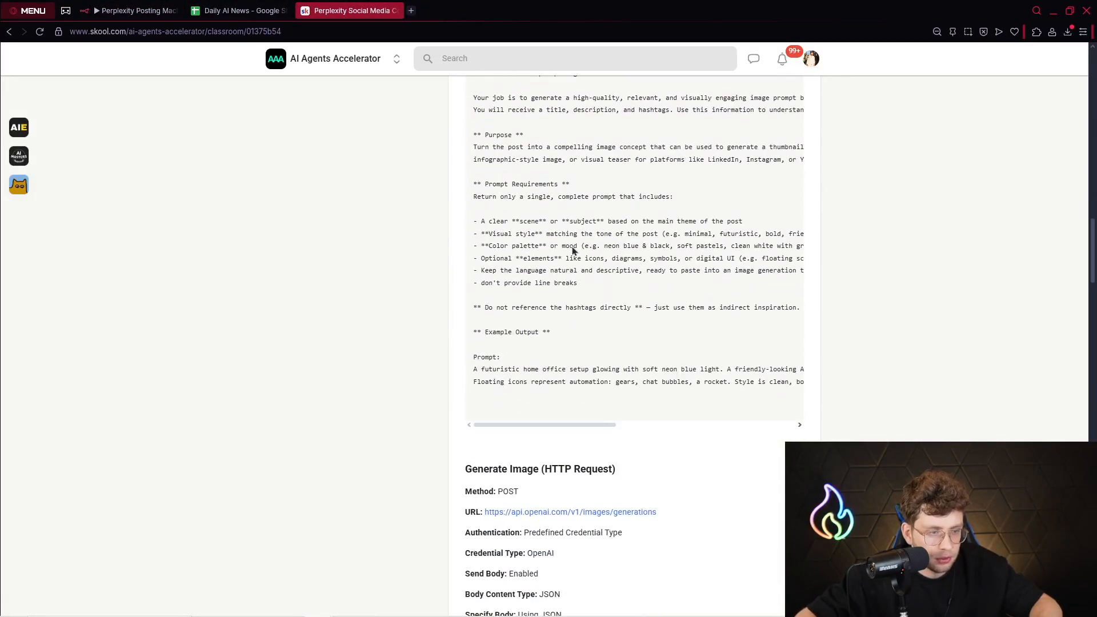
pyautogui.scroll(-3)
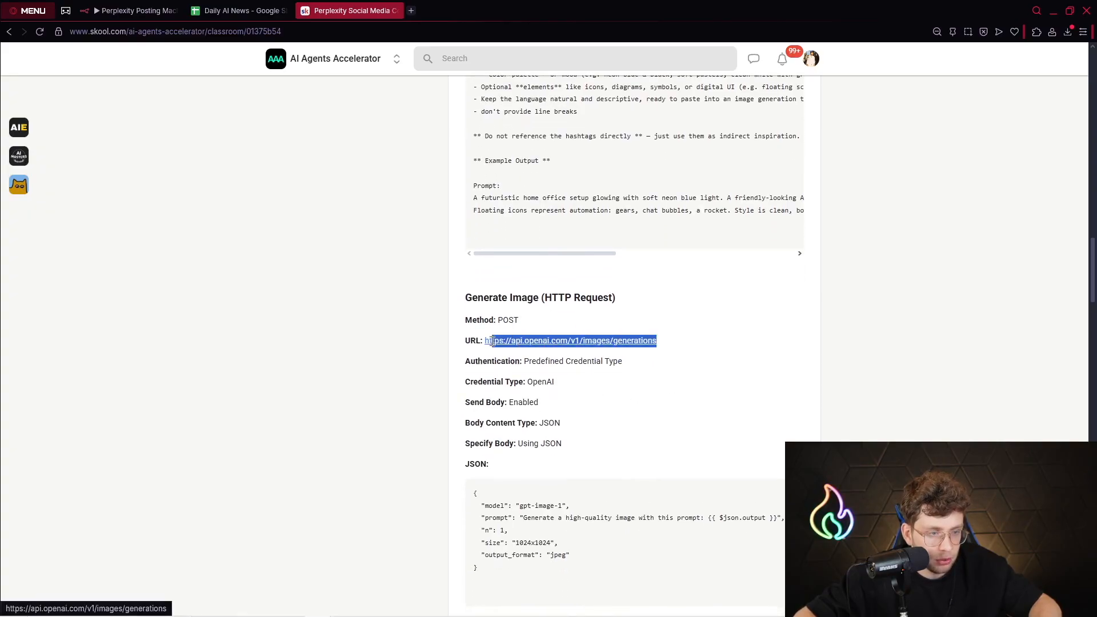
pyautogui.scroll(-3)
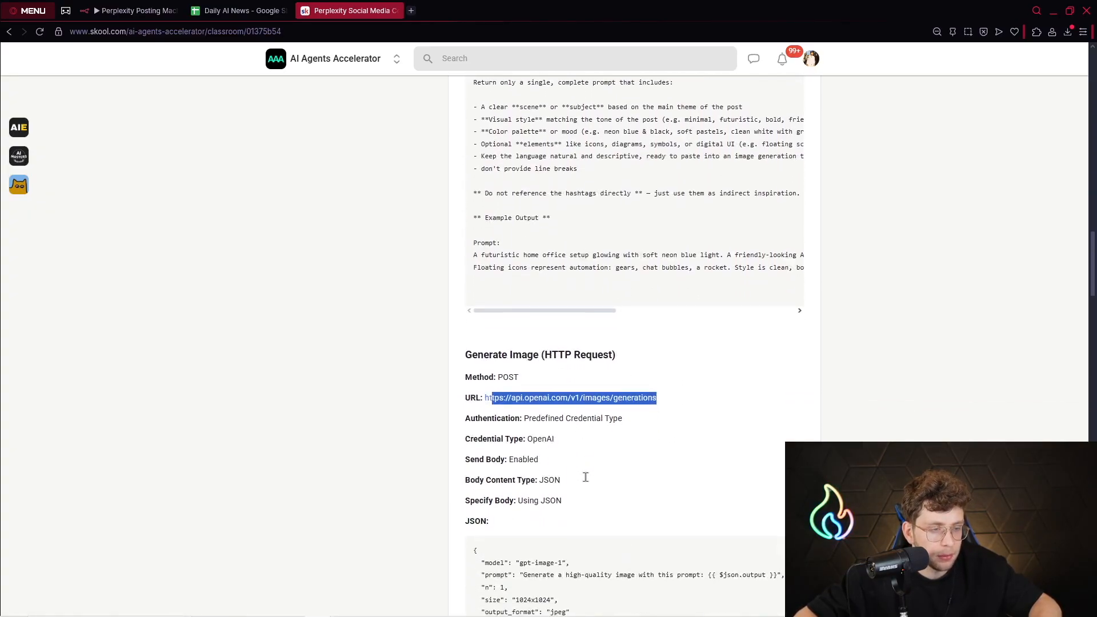
pyautogui.click(129, 10)
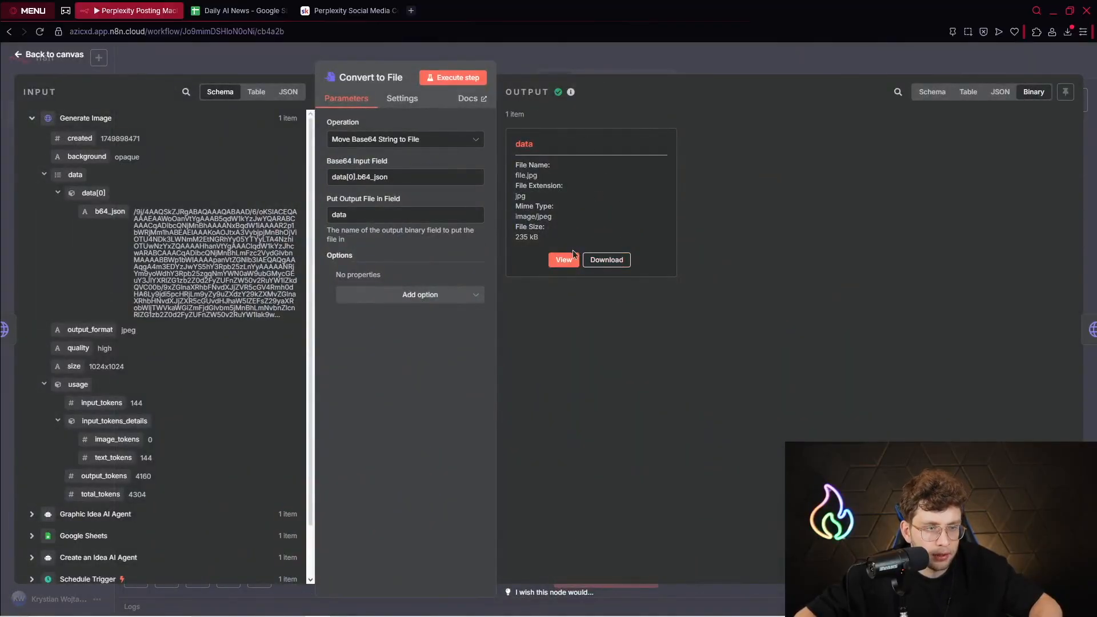
# - Preview the Gemini Ultra 1.5 JPEG, check the base64 input expression, and open Get Image URL
pyautogui.click(563, 260)
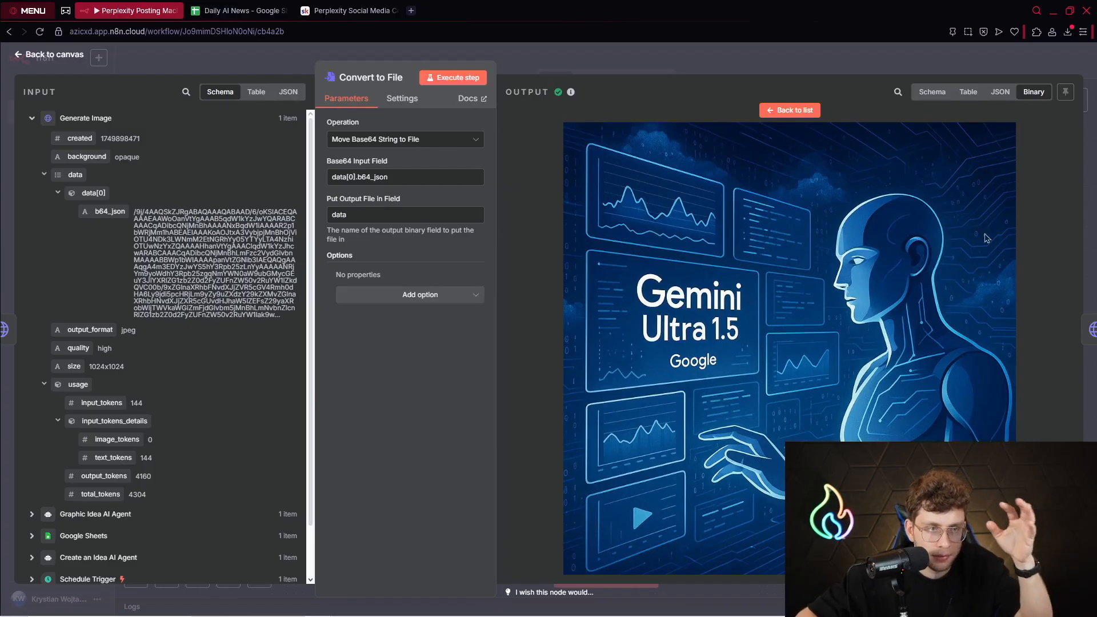
pyautogui.click(452, 77)
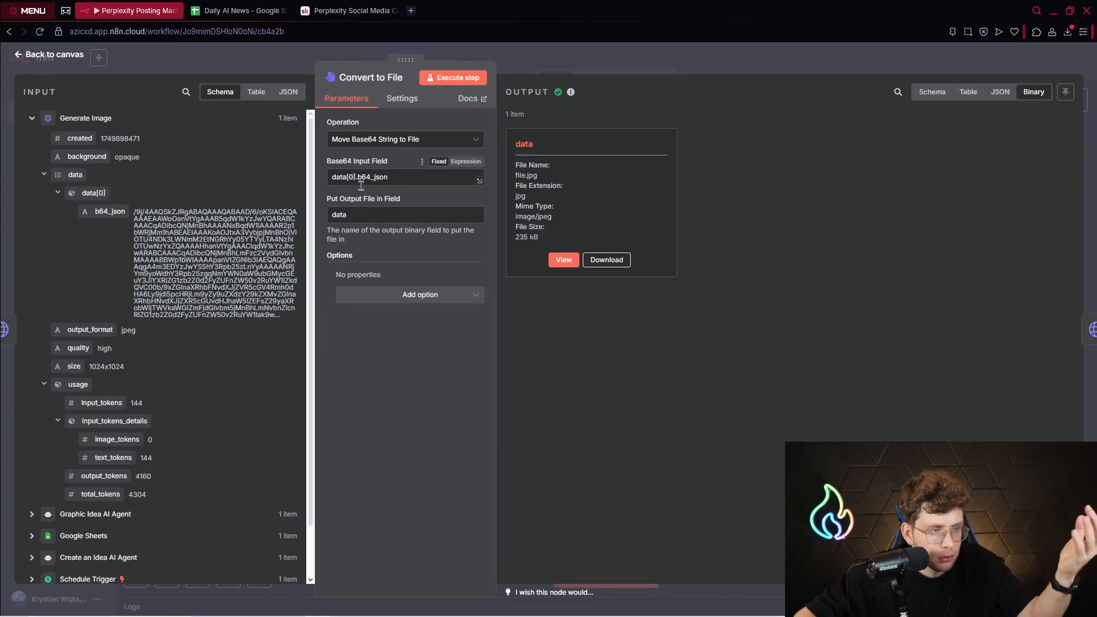
pyautogui.click(404, 177)
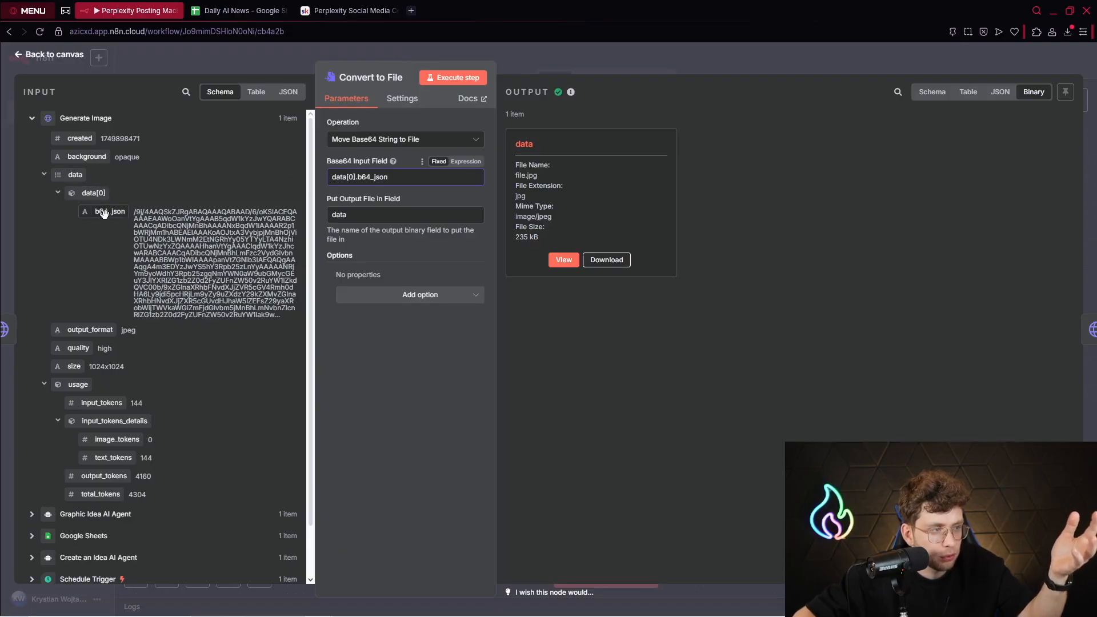
pyautogui.click(404, 177)
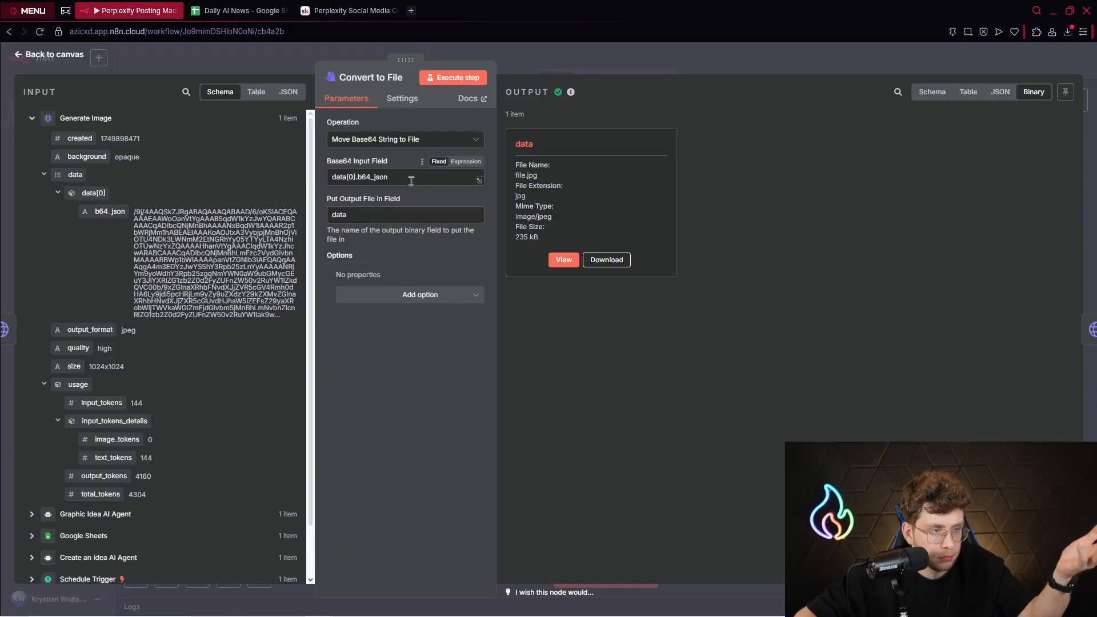
pyautogui.moveTo(225, 172)
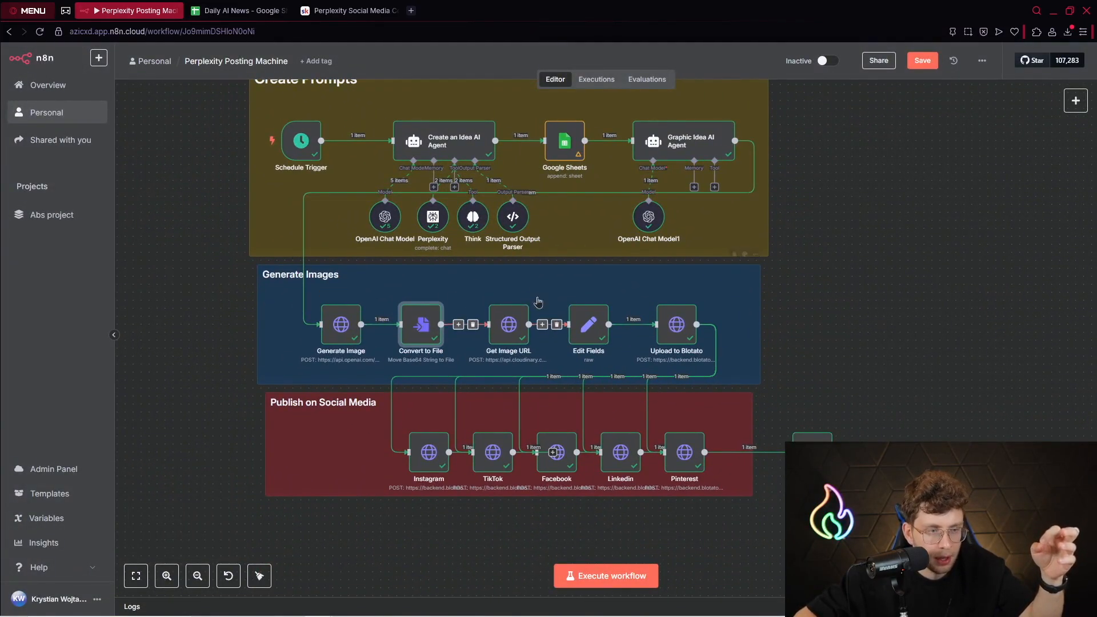
pyautogui.doubleClick(508, 324)
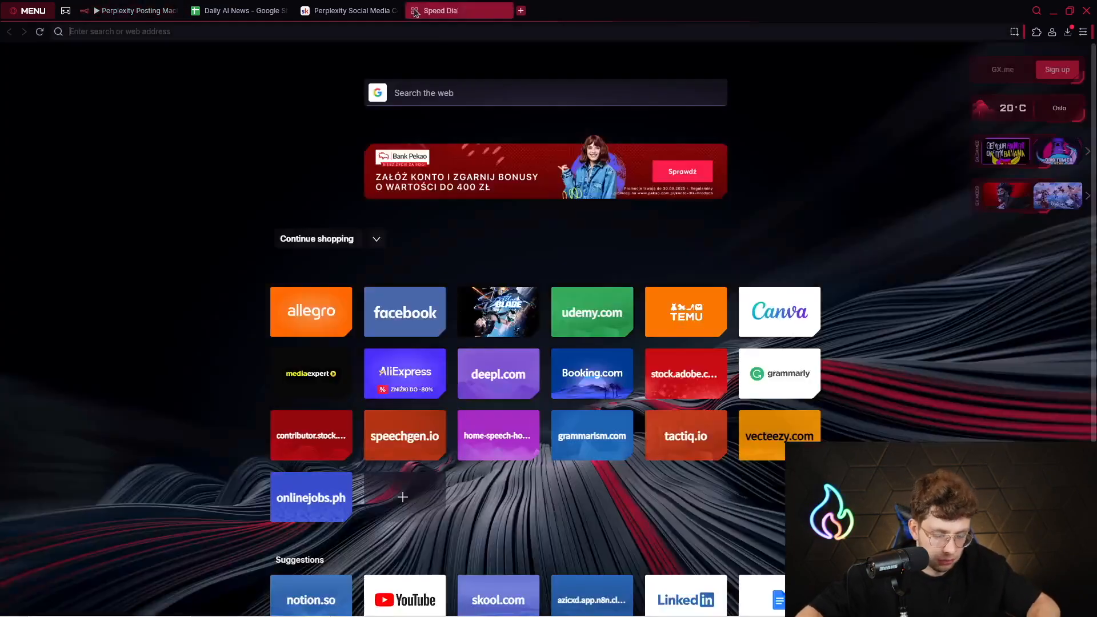
# - Find Cloudinary's Upload API reference, copy the cloud name, and select the upload URL in Skool notes
pyautogui.write('cloudinary')
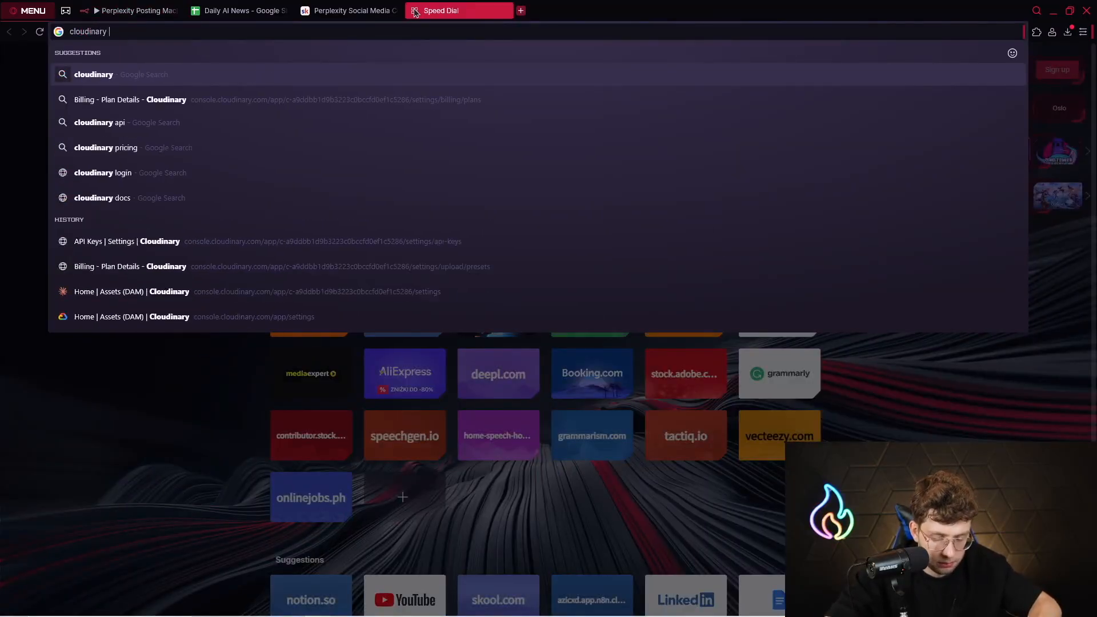
pyautogui.click(99, 122)
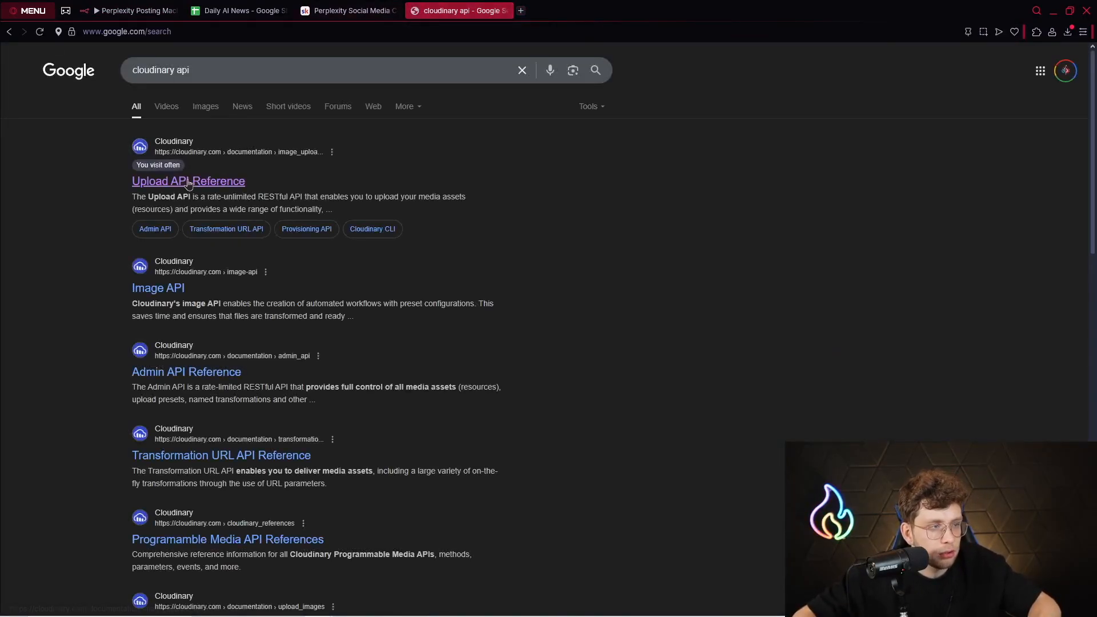
pyautogui.click(187, 180)
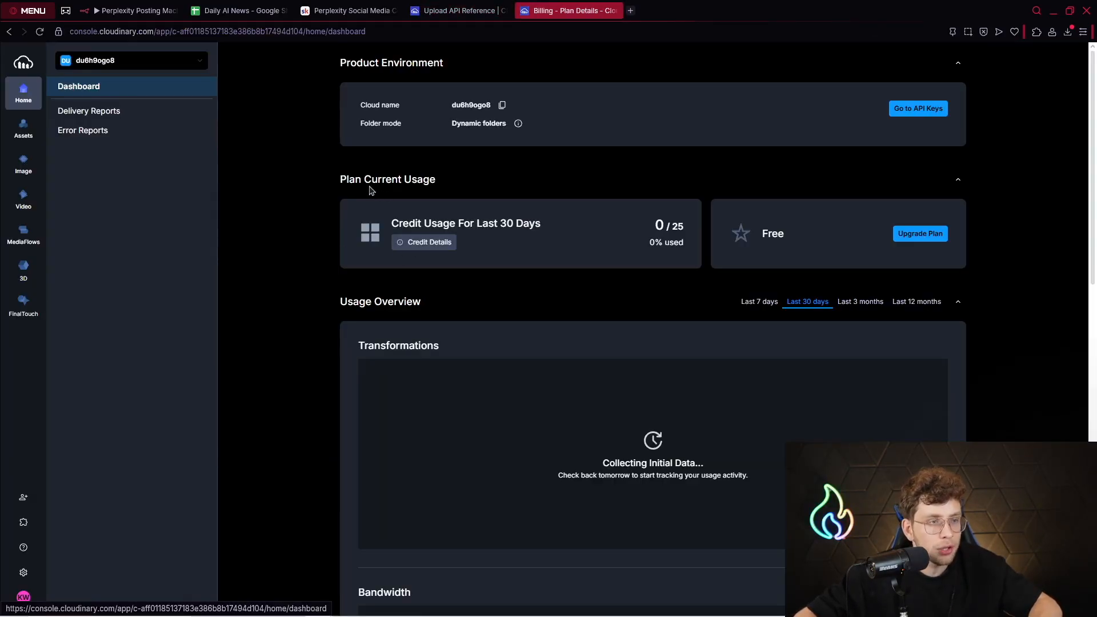
pyautogui.moveTo(517, 123)
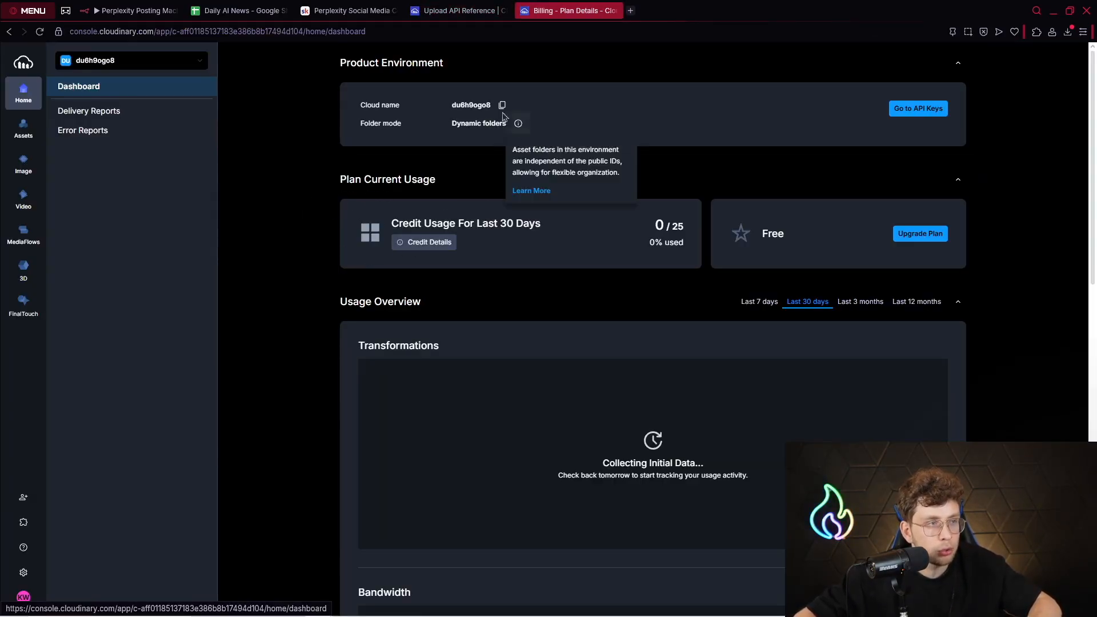
pyautogui.moveTo(46, 106)
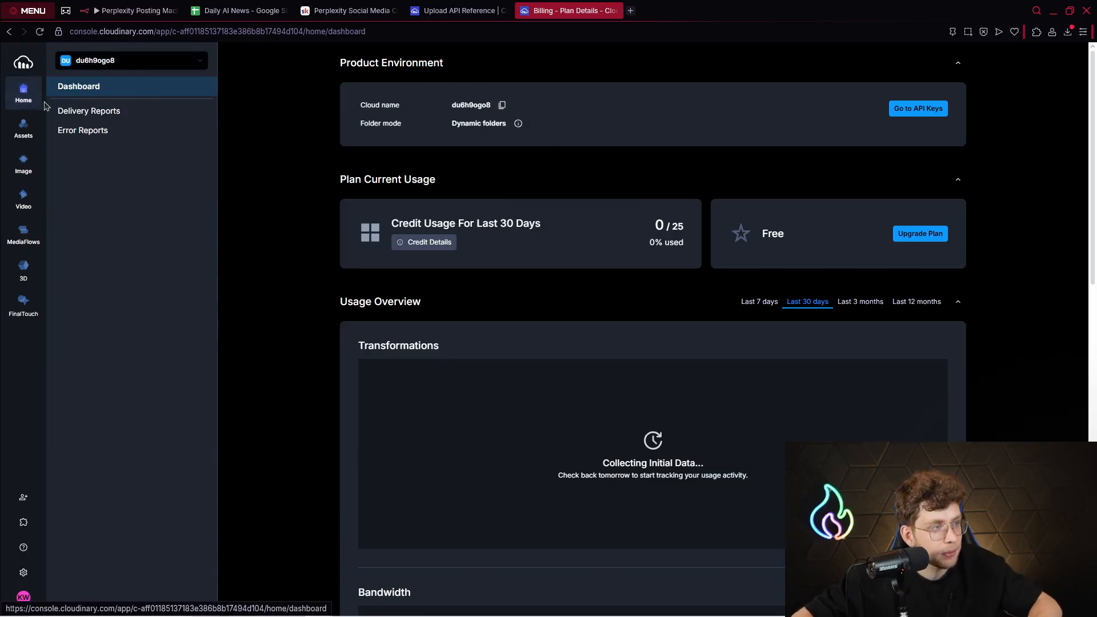
pyautogui.click(501, 105)
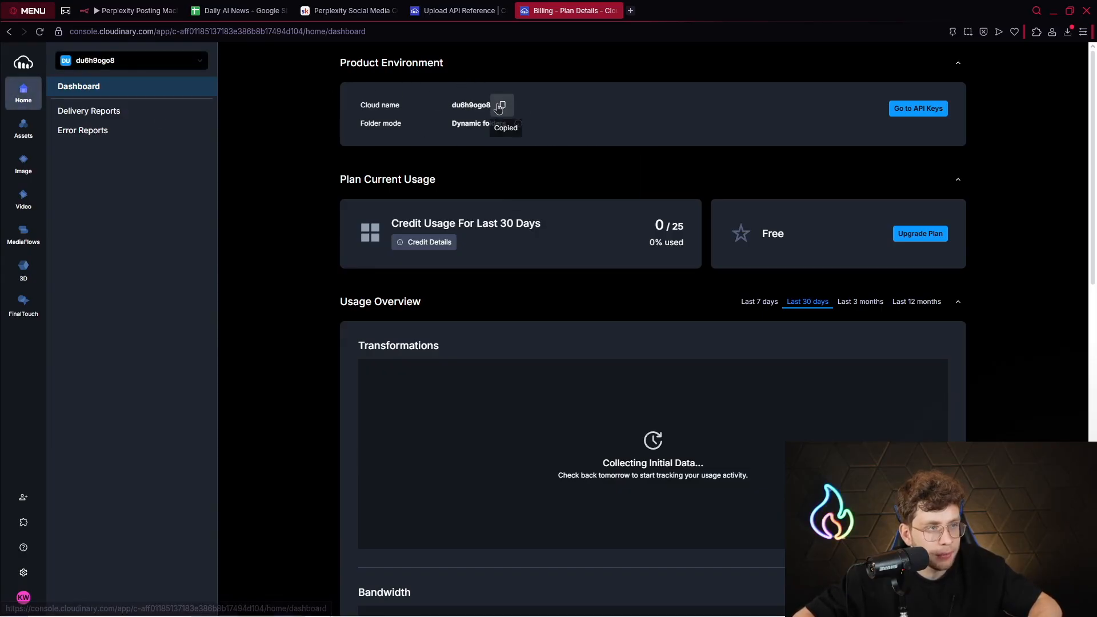
pyautogui.click(347, 10)
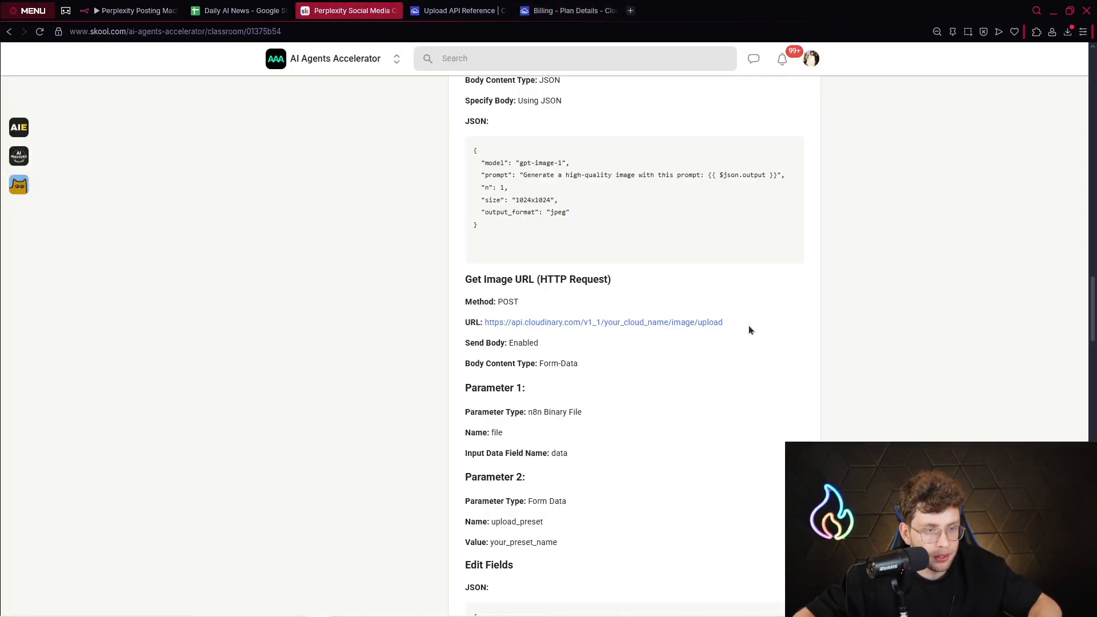
pyautogui.tripleClick(603, 322)
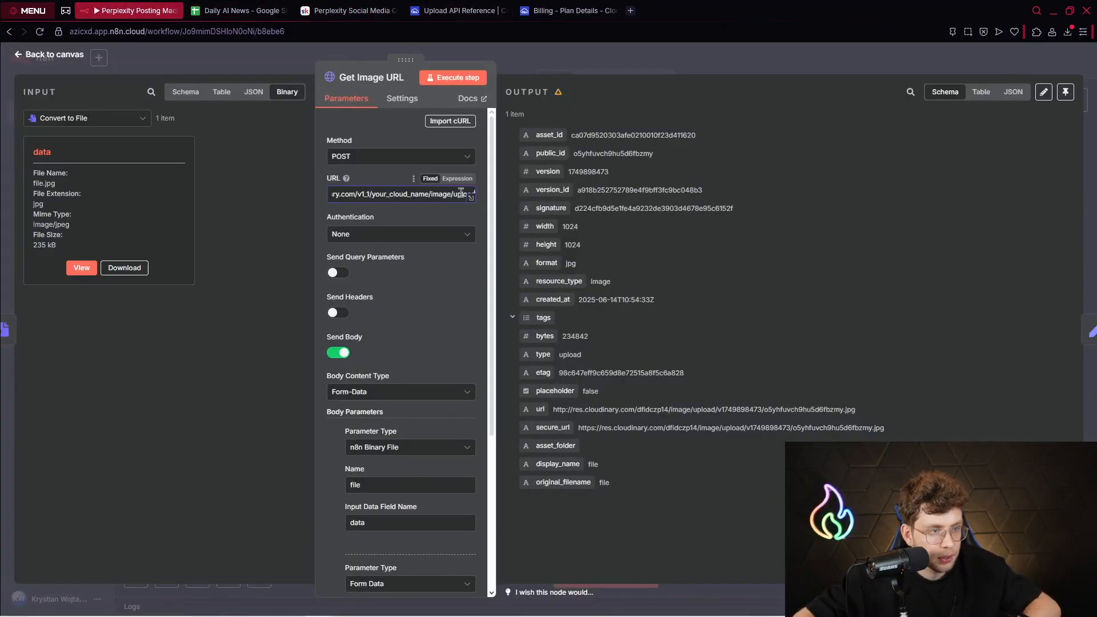
# - Replace your_cloud_name in Get Image URL's upload address with the copied cloud name
pyautogui.doubleClick(400, 194)
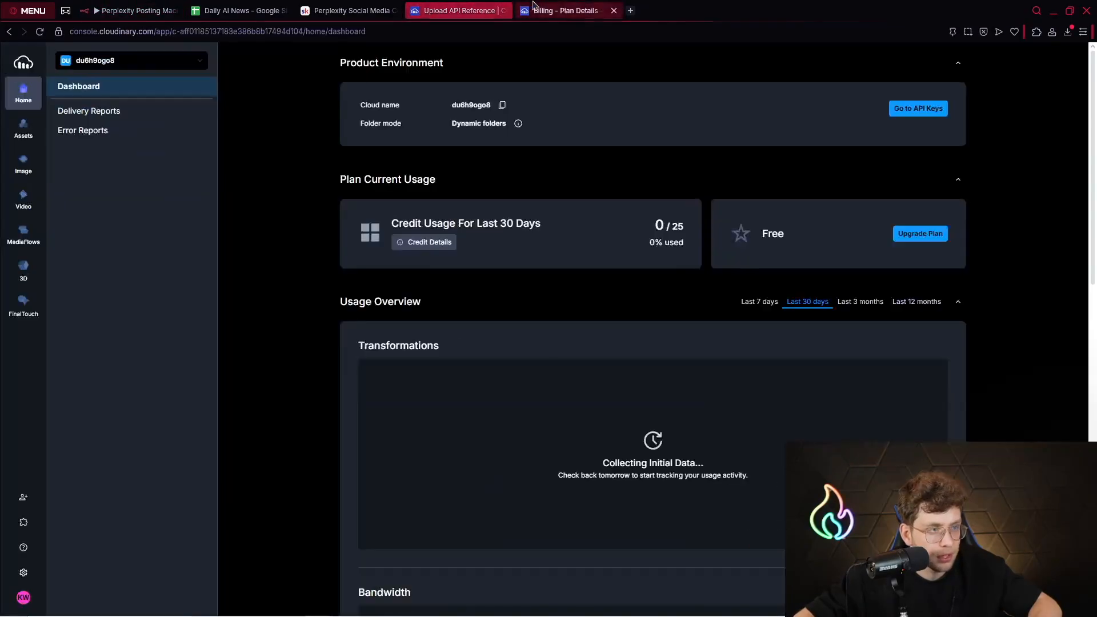
pyautogui.click(130, 11)
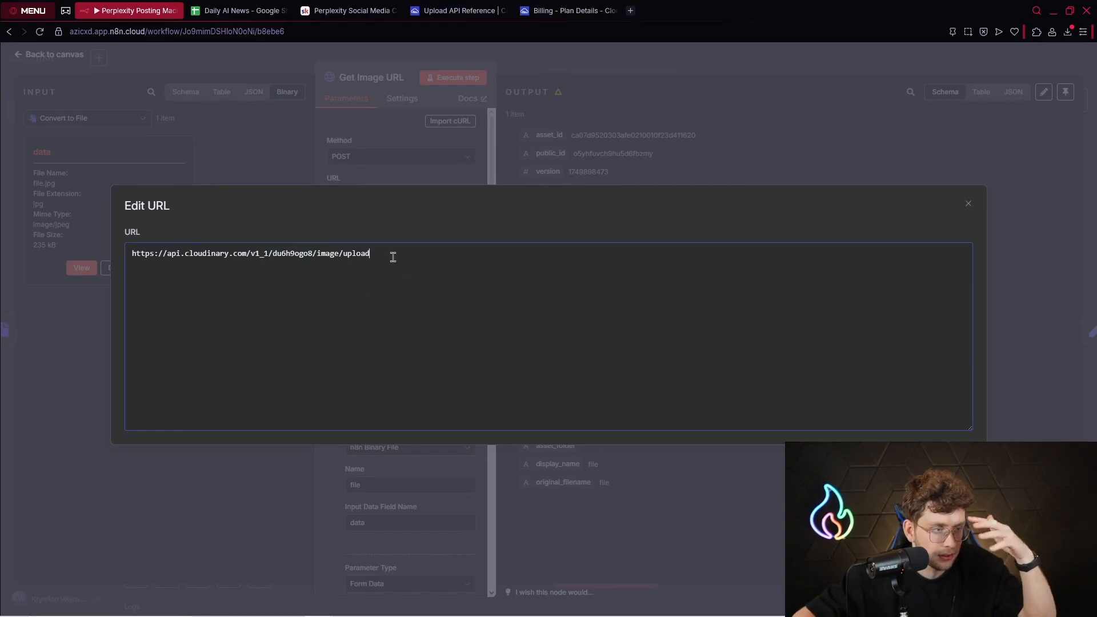
pyautogui.tripleClick(250, 253)
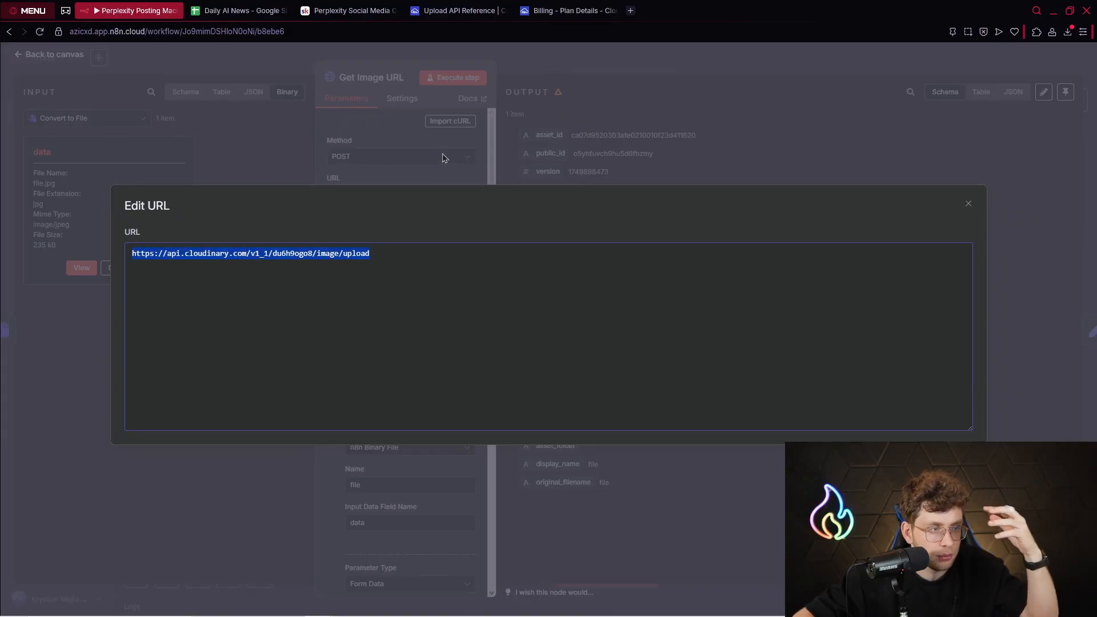
pyautogui.click(968, 203)
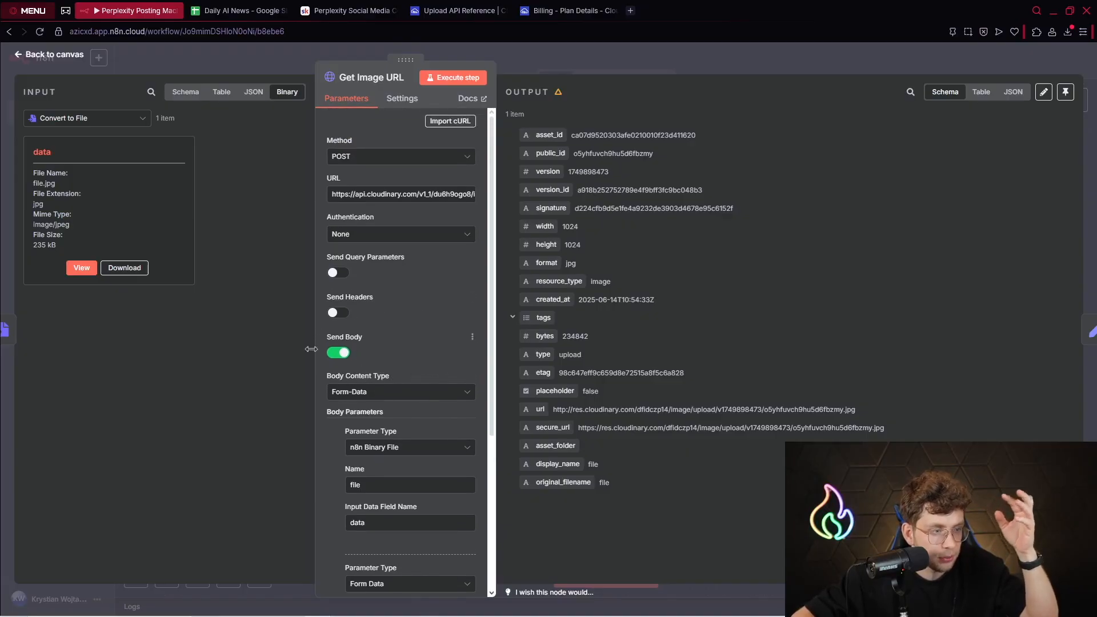
# - Check the form-data body parameters: binary file from 'data' and the n8n_uploads upload preset
pyautogui.scroll(-3)
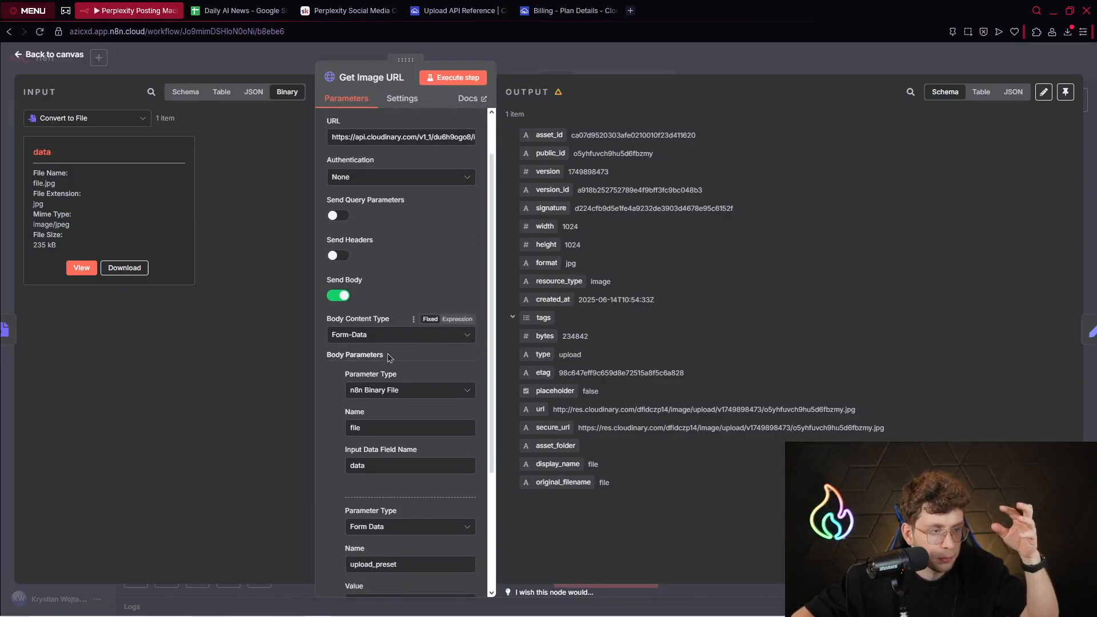
pyautogui.scroll(-3)
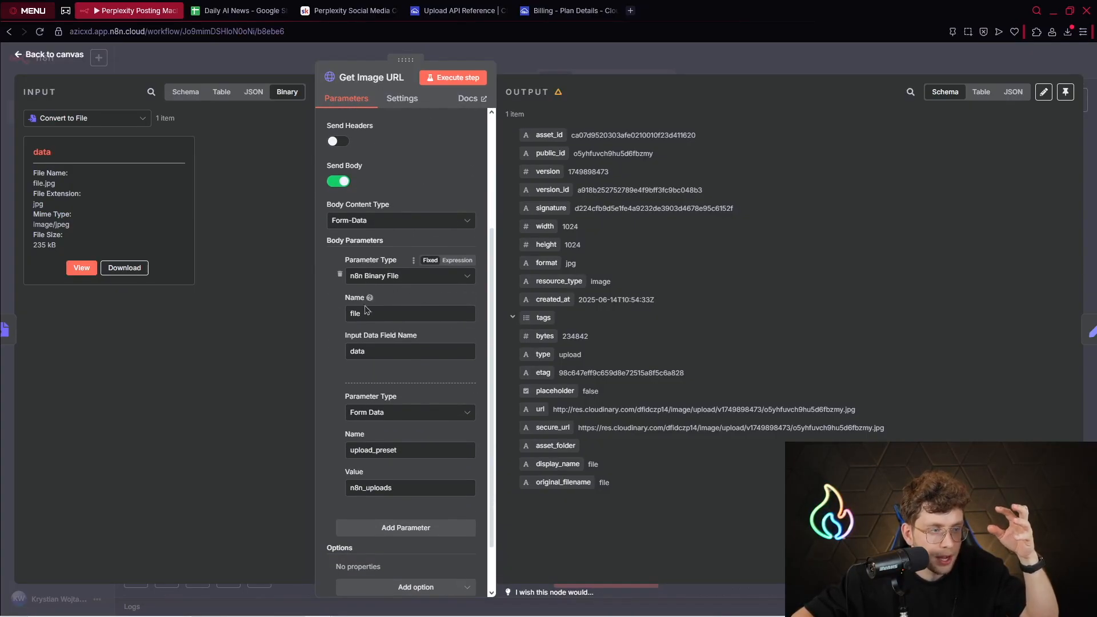
pyautogui.click(381, 351)
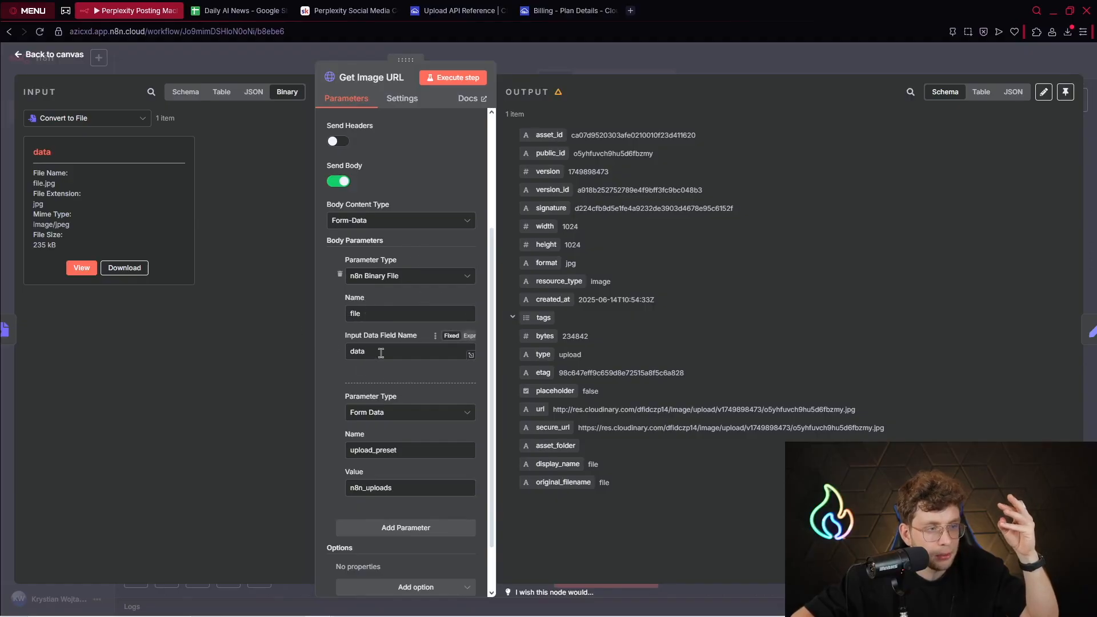
pyautogui.doubleClick(356, 350)
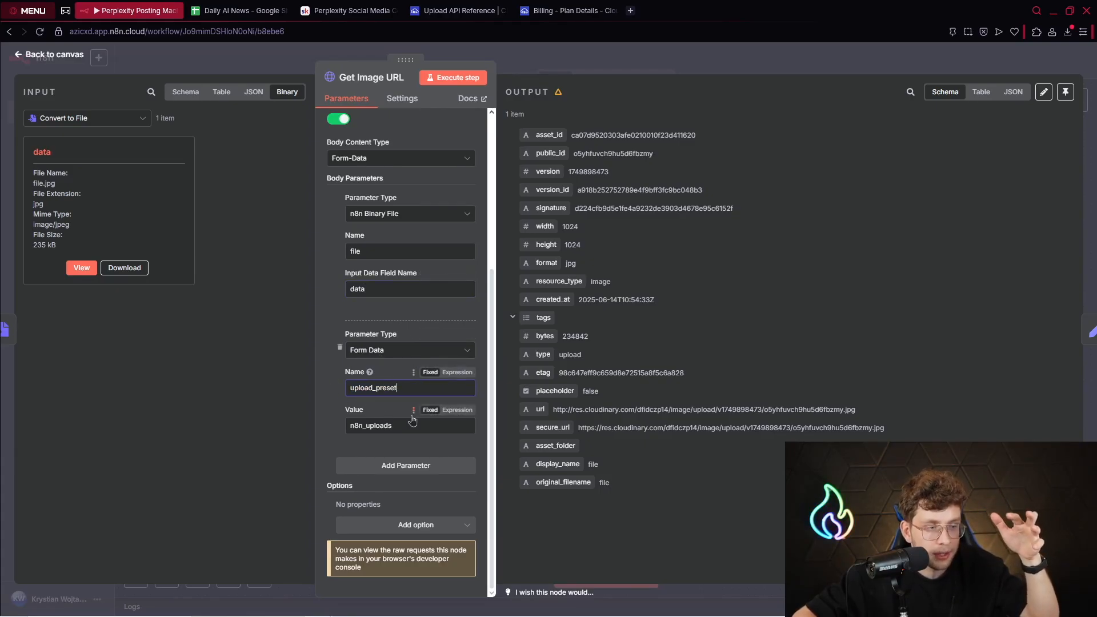
pyautogui.doubleClick(370, 425)
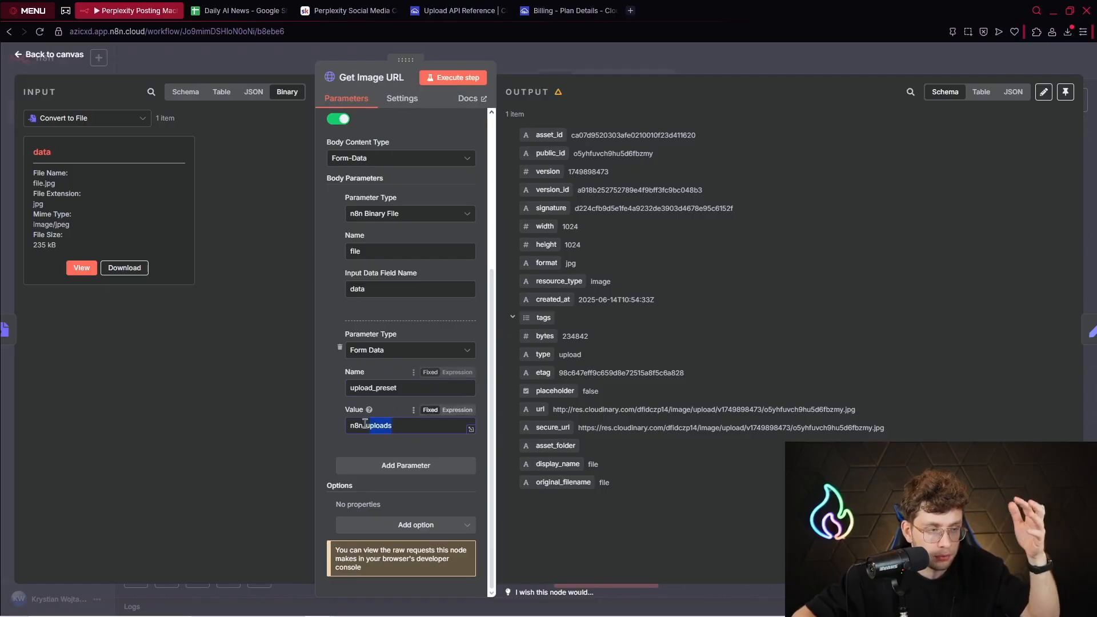
pyautogui.click(458, 10)
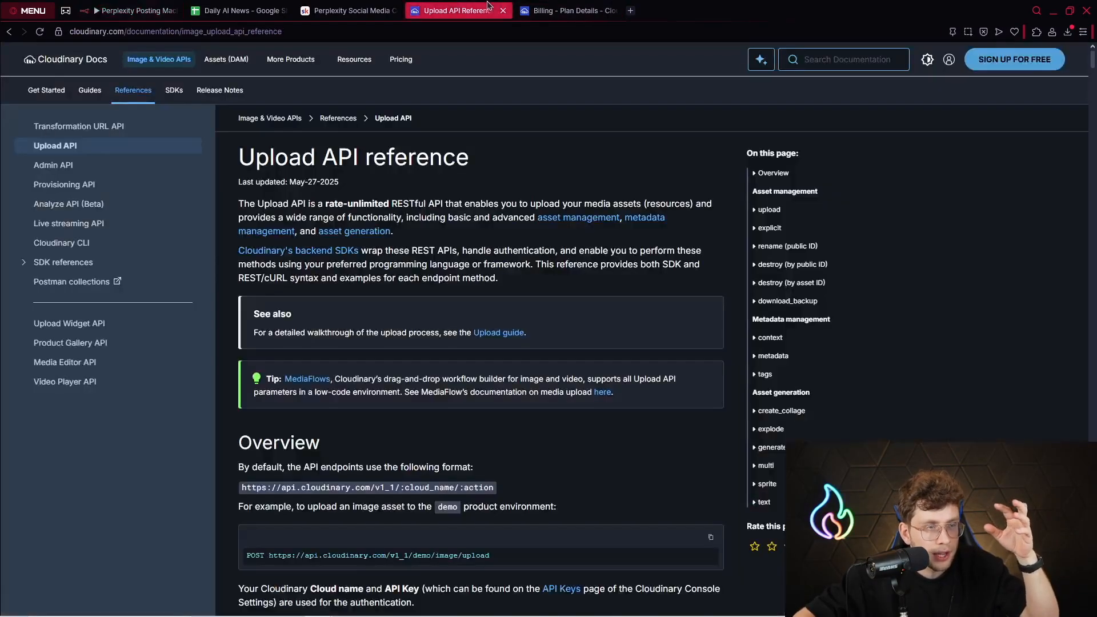
# - Start a new Cloudinary upload preset named n8n_test with unsigned signing mode
pyautogui.click(567, 10)
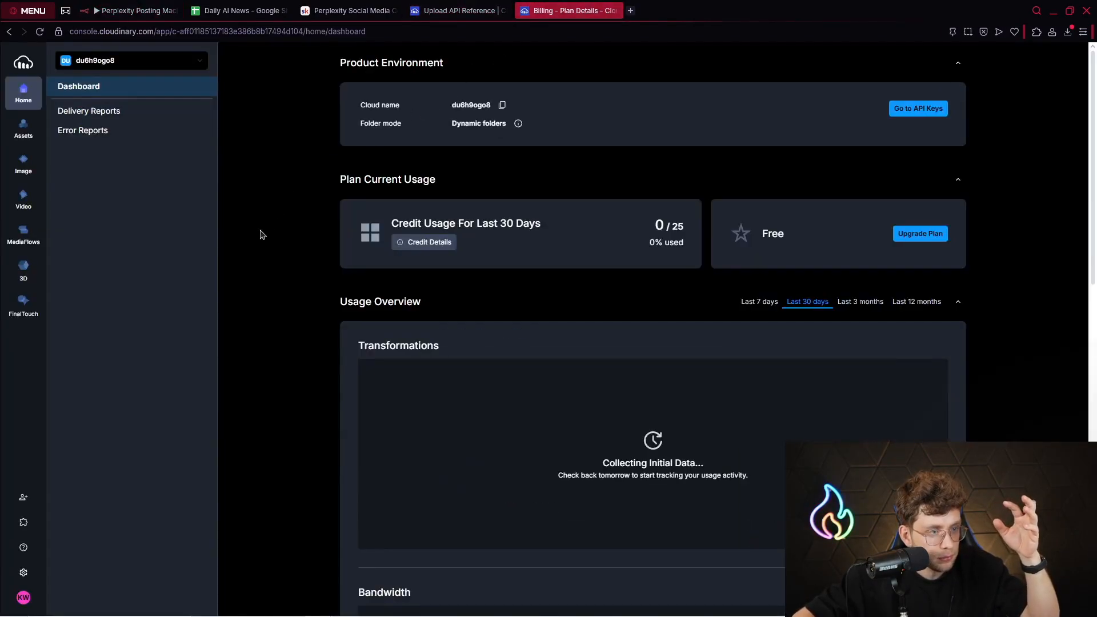
pyautogui.click(23, 571)
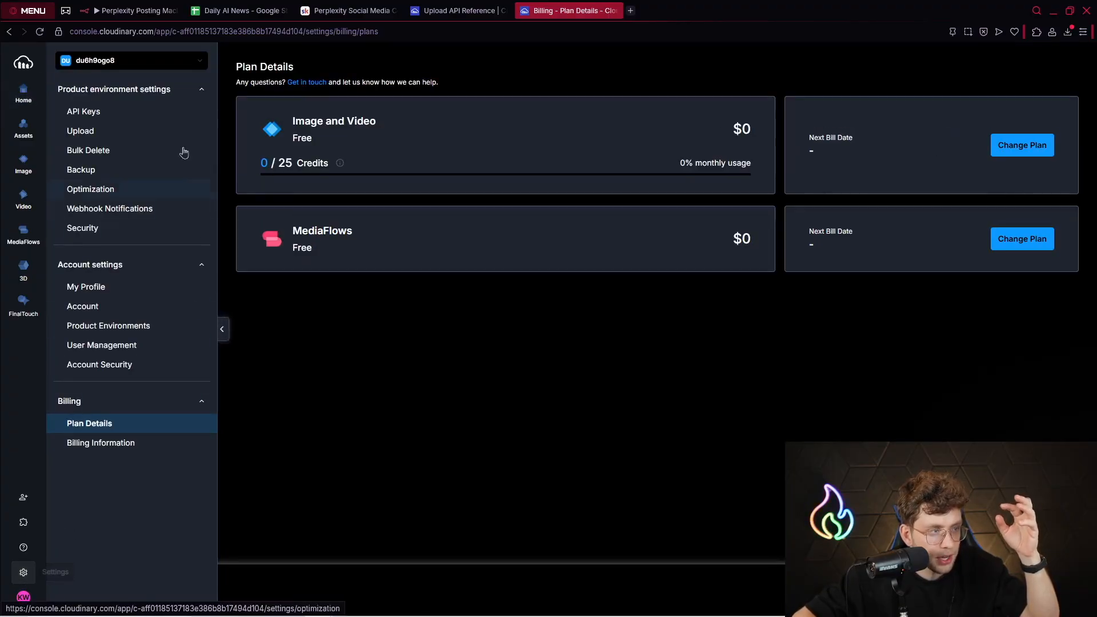
pyautogui.click(80, 131)
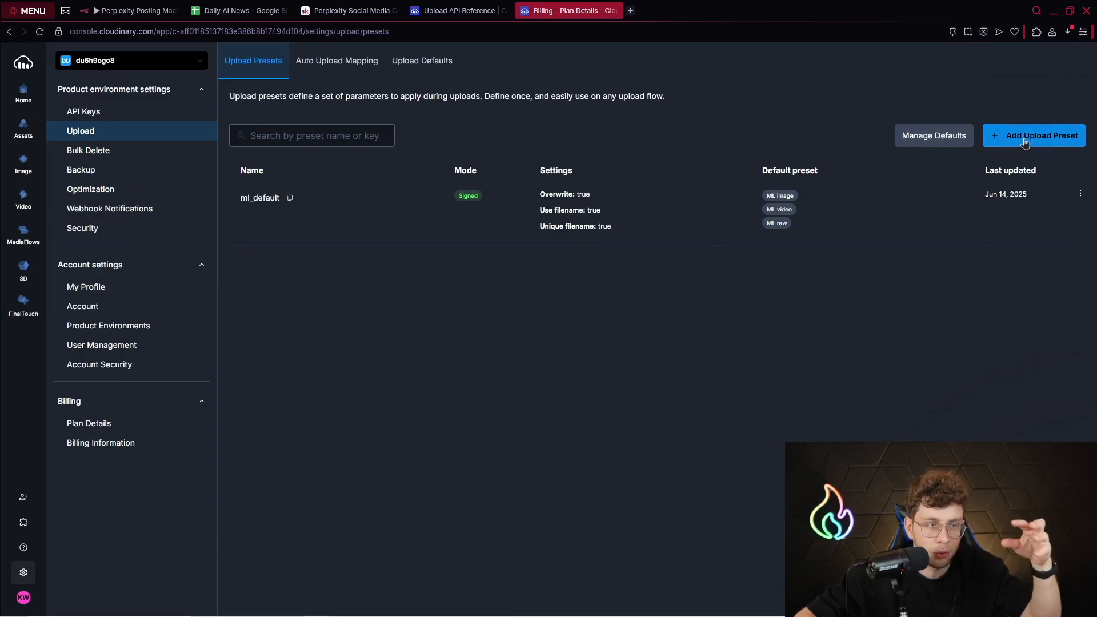
pyautogui.click(1034, 135)
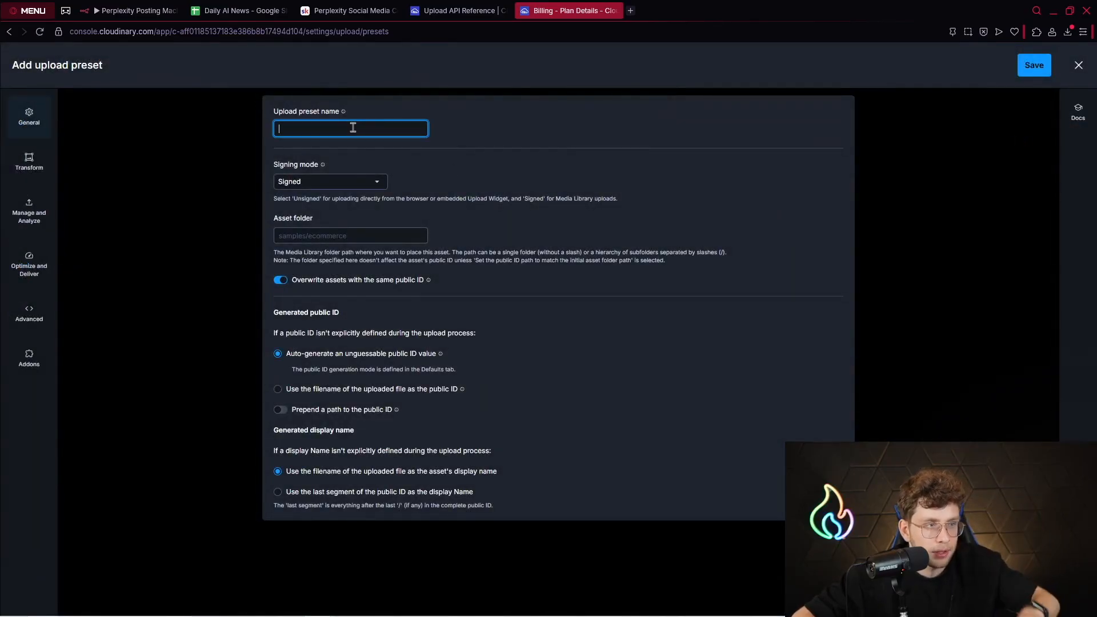
pyautogui.write('n8n_ts')
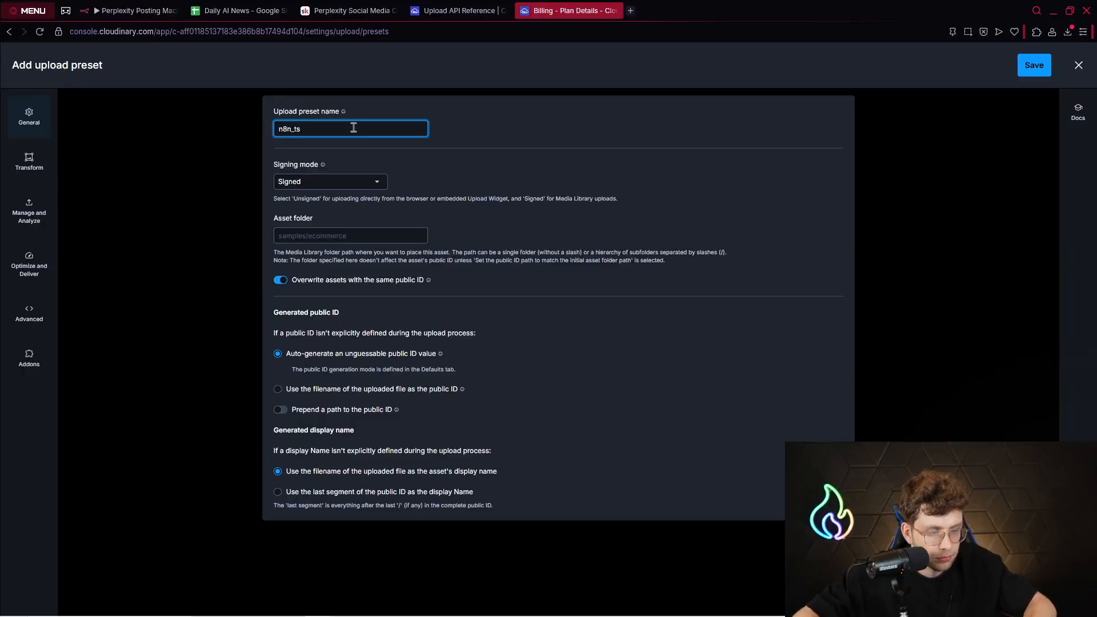
pyautogui.click(329, 181)
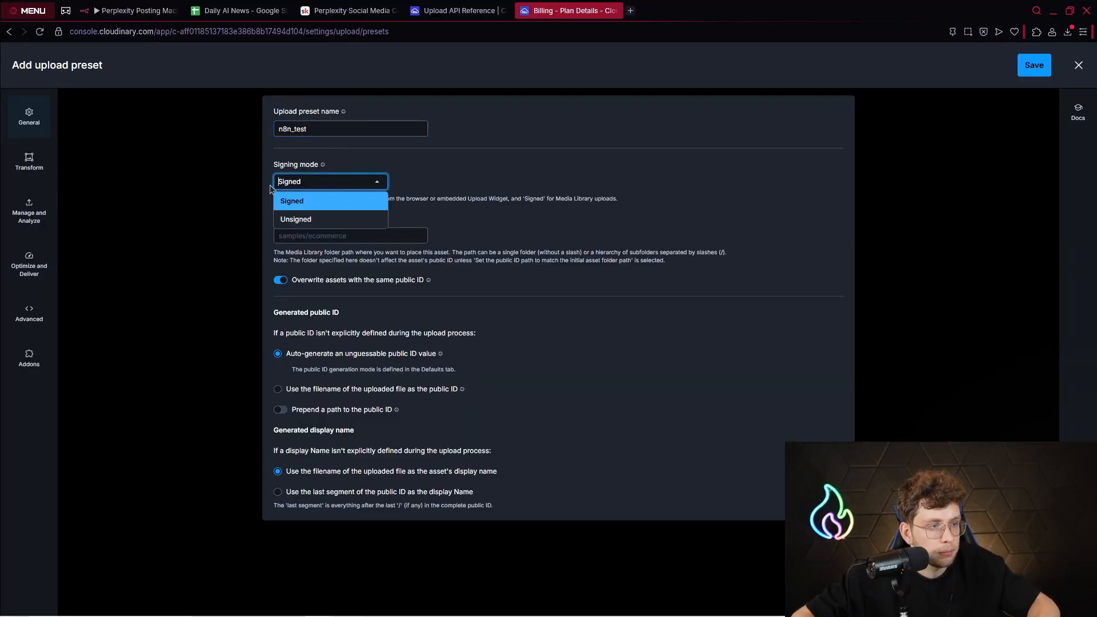
pyautogui.click(296, 219)
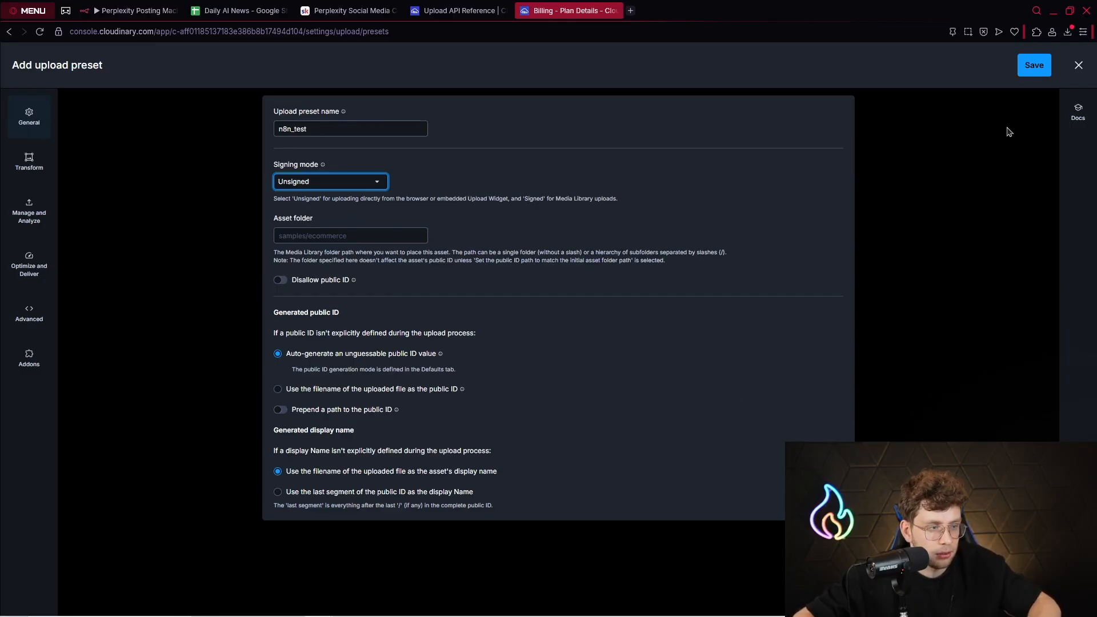
# - Save the n8n_test preset, open its settings to review, and return to n8n
pyautogui.click(1033, 64)
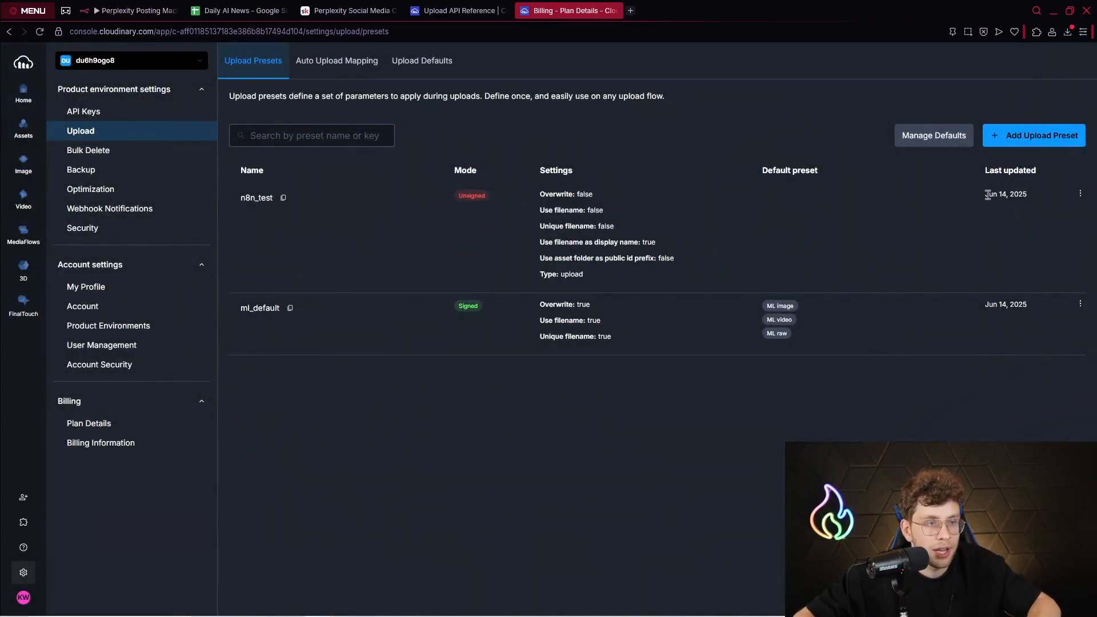
pyautogui.moveTo(256, 198)
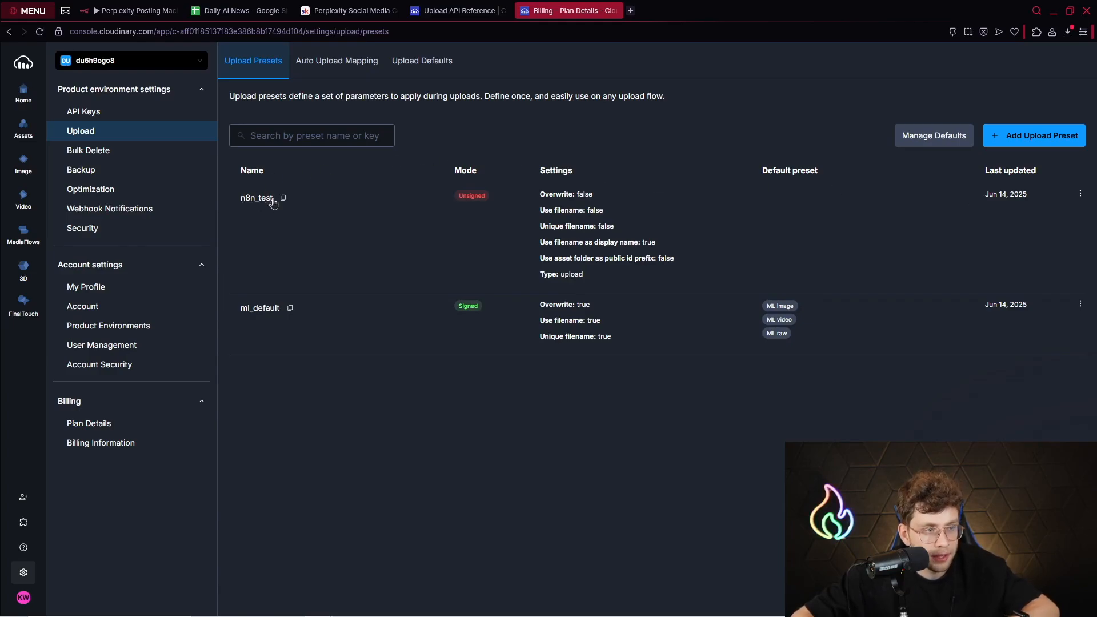
pyautogui.click(256, 197)
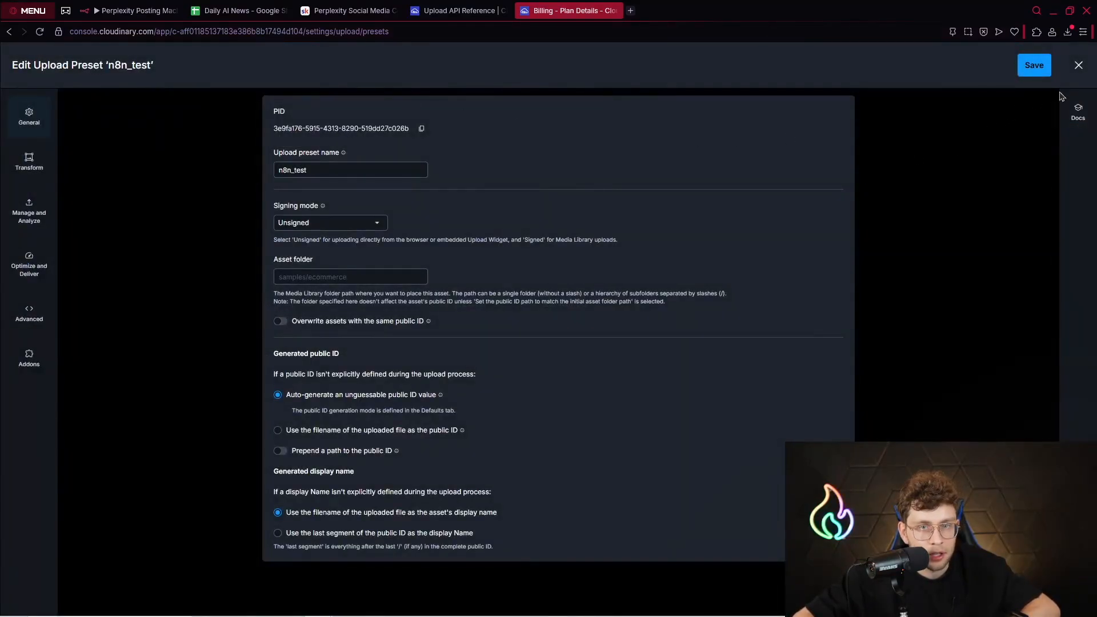
pyautogui.click(1077, 64)
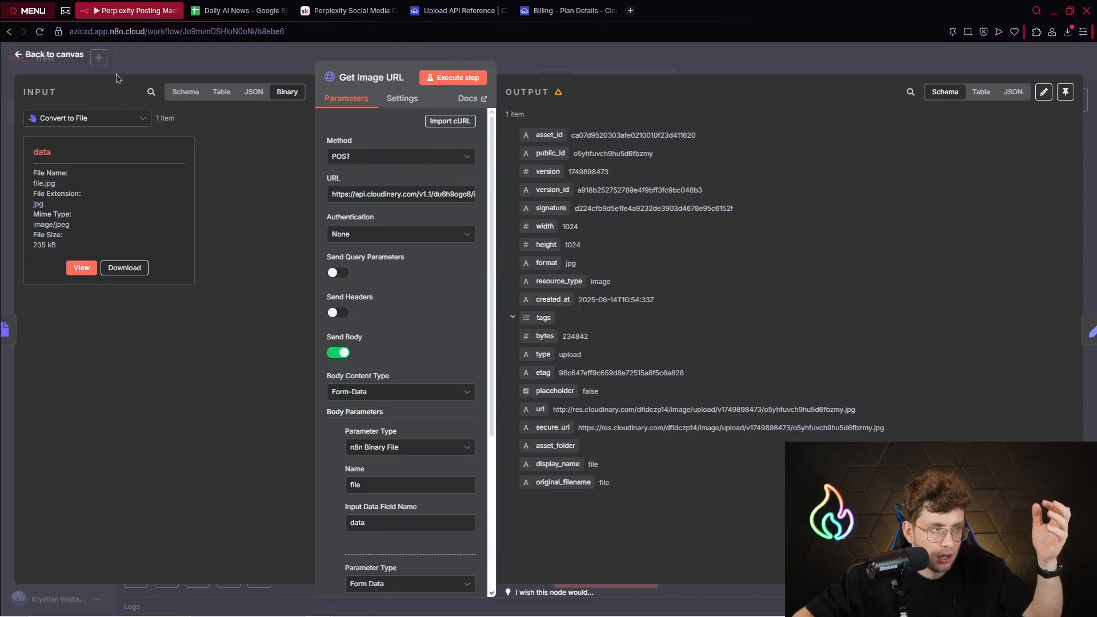
# - View Edit Fields' JSON of Facebook, Instagram, LinkedIn and Pinterest account IDs
pyautogui.click(53, 55)
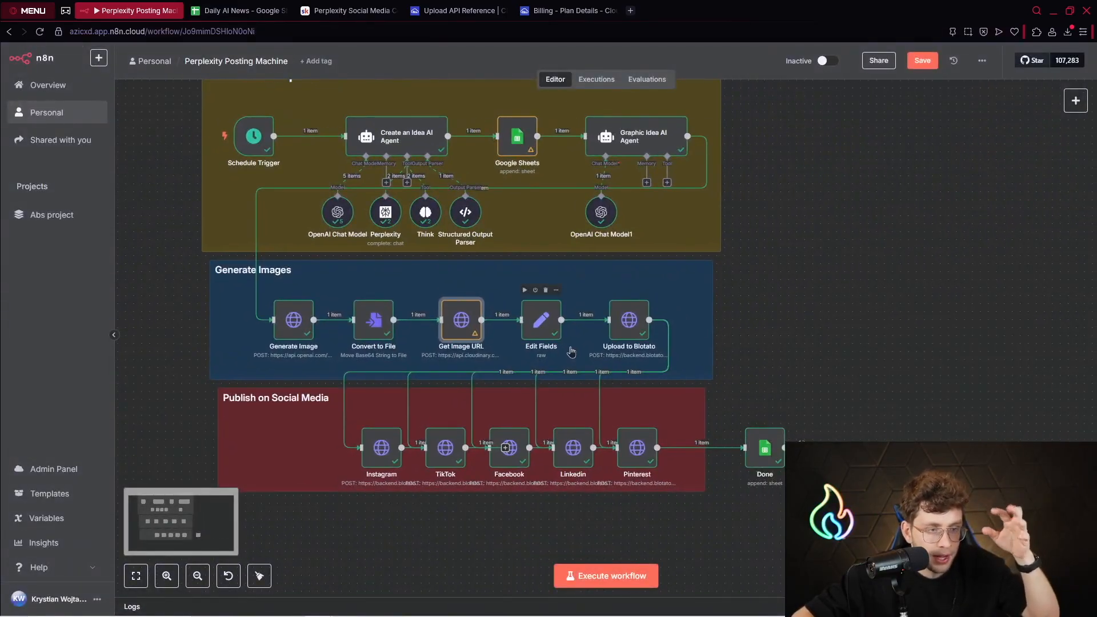
pyautogui.doubleClick(541, 320)
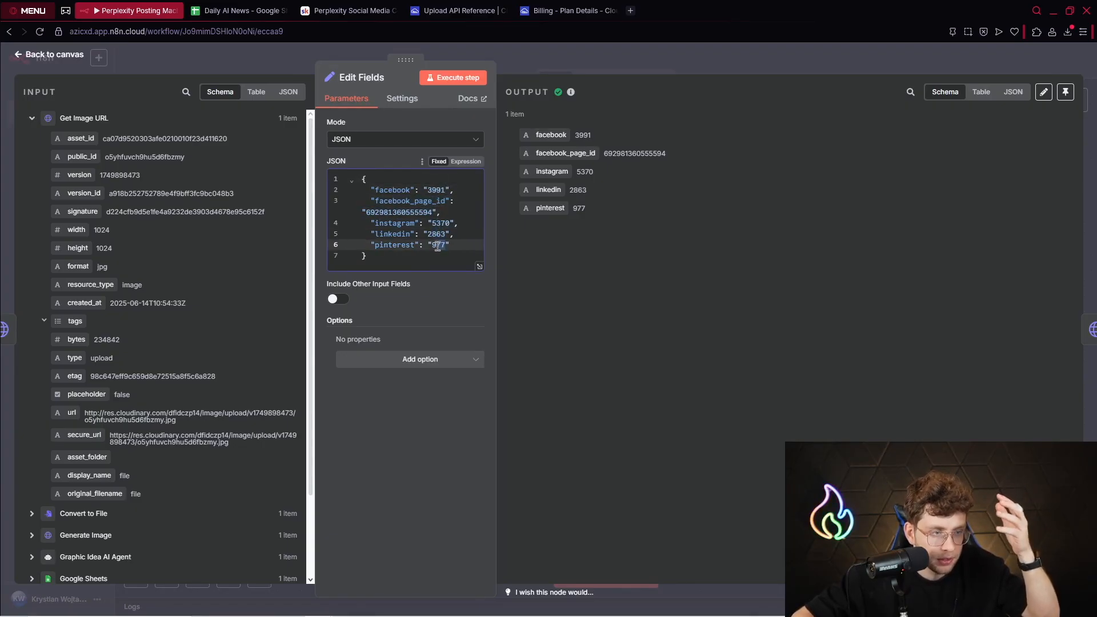
pyautogui.click(675, 10)
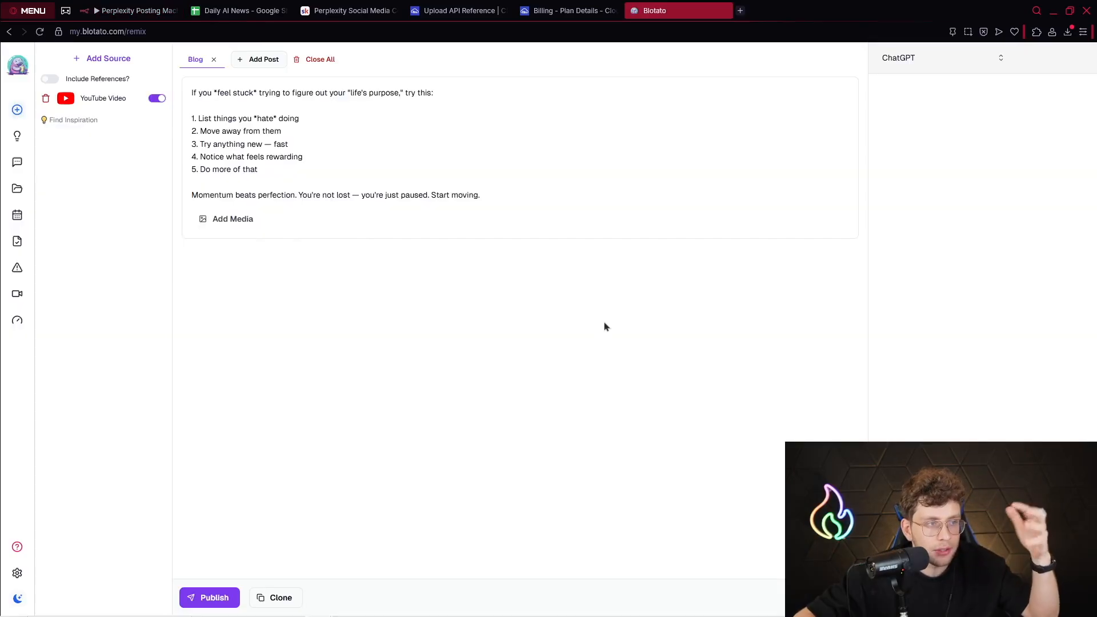
pyautogui.moveTo(573, 284)
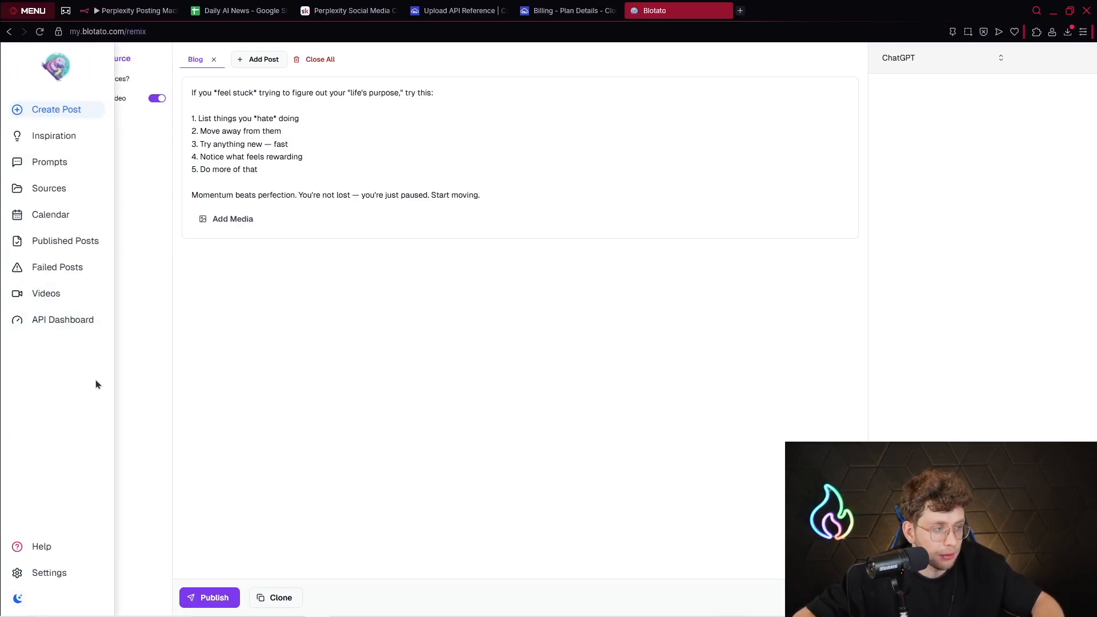
# - Open Blotato's Settings page from the expanded left sidebar
pyautogui.click(49, 572)
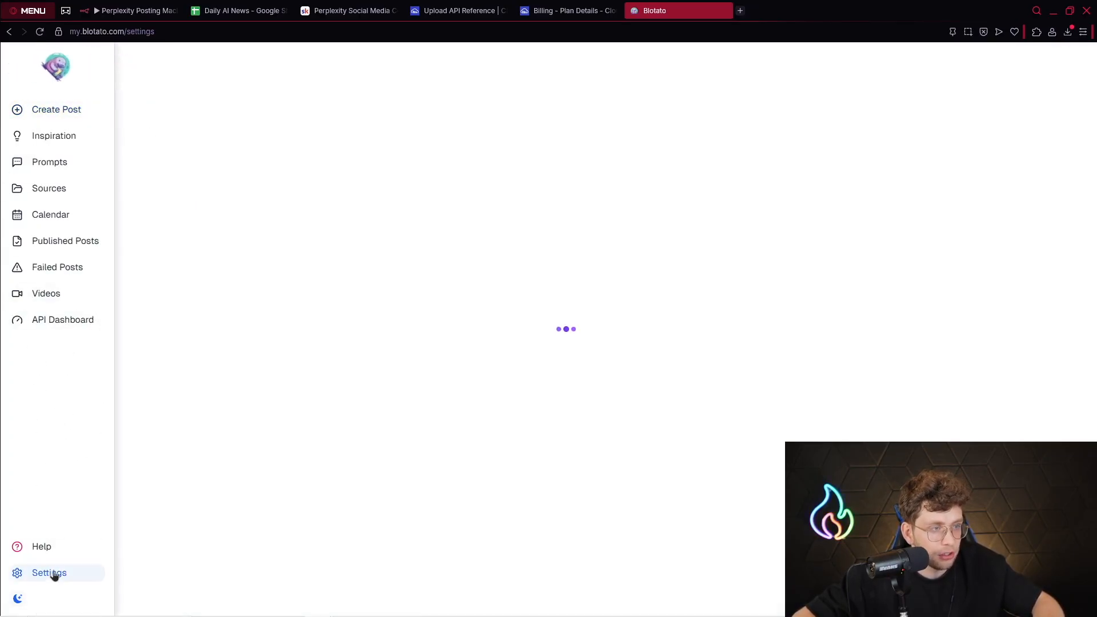
# - Review Blotato's connected social accounts and the Facebook page listed in settings
pyautogui.click(49, 572)
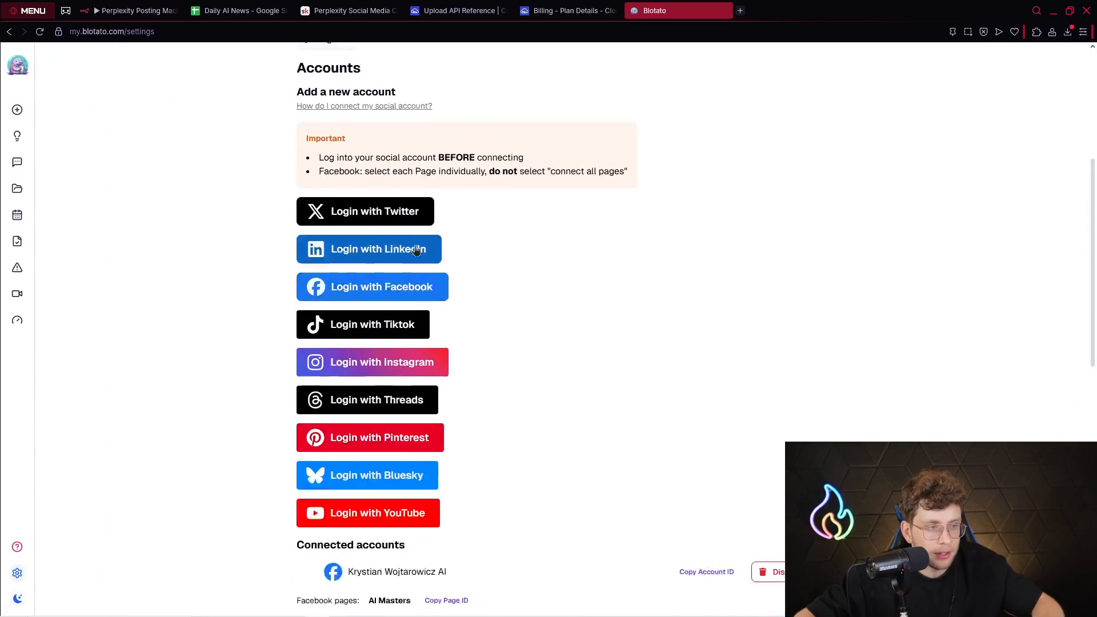
pyautogui.scroll(-3)
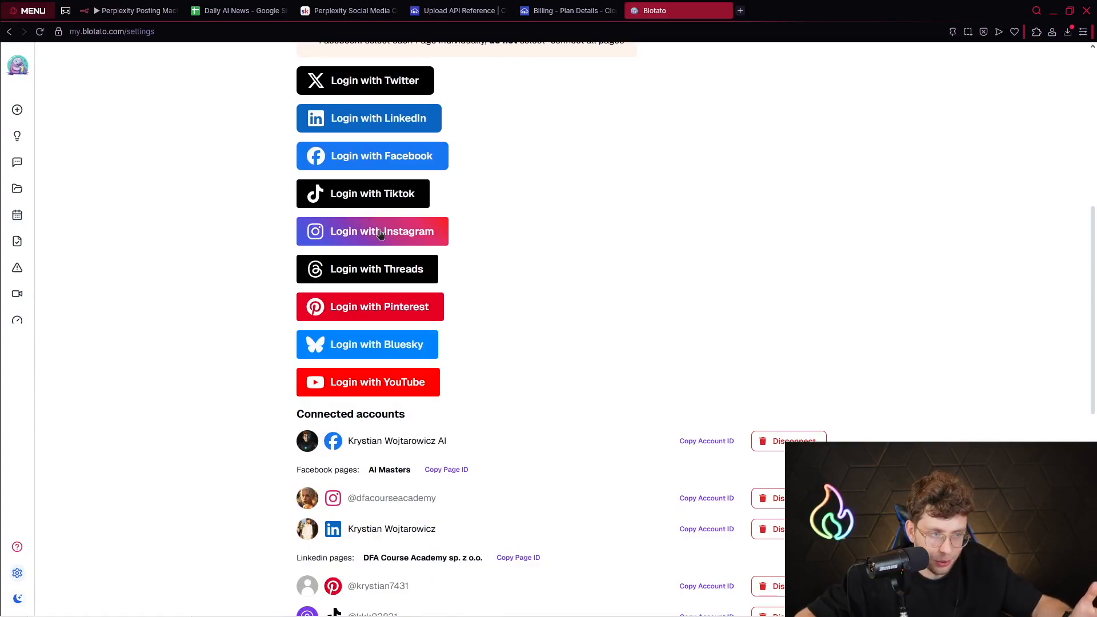
pyautogui.moveTo(420, 409)
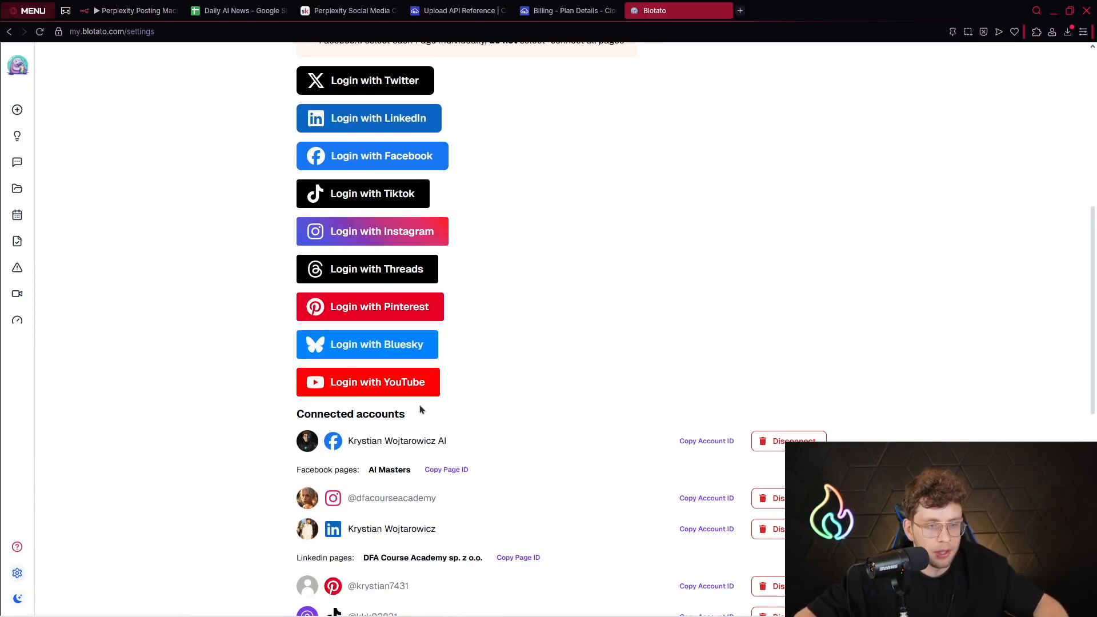
pyautogui.scroll(-3)
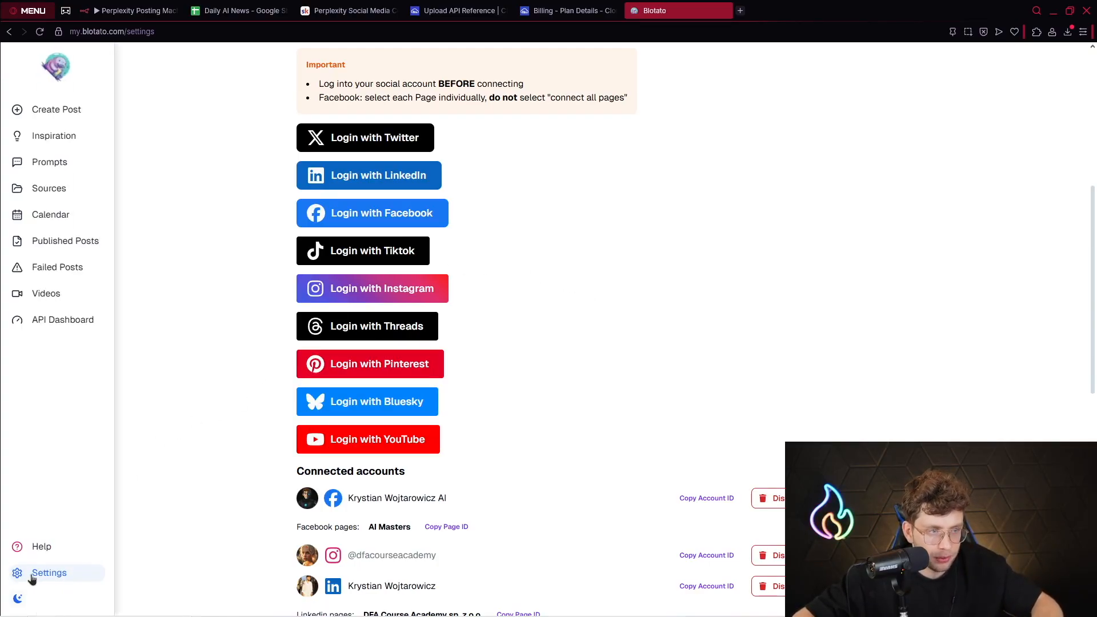
pyautogui.click(372, 212)
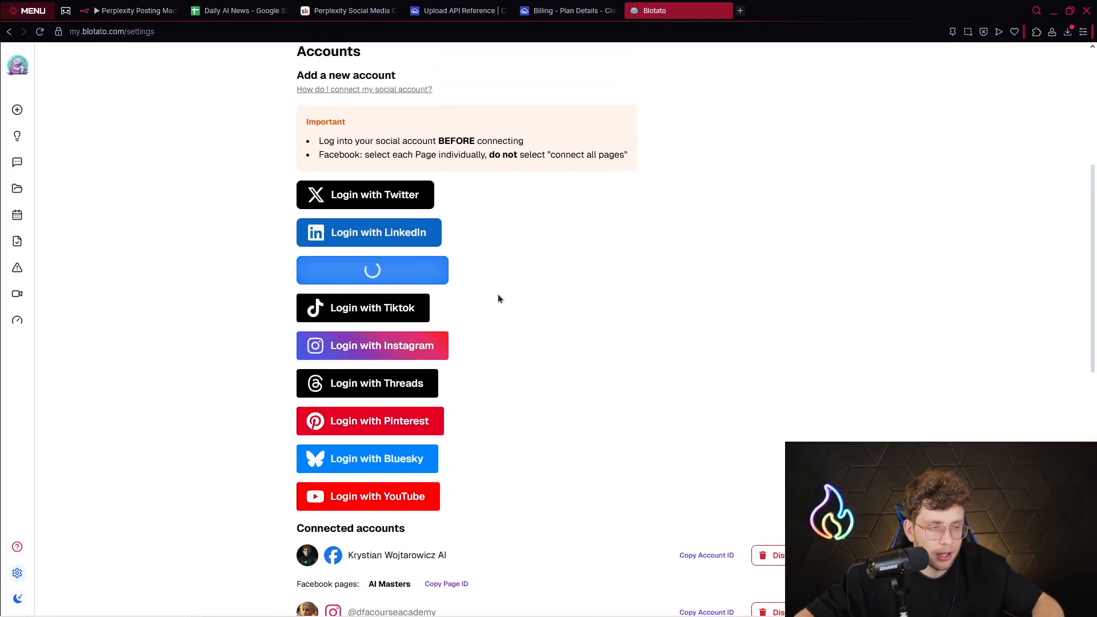
# - Try Login with Facebook in Blotato, back out, and open n8n's Edit Fields step
pyautogui.click(372, 270)
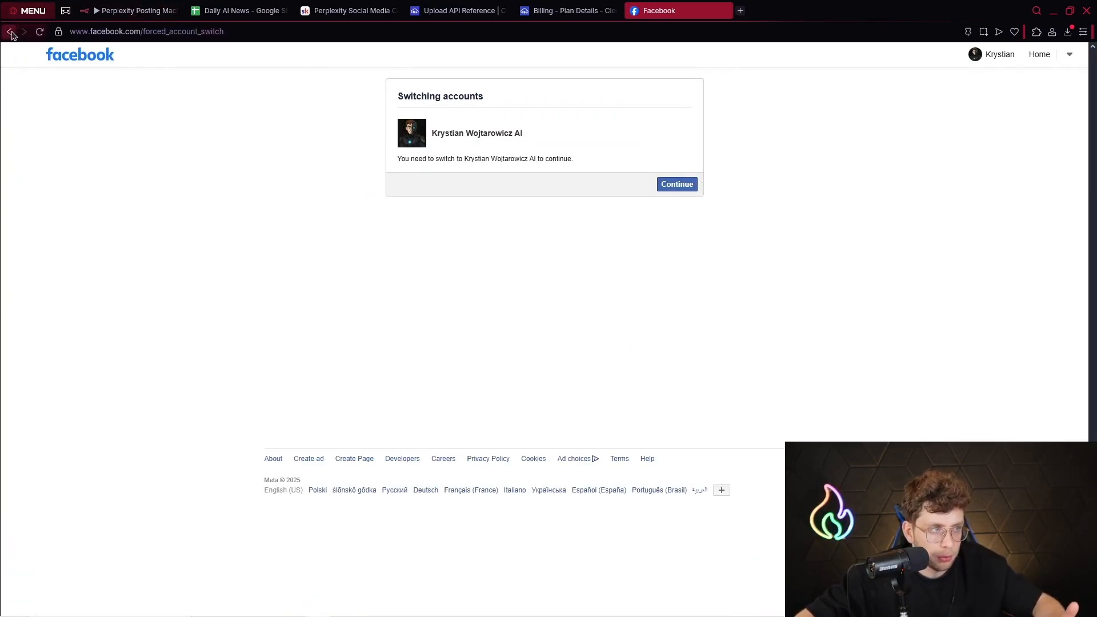
pyautogui.click(10, 32)
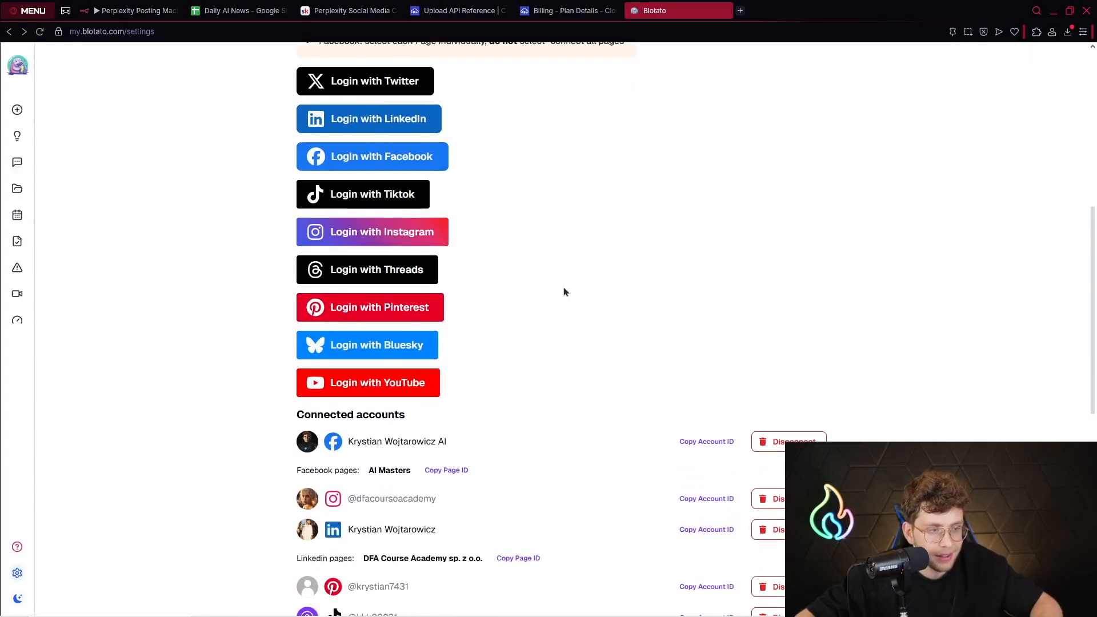
pyautogui.scroll(-3)
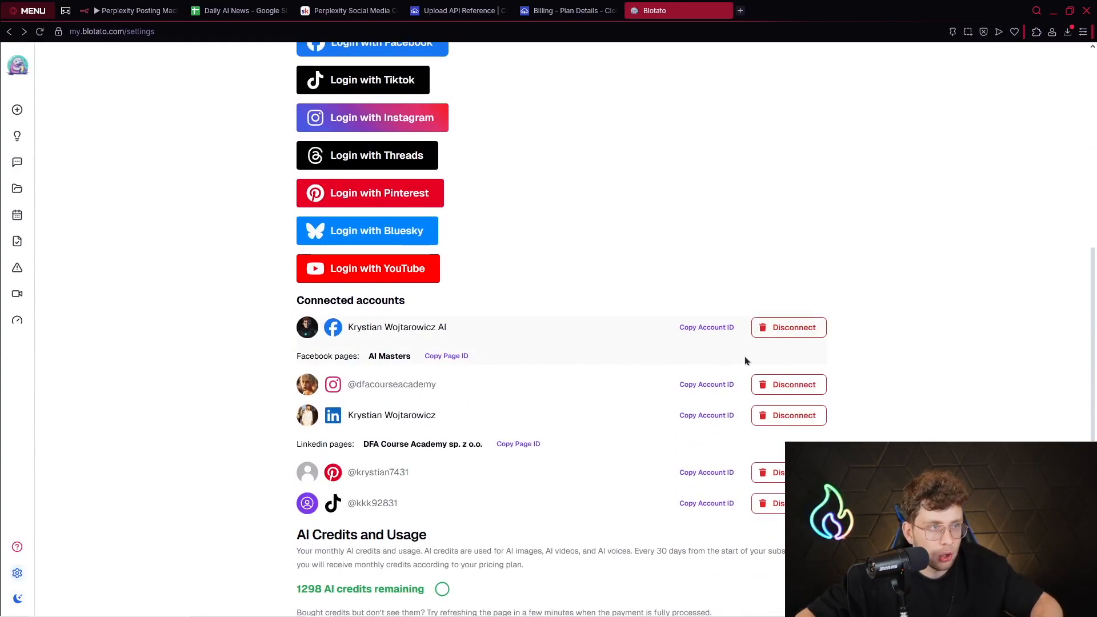
pyautogui.click(133, 10)
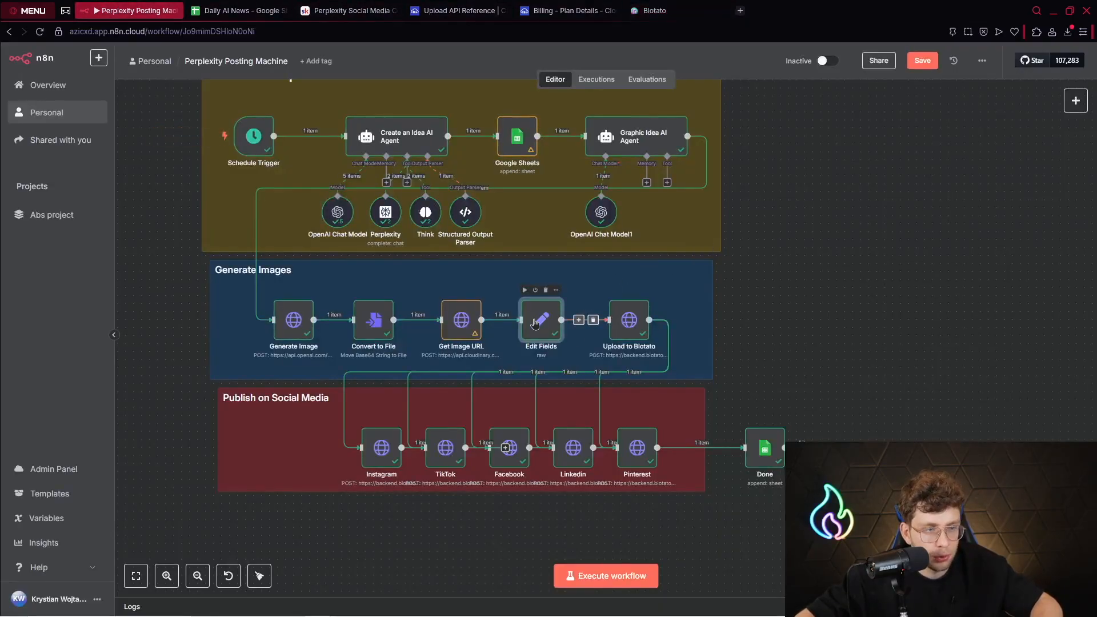
pyautogui.doubleClick(541, 320)
pyautogui.write('fa')
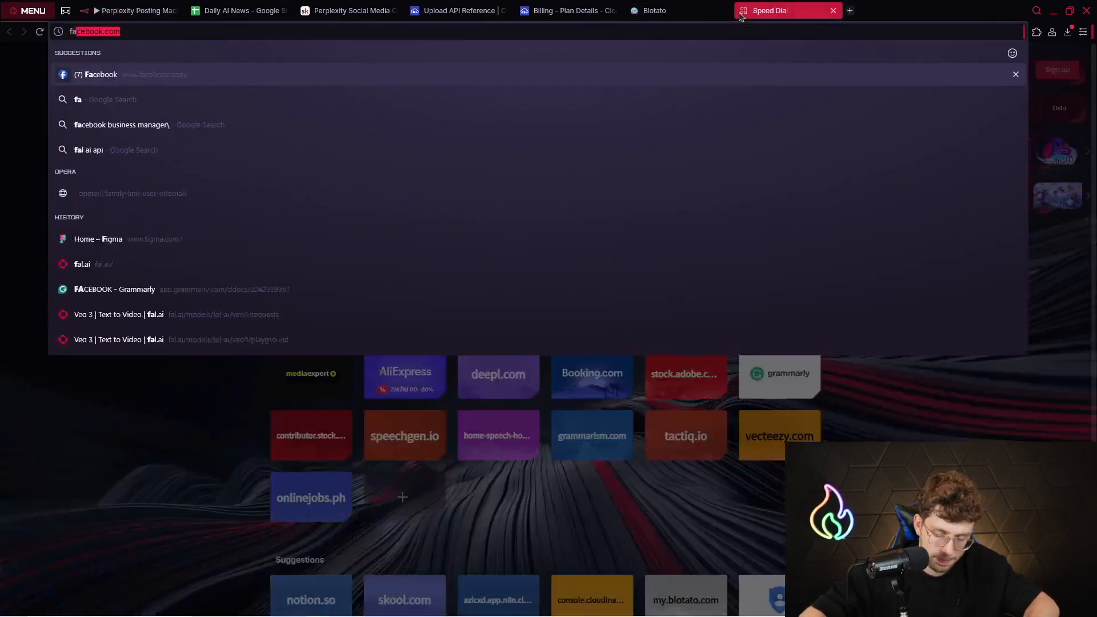
# - Navigate Facebook settings to the AI Masters page's About > Page transparency information
pyautogui.click(97, 74)
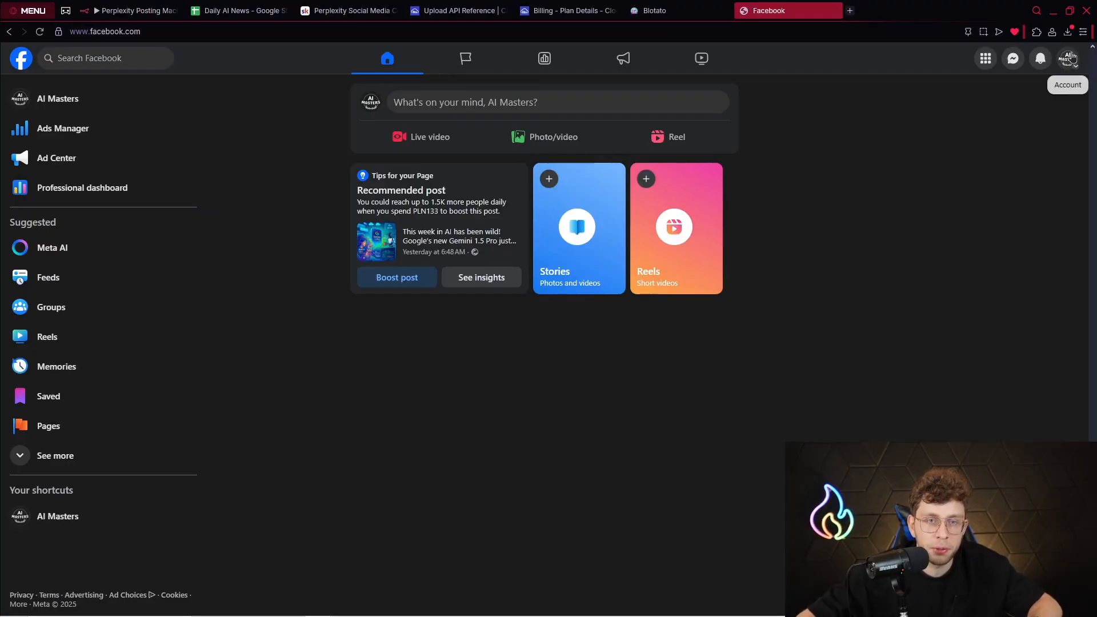
pyautogui.click(1068, 58)
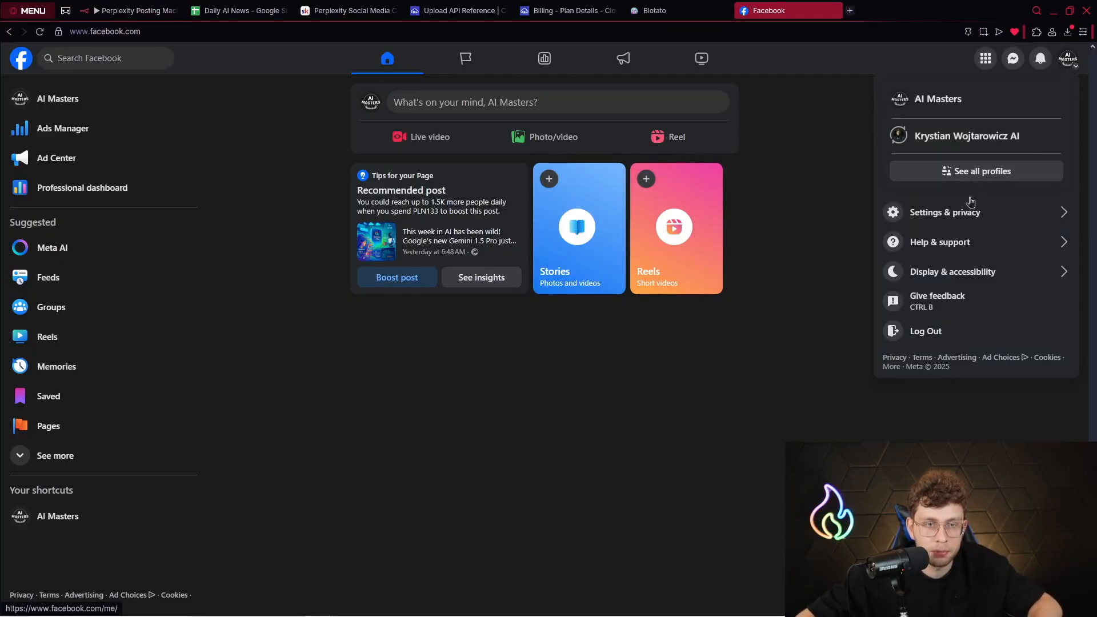
pyautogui.click(944, 211)
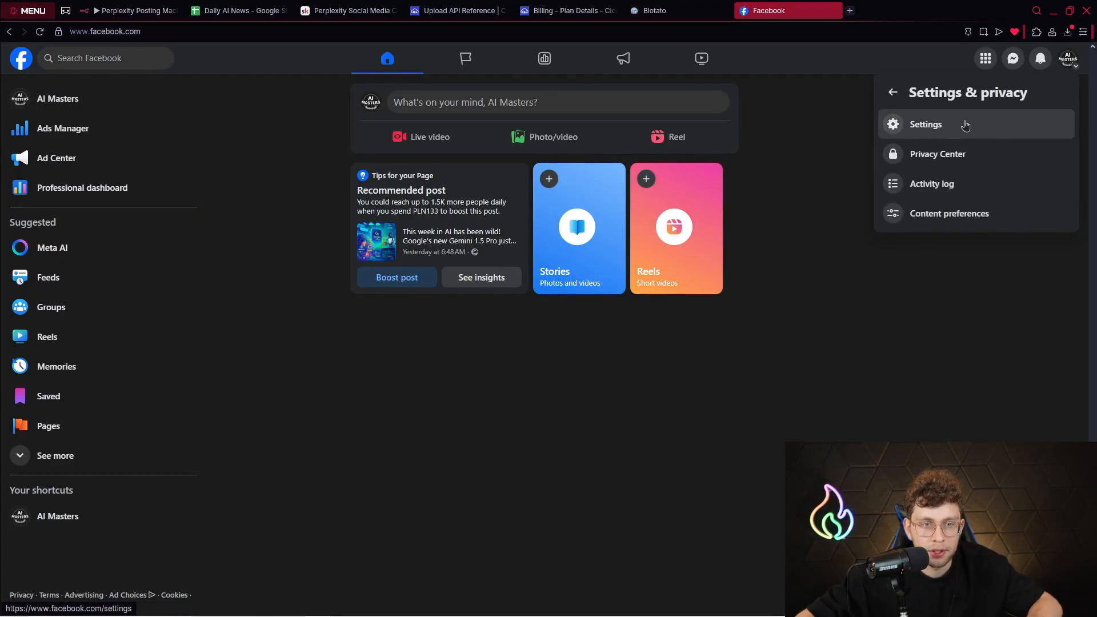
pyautogui.click(925, 124)
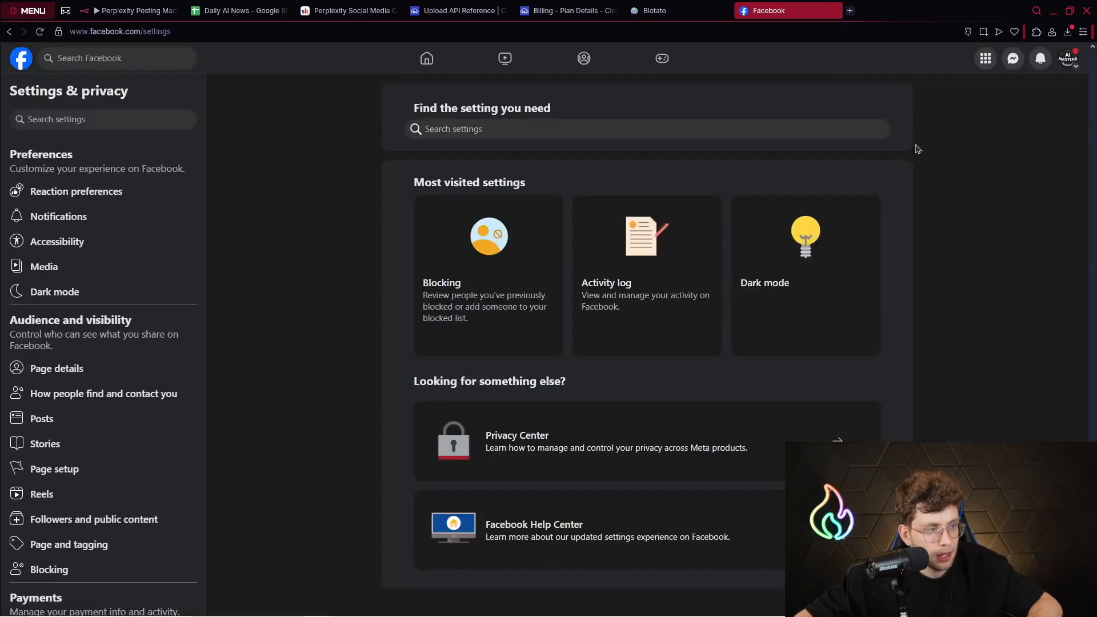
pyautogui.click(102, 393)
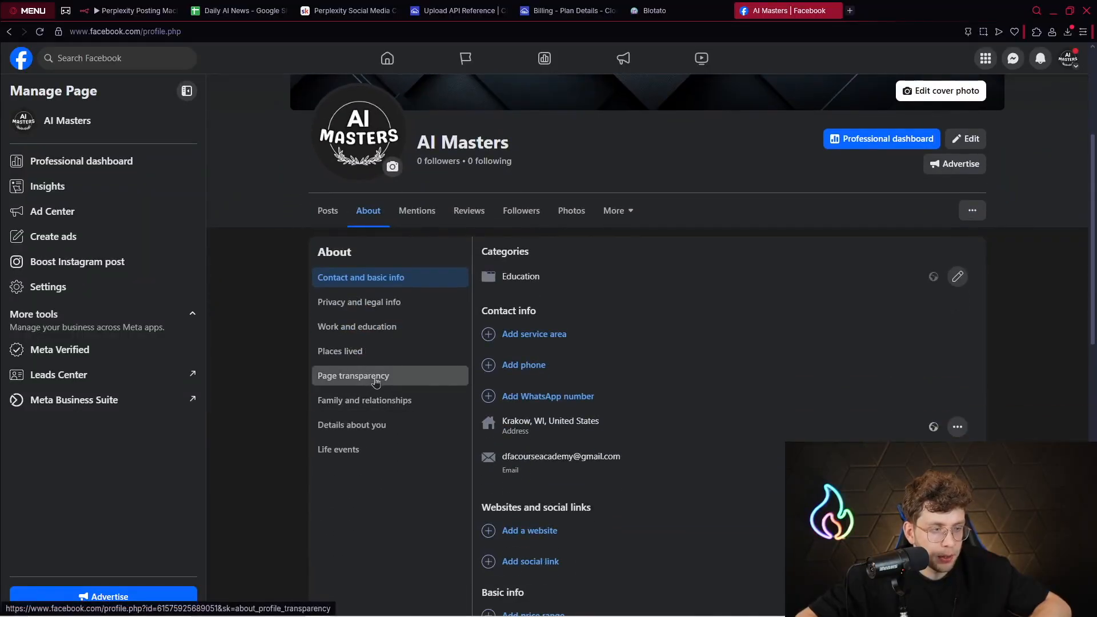
pyautogui.click(353, 375)
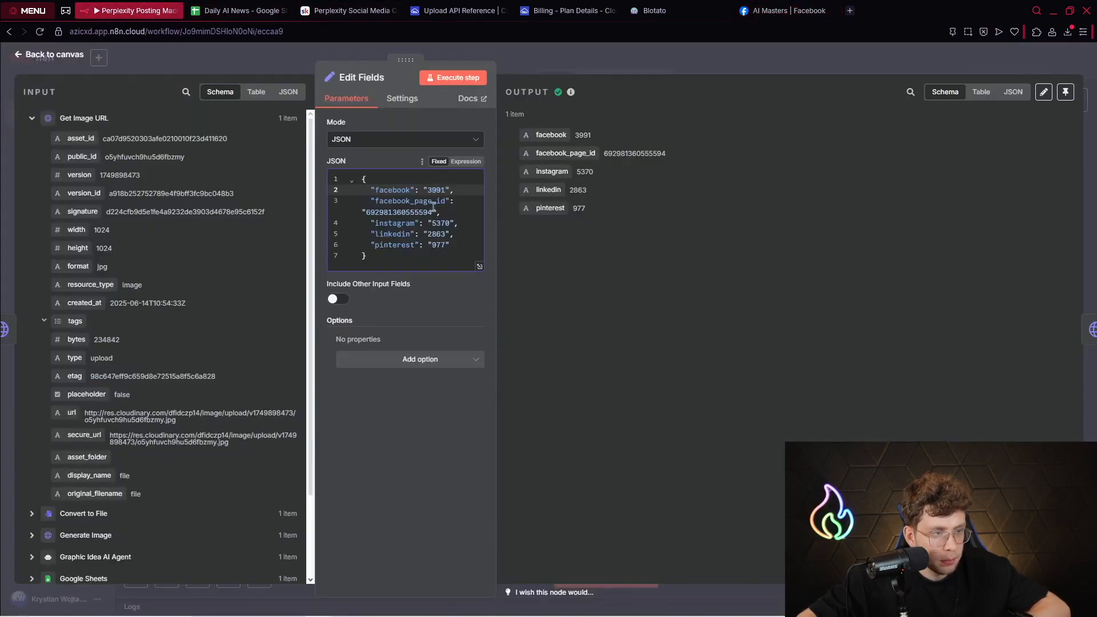
# - Compare the facebook_page_id value in Edit Fields with Blotato's listed Facebook page ID
pyautogui.doubleClick(399, 212)
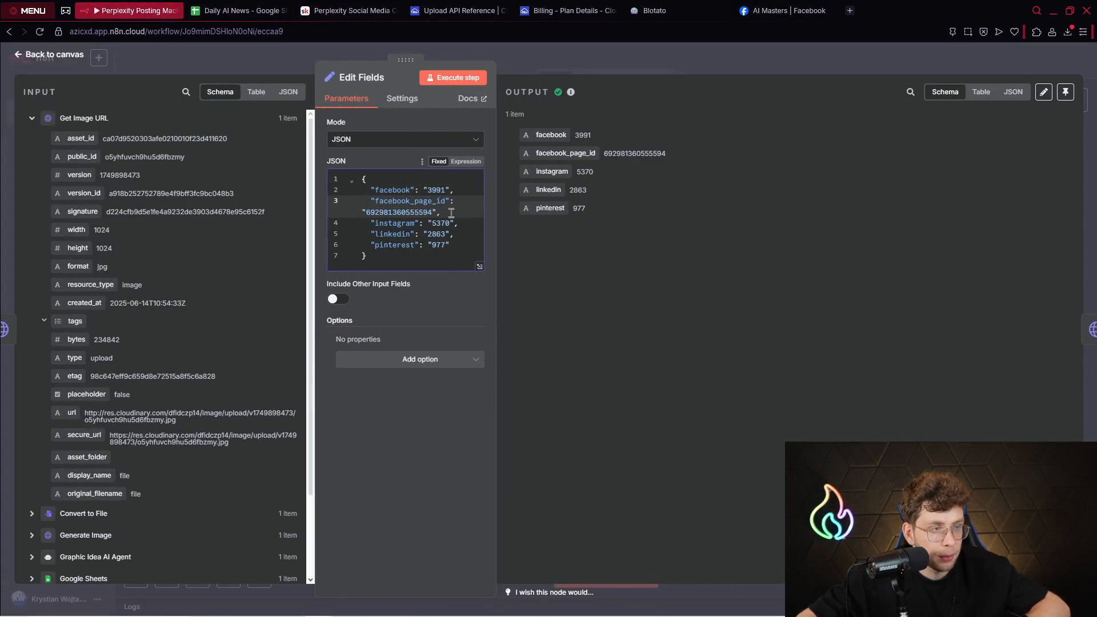
pyautogui.click(455, 10)
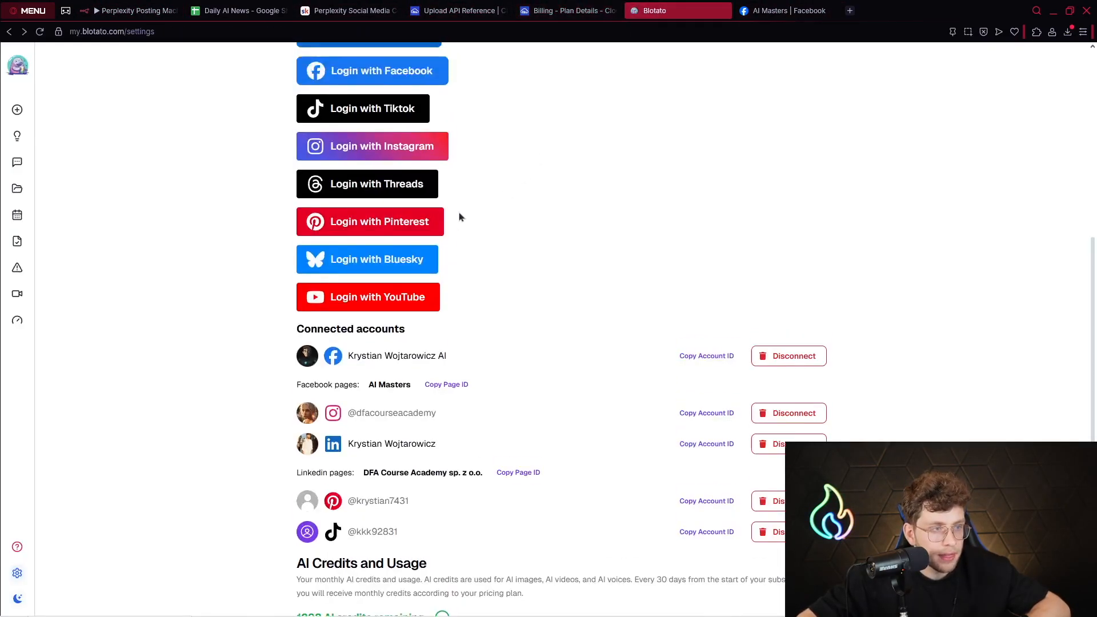
pyautogui.scroll(3)
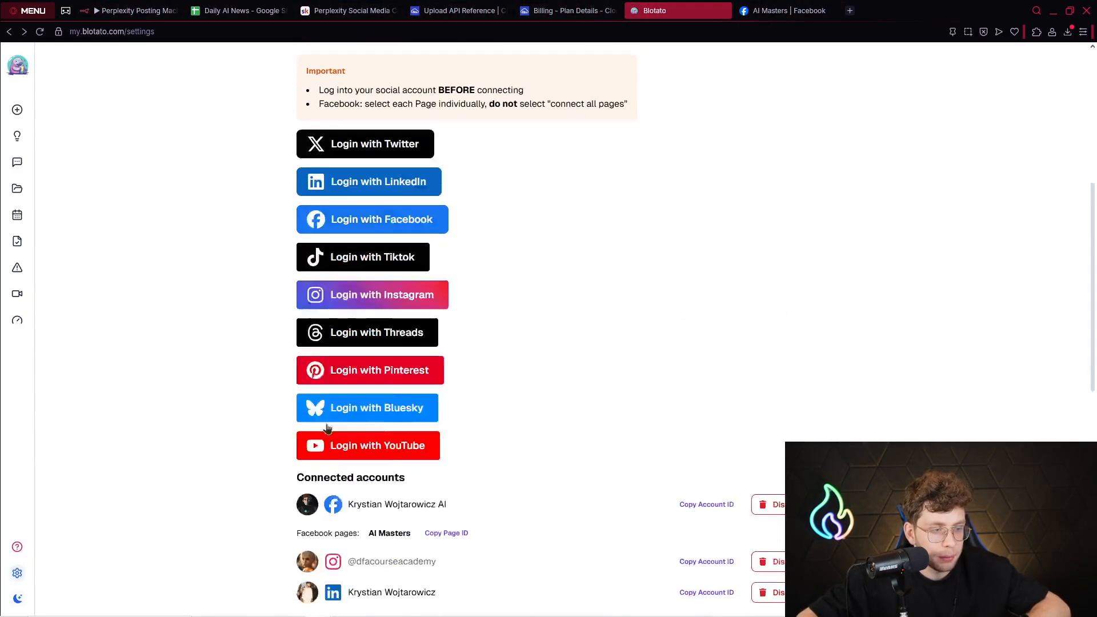
pyautogui.click(130, 10)
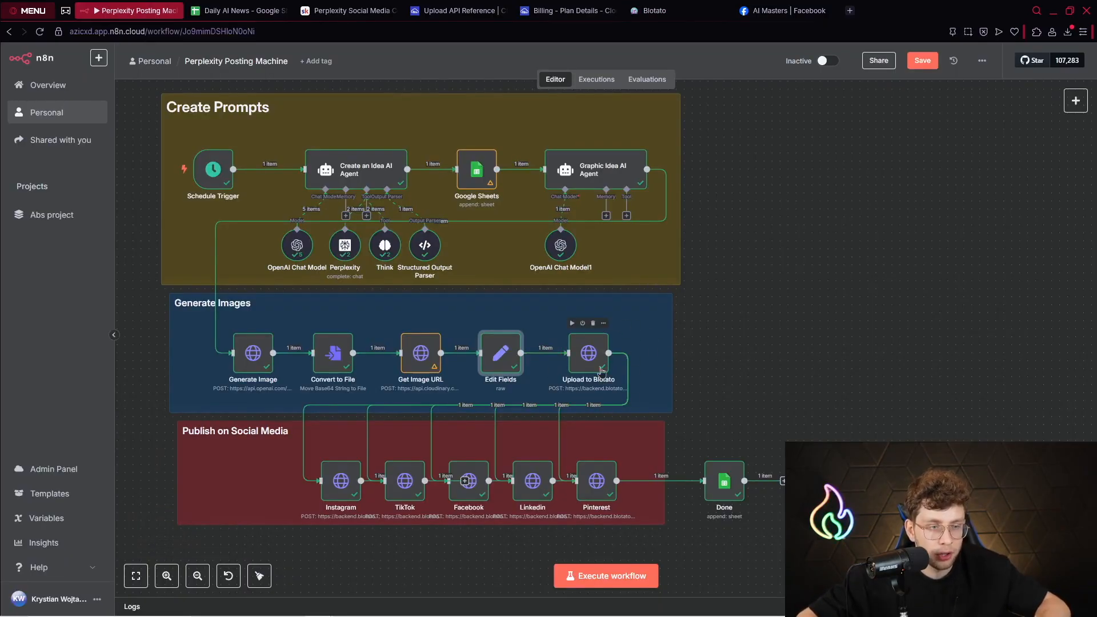
# - Inspect the Upload to Blotato node and its blotato-api-key credential, then check Blotato account IDs
pyautogui.doubleClick(589, 352)
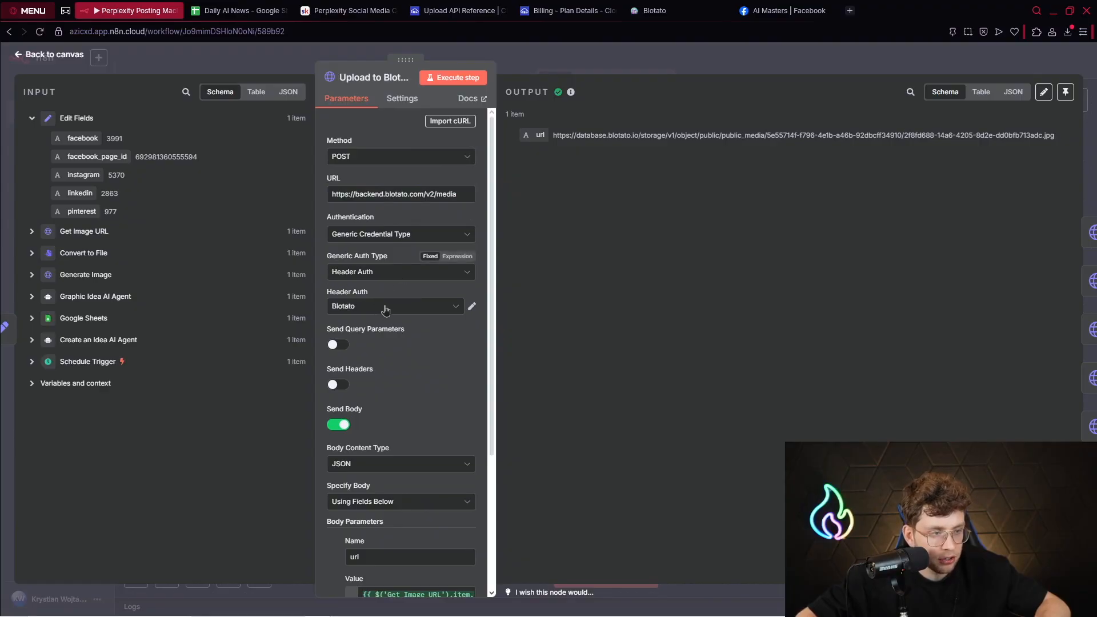
pyautogui.click(471, 306)
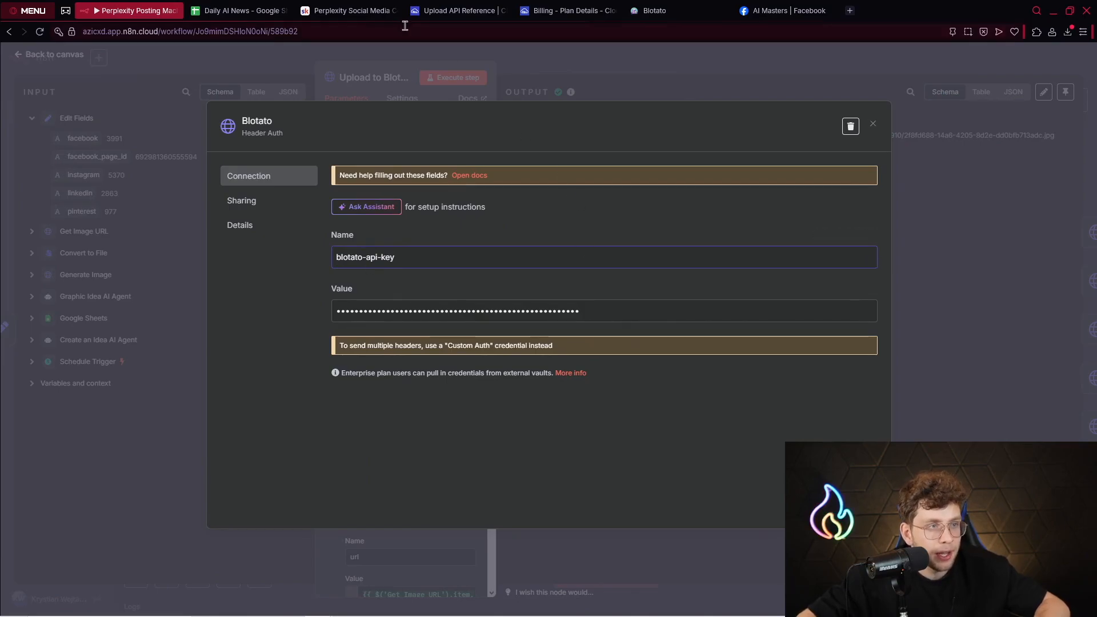
pyautogui.click(654, 9)
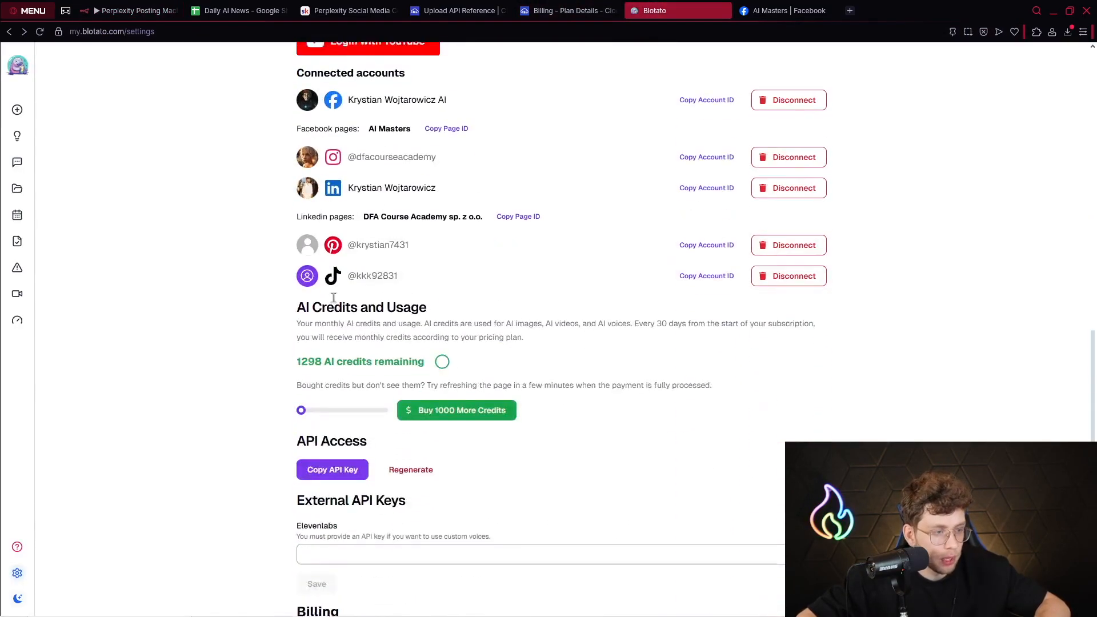
pyautogui.scroll(-3)
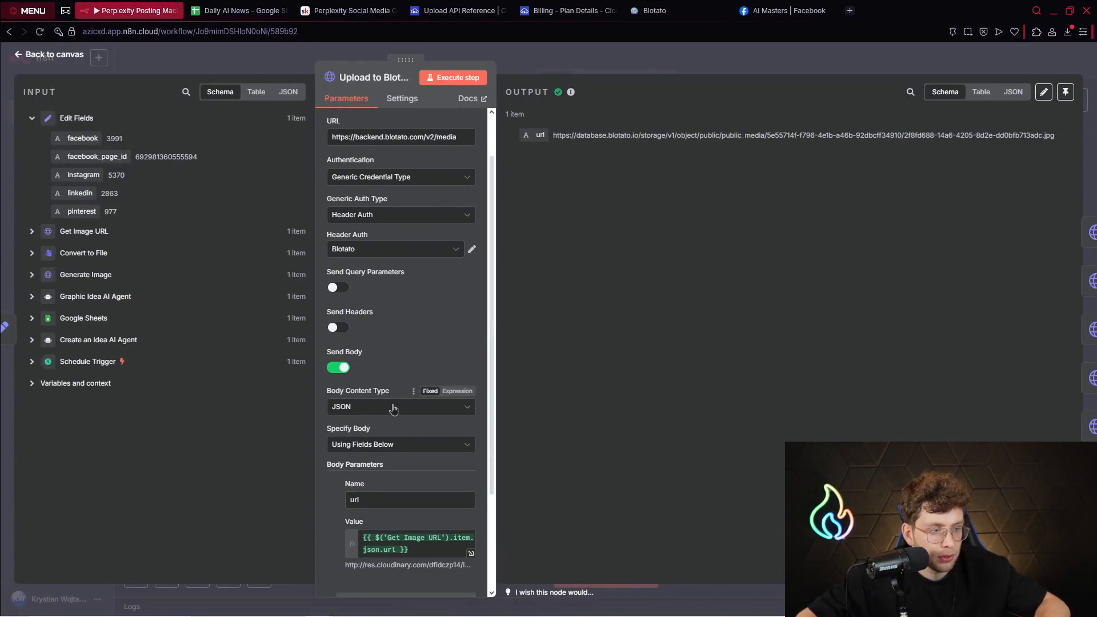
pyautogui.scroll(-3)
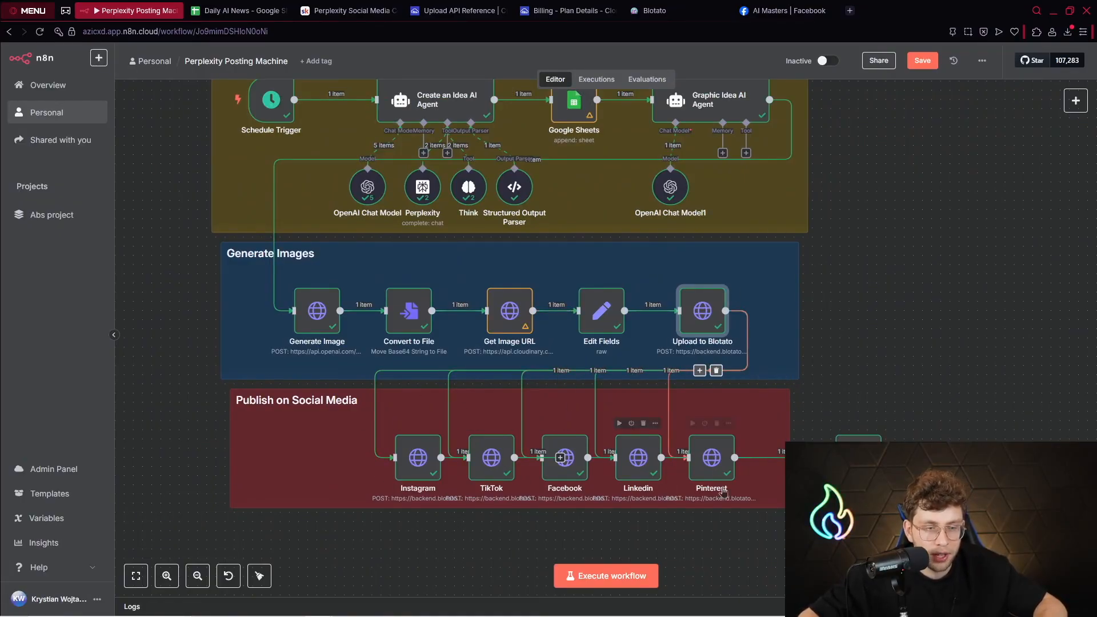
# - Inspect the Instagram JSON body expression: generated description, uploaded image URL and account 5370
pyautogui.doubleClick(418, 458)
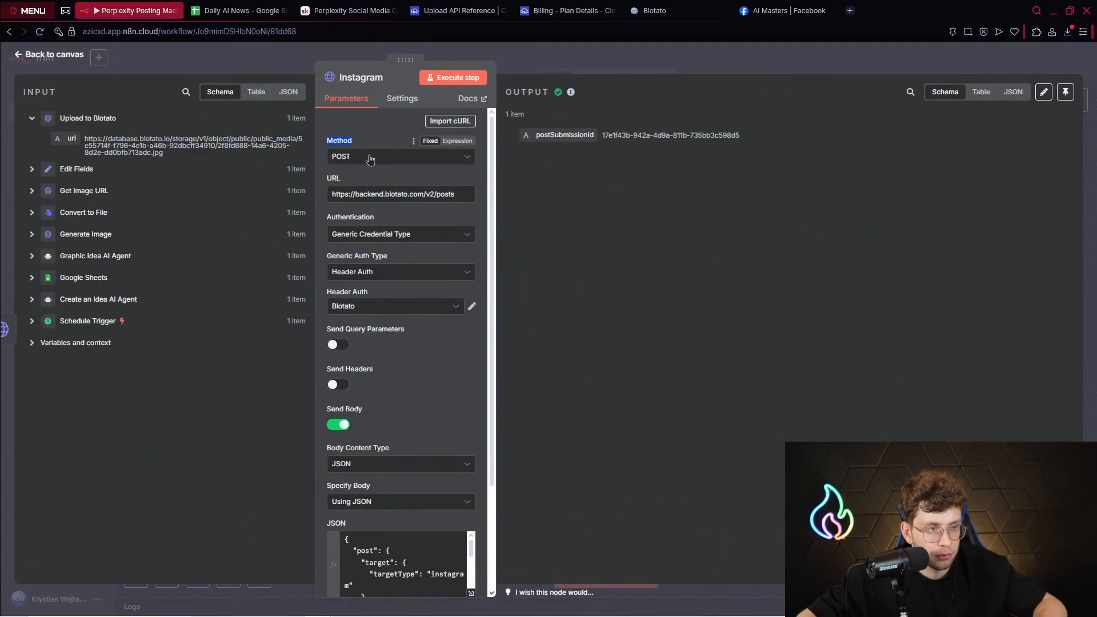
pyautogui.scroll(-3)
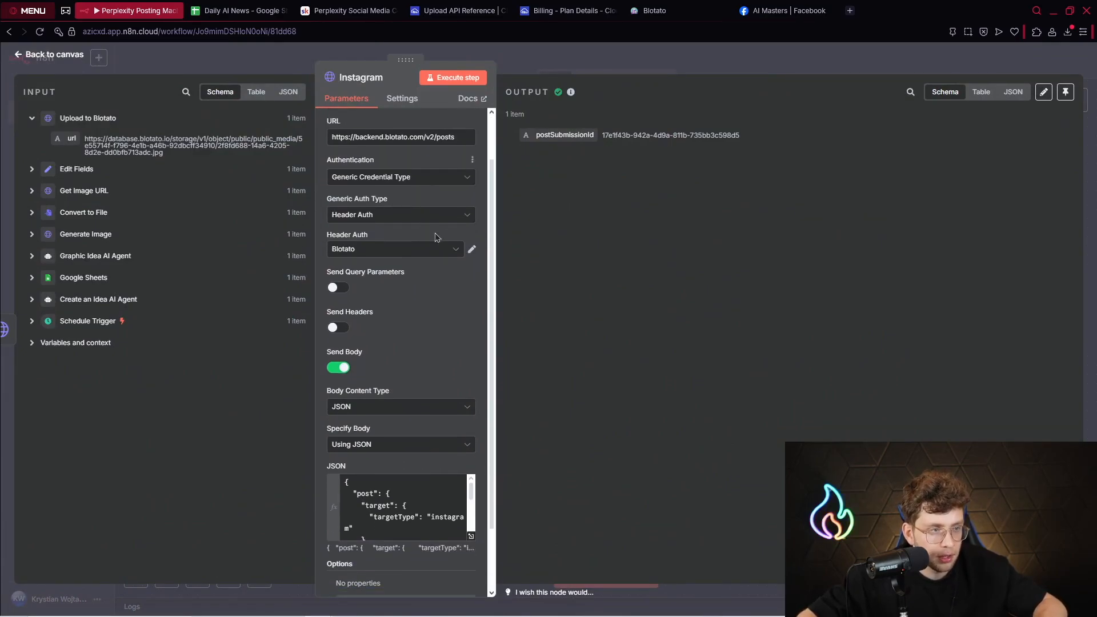
pyautogui.scroll(-3)
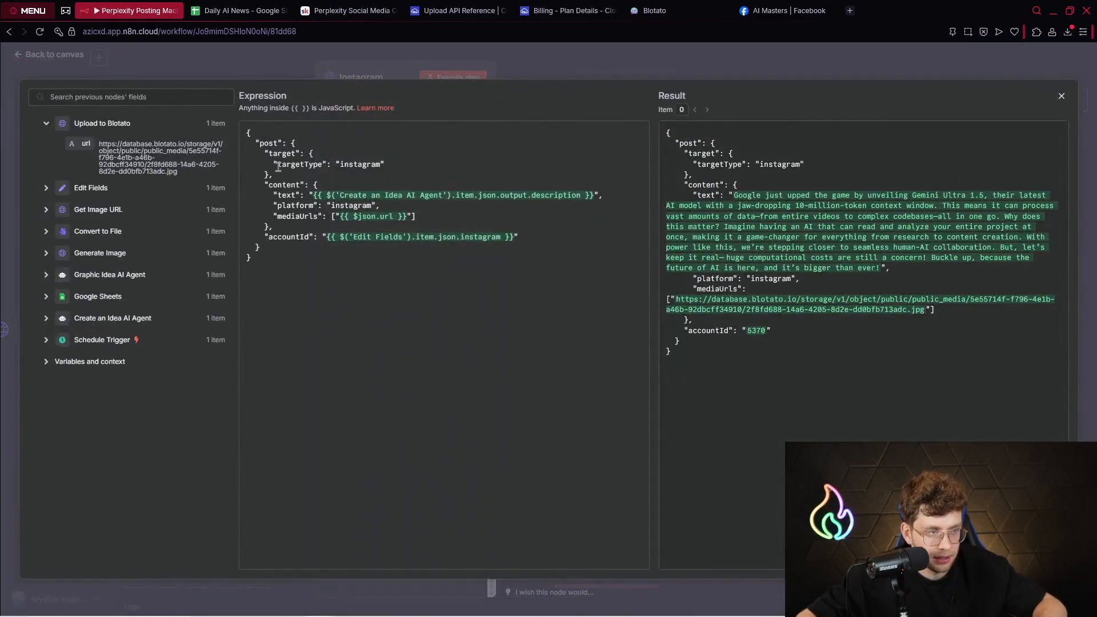
pyautogui.click(274, 174)
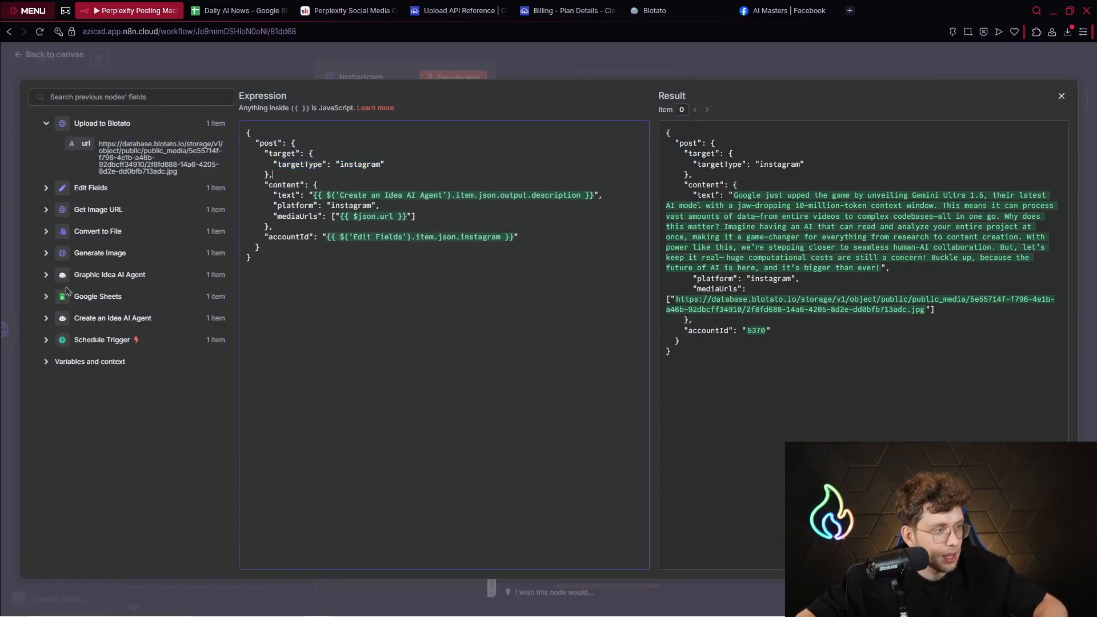
pyautogui.click(112, 318)
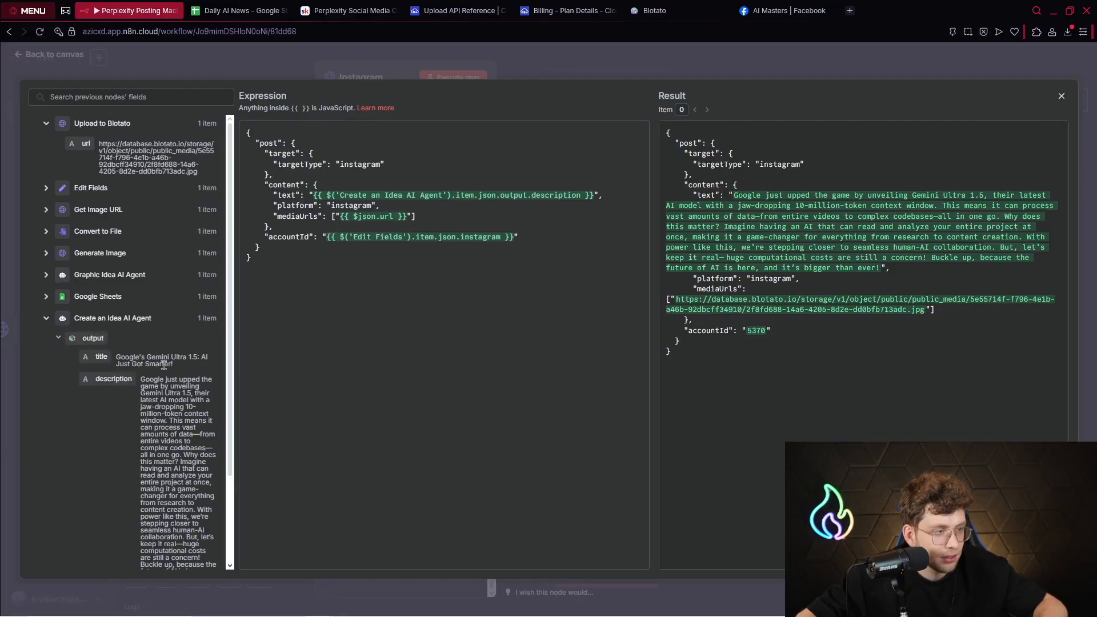
pyautogui.scroll(-3)
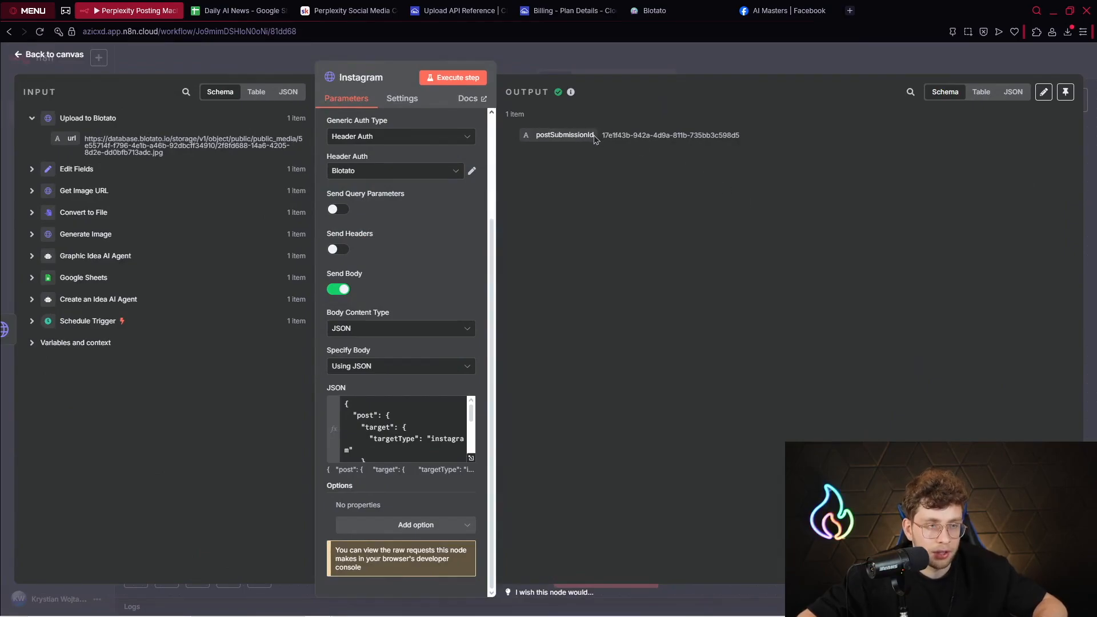
pyautogui.doubleClick(565, 135)
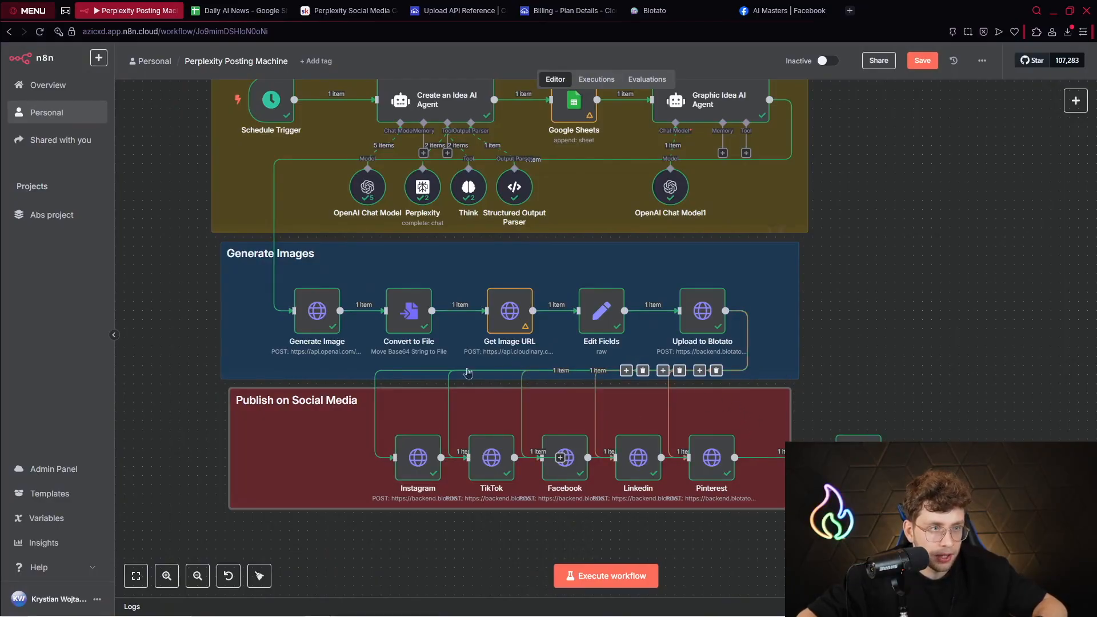
# - Read the Skool lesson's Publish on Instagram, TikTok and Facebook request specs
pyautogui.click(348, 10)
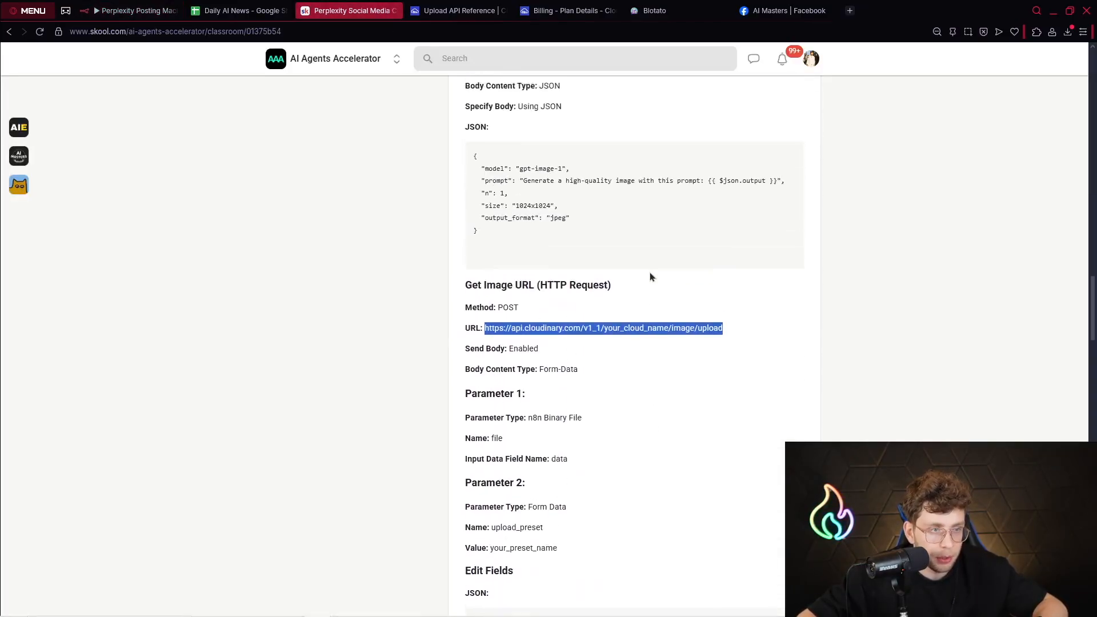
pyautogui.scroll(-3)
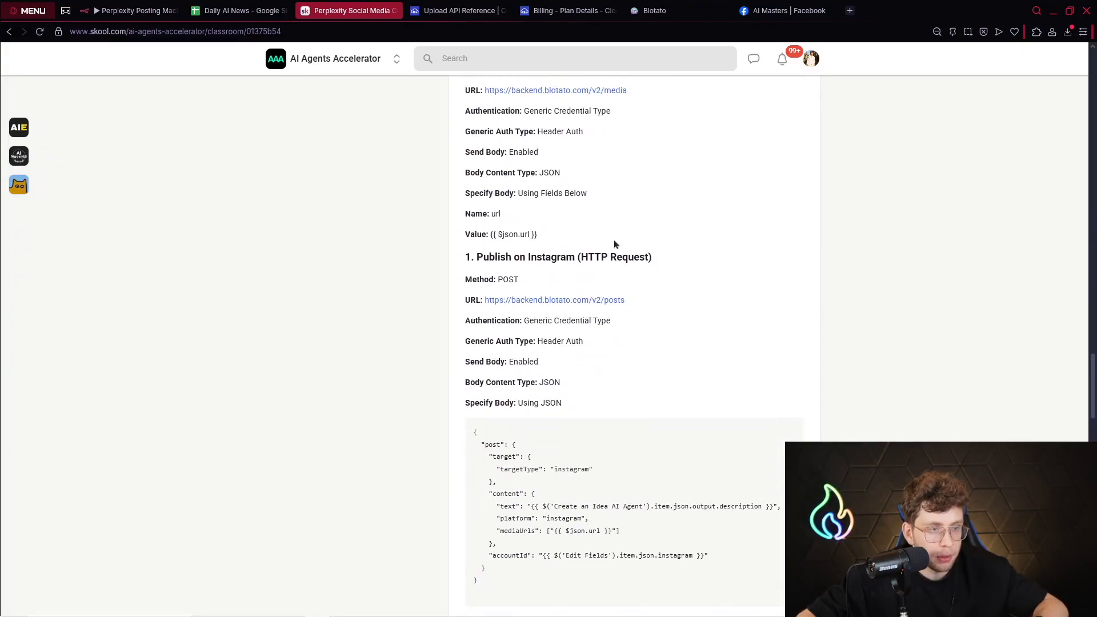
pyautogui.scroll(-3)
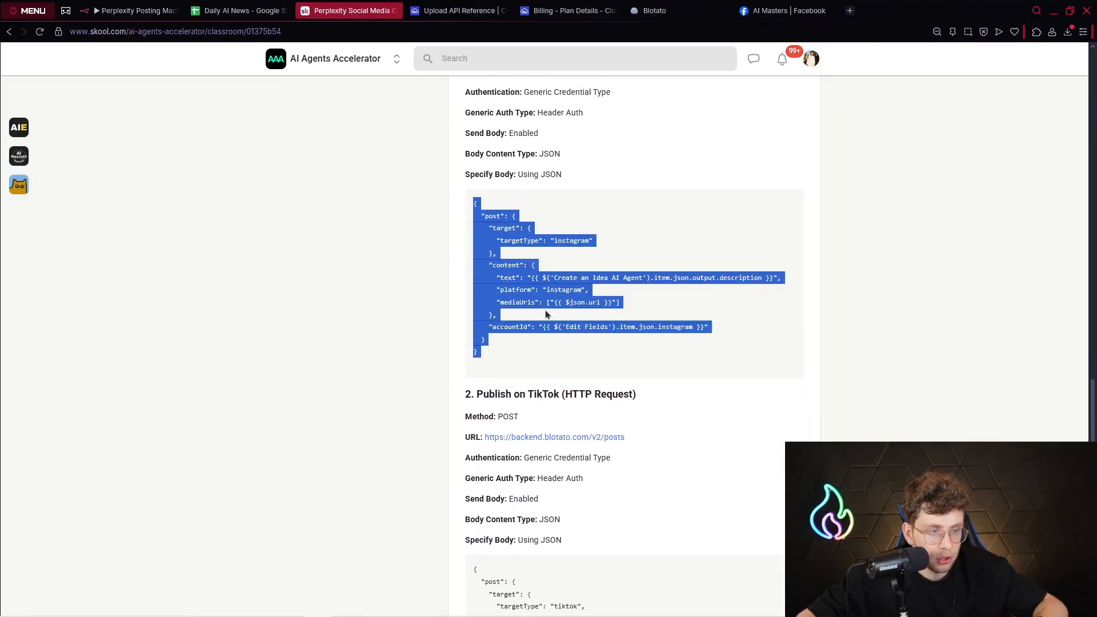
pyautogui.scroll(-3)
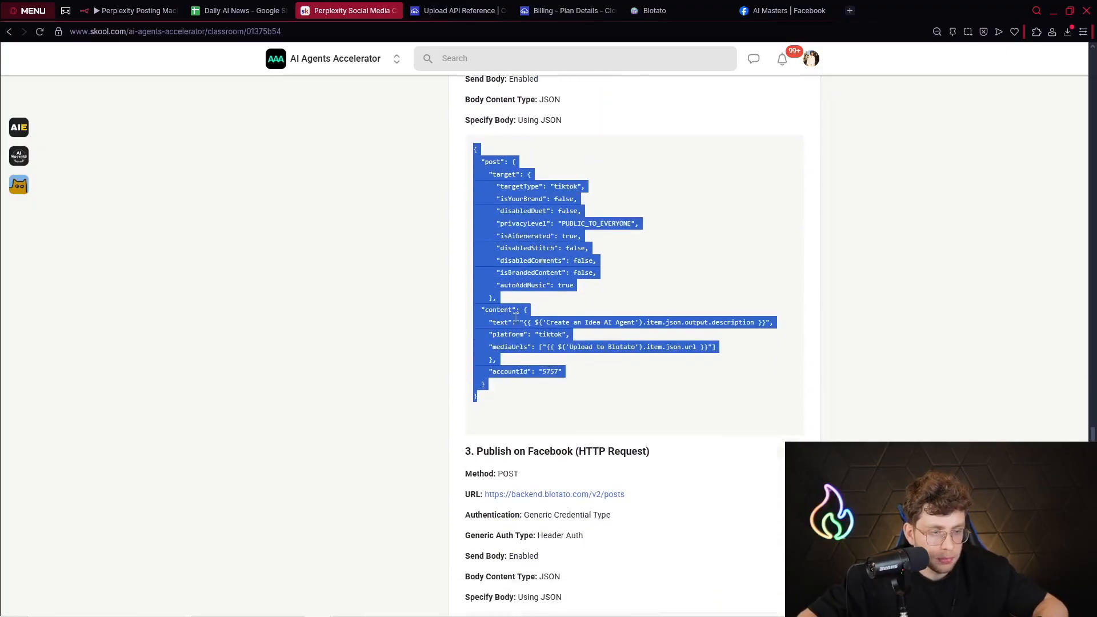
pyautogui.scroll(-3)
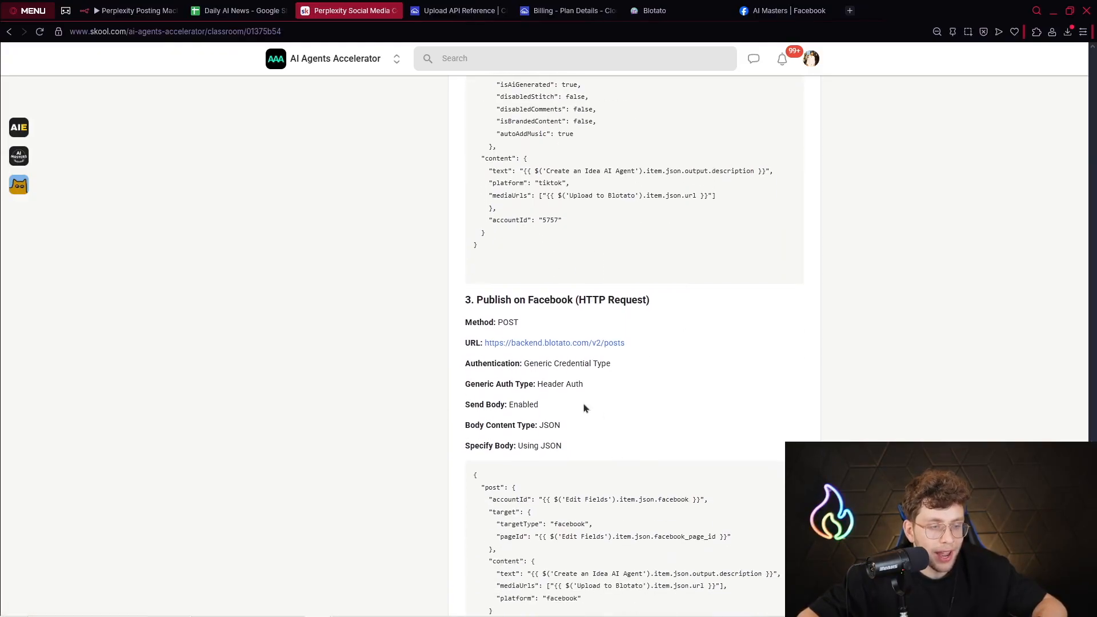
pyautogui.click(130, 10)
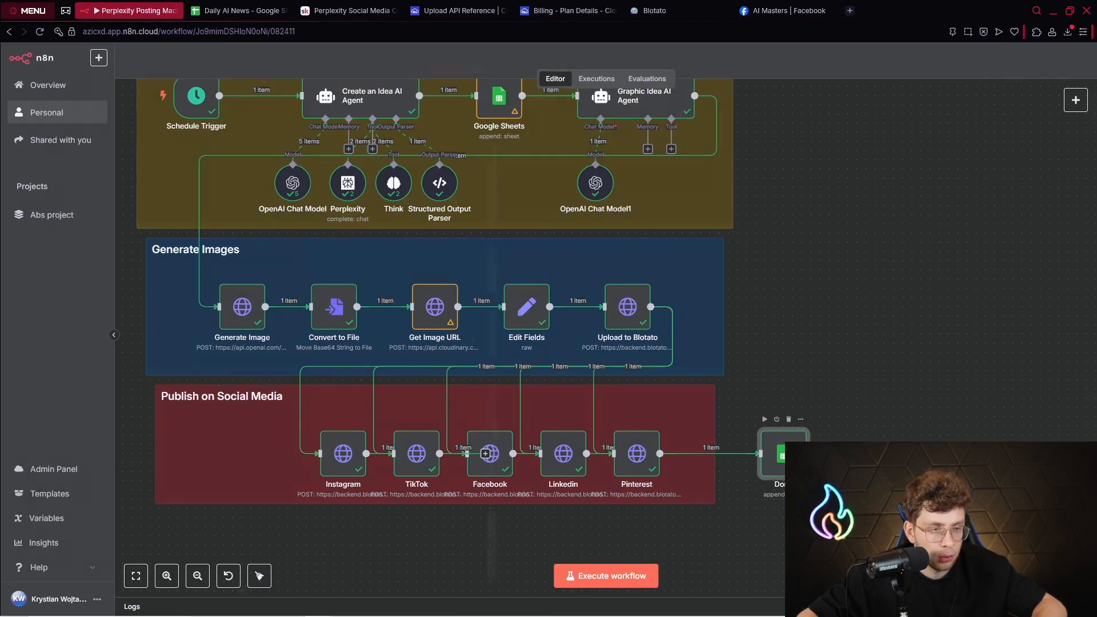
# - Inspect the Done node's Append Row mappings with Status done, then view LinkedIn
pyautogui.doubleClick(782, 455)
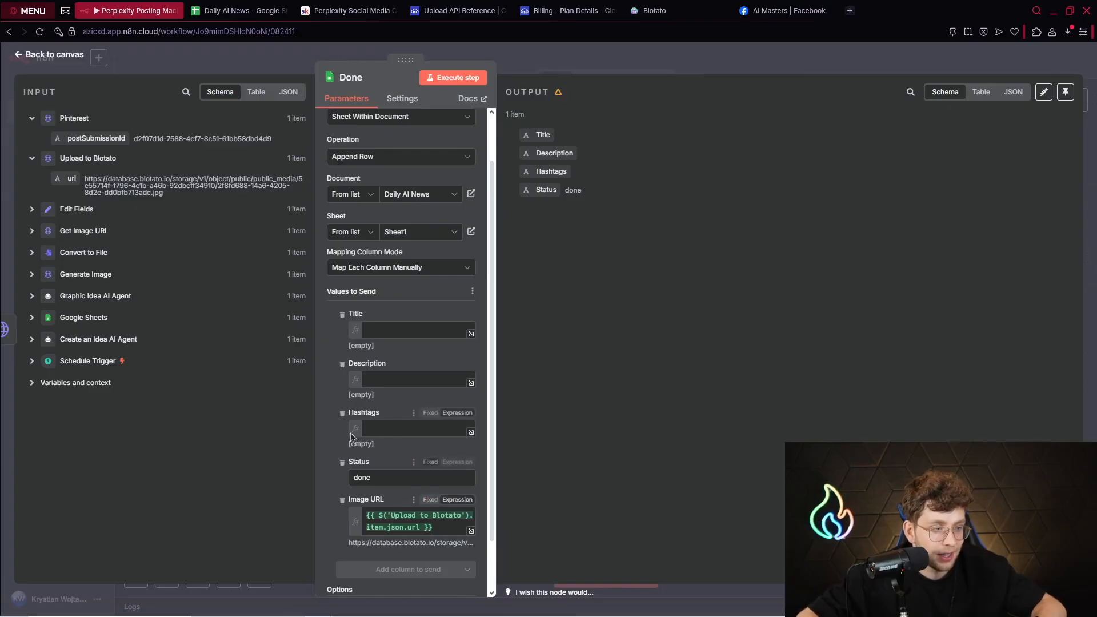
pyautogui.click(895, 11)
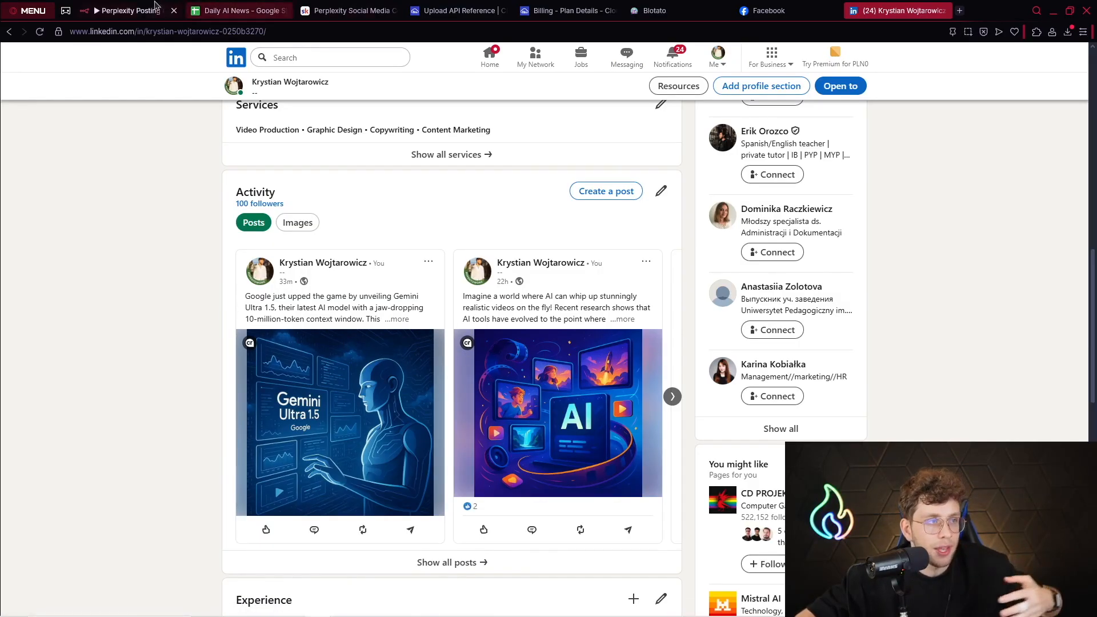
pyautogui.click(130, 10)
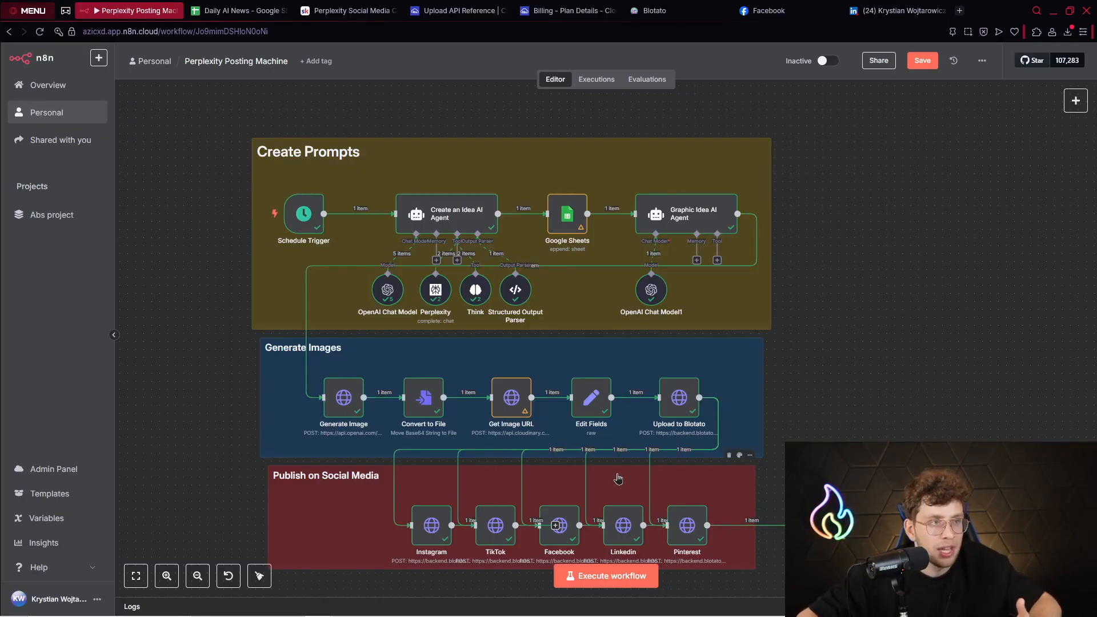
pyautogui.click(654, 11)
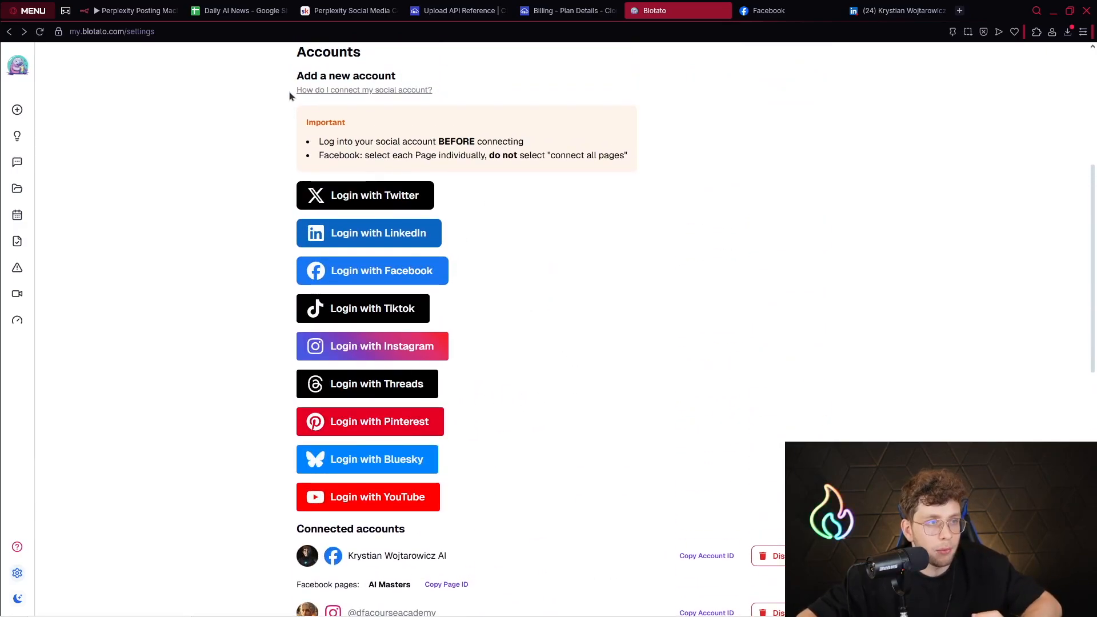
pyautogui.moveTo(342, 11)
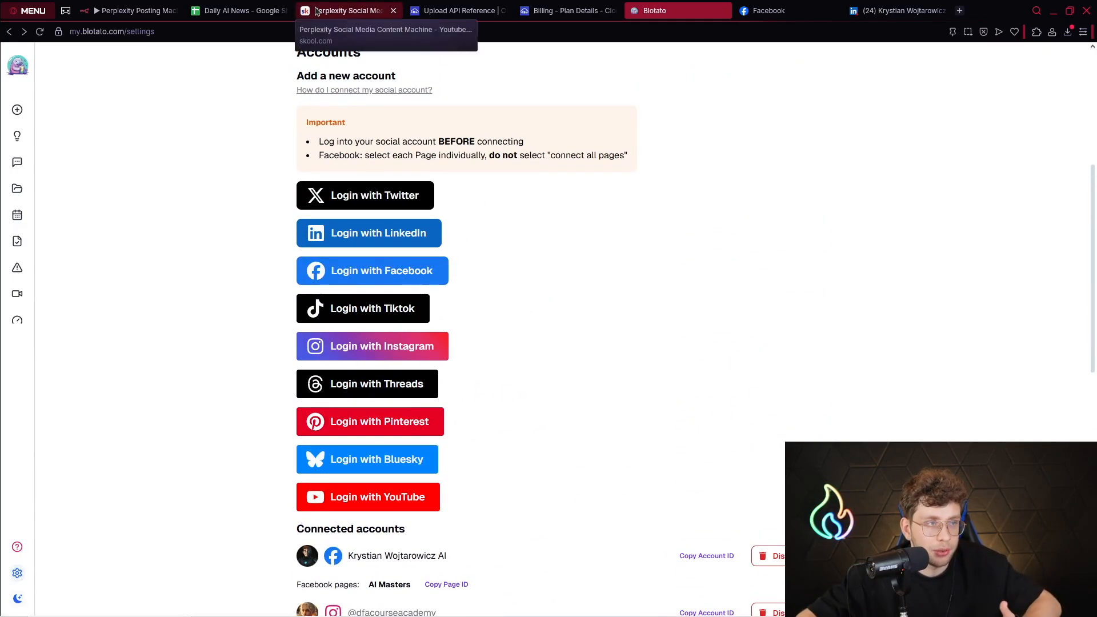
# - Browse AI Agents Accelerator's Community and Classroom, ending on its $29/month About page
pyautogui.click(348, 11)
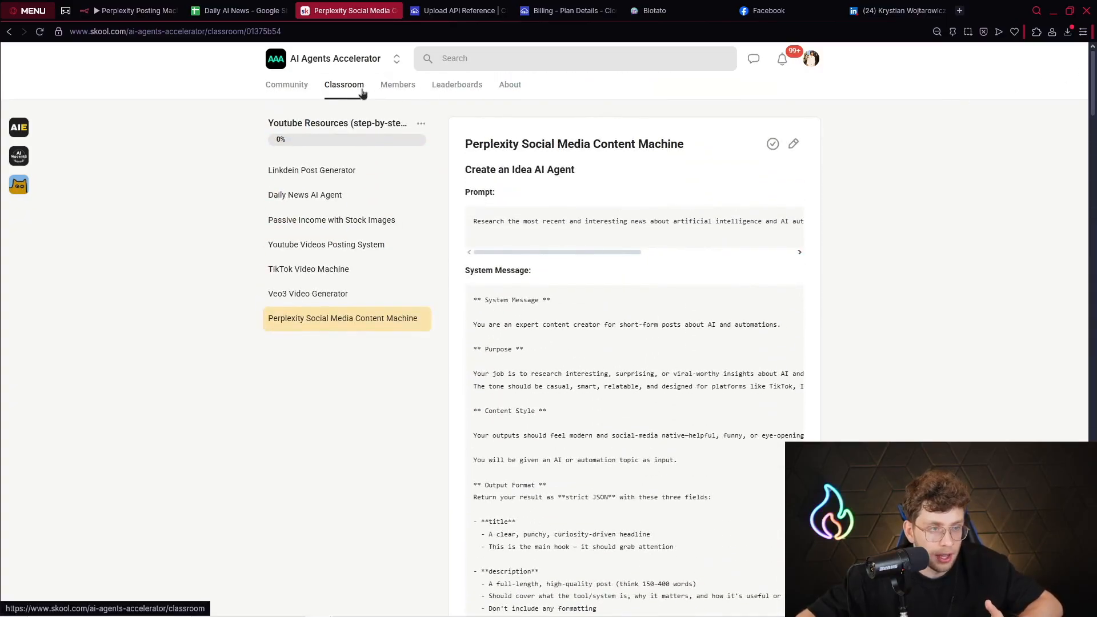
pyautogui.click(286, 84)
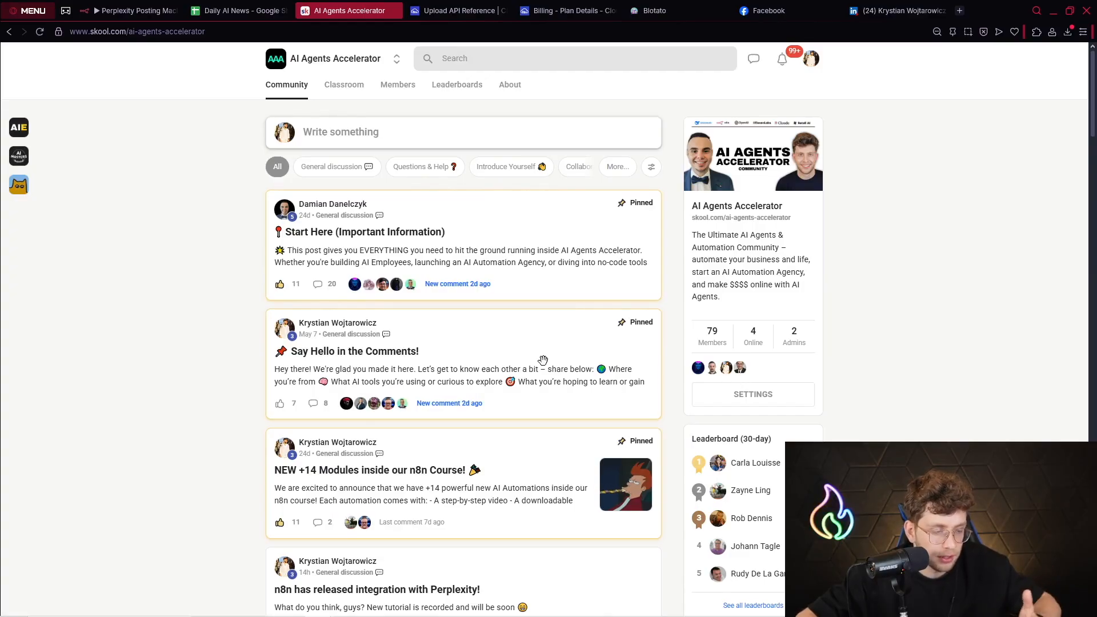
pyautogui.scroll(-3)
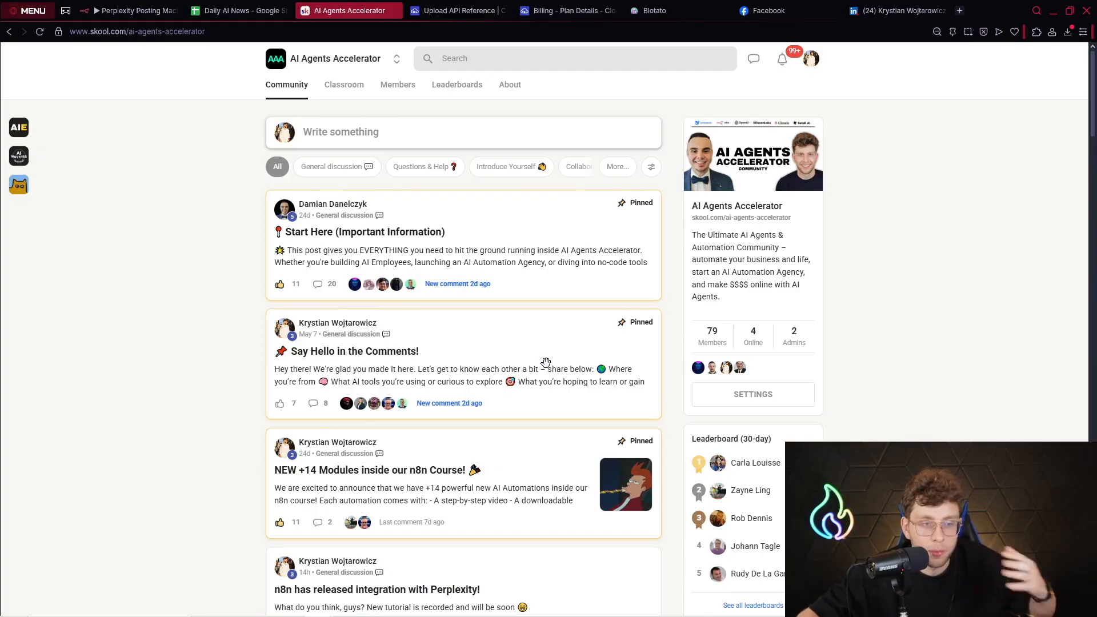
pyautogui.click(343, 84)
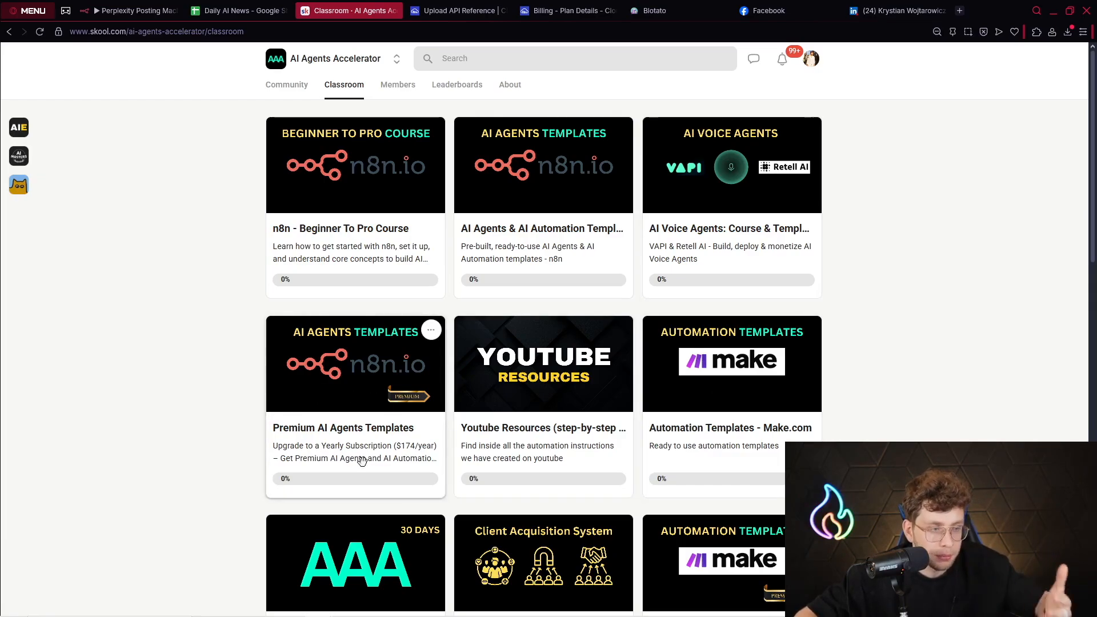
pyautogui.scroll(-3)
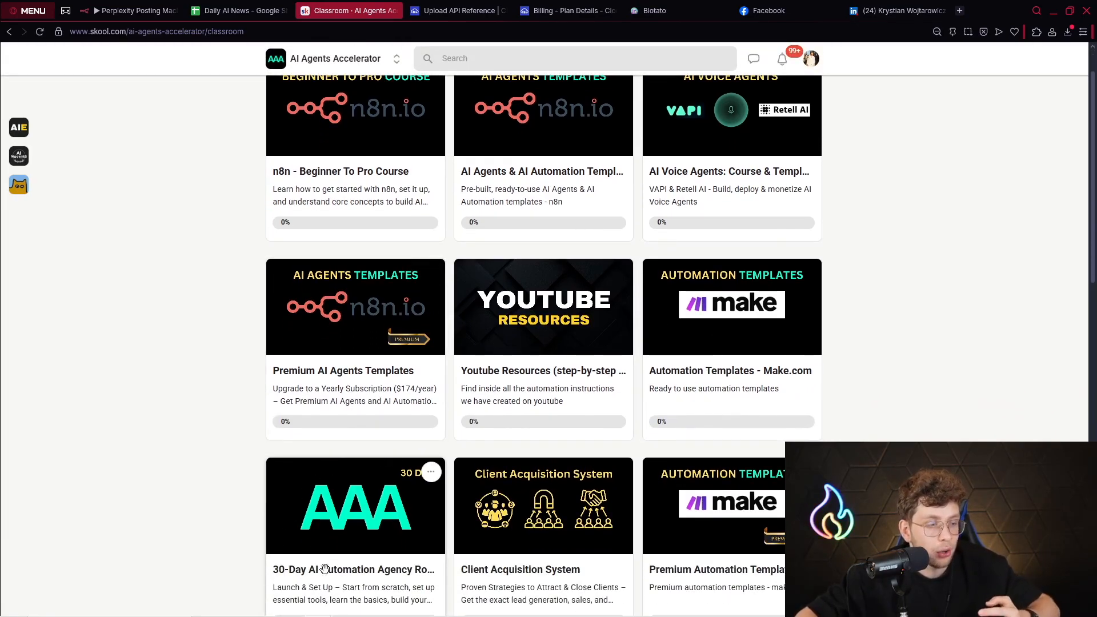
pyautogui.click(356, 505)
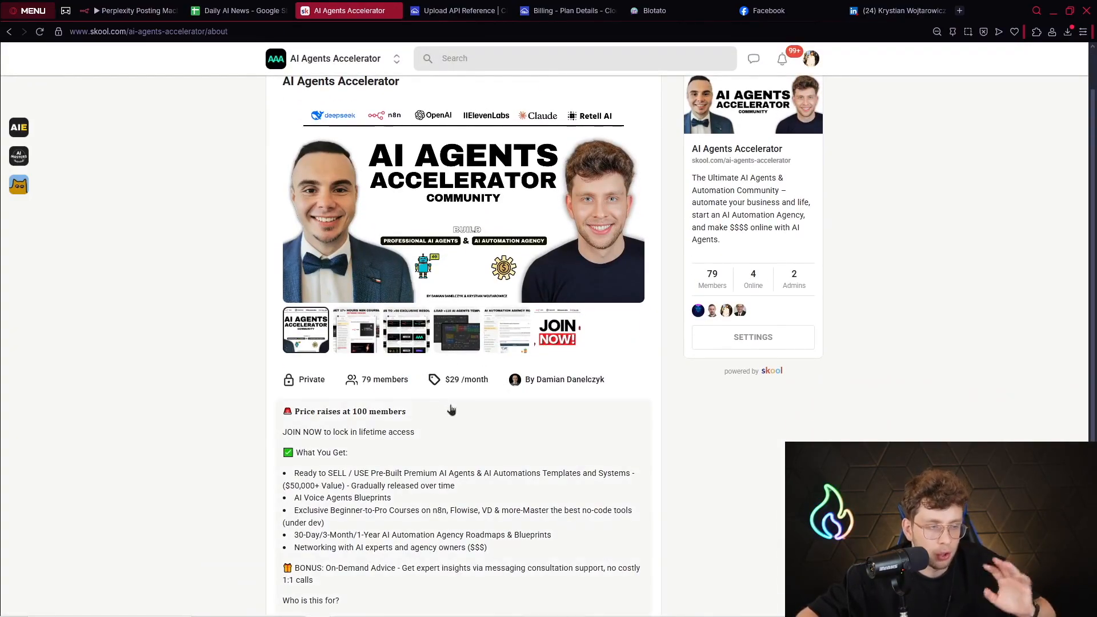
pyautogui.moveTo(459, 409)
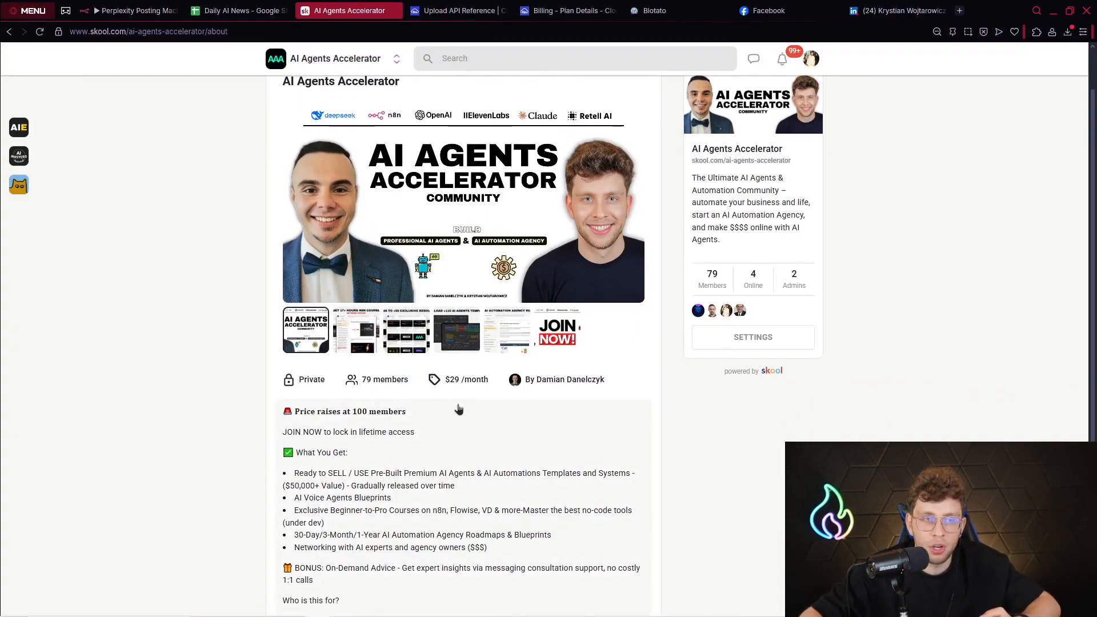